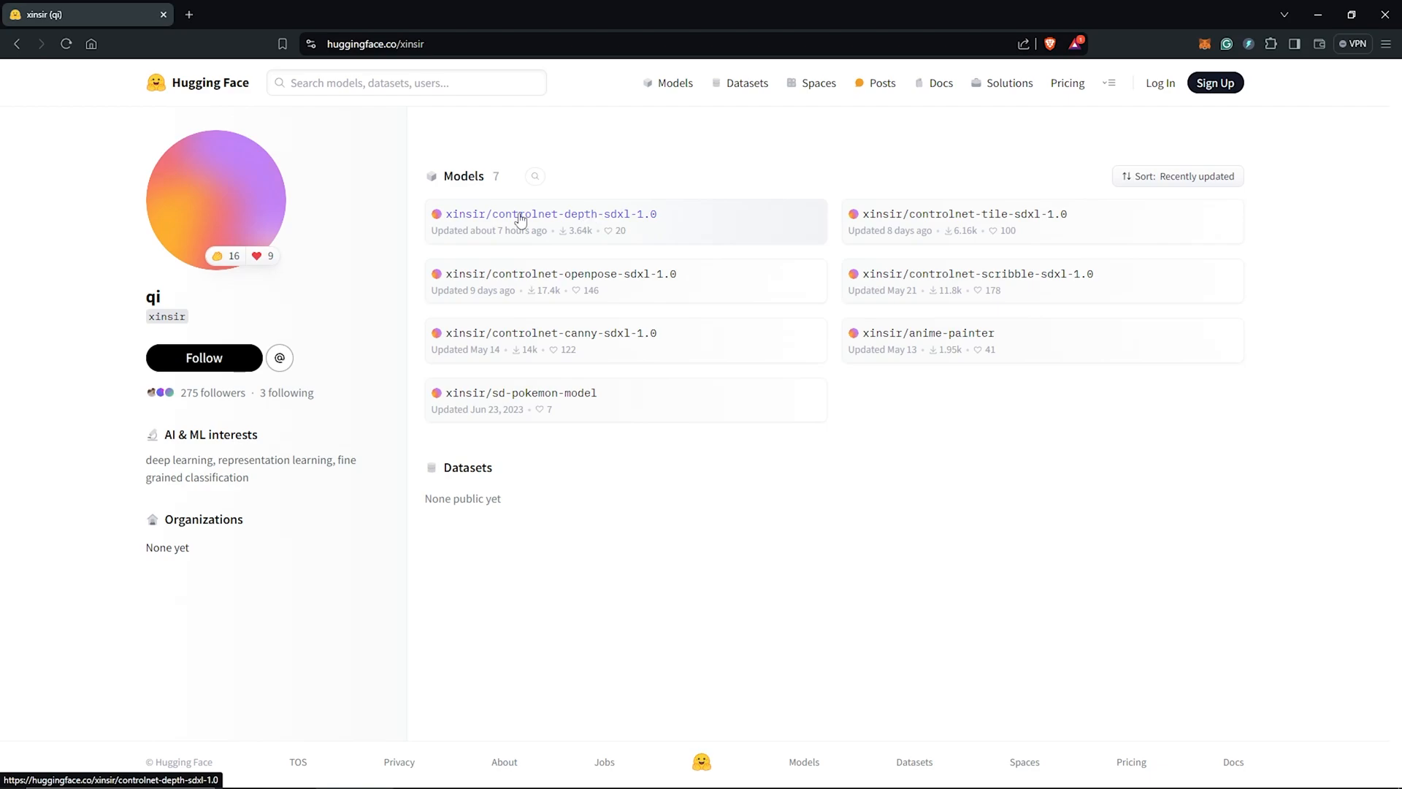
# - Open xinsir's controlnet-depth-sdxl-1.0 files and download diffusion_pytorch_model.safetensors
pyautogui.click(549, 214)
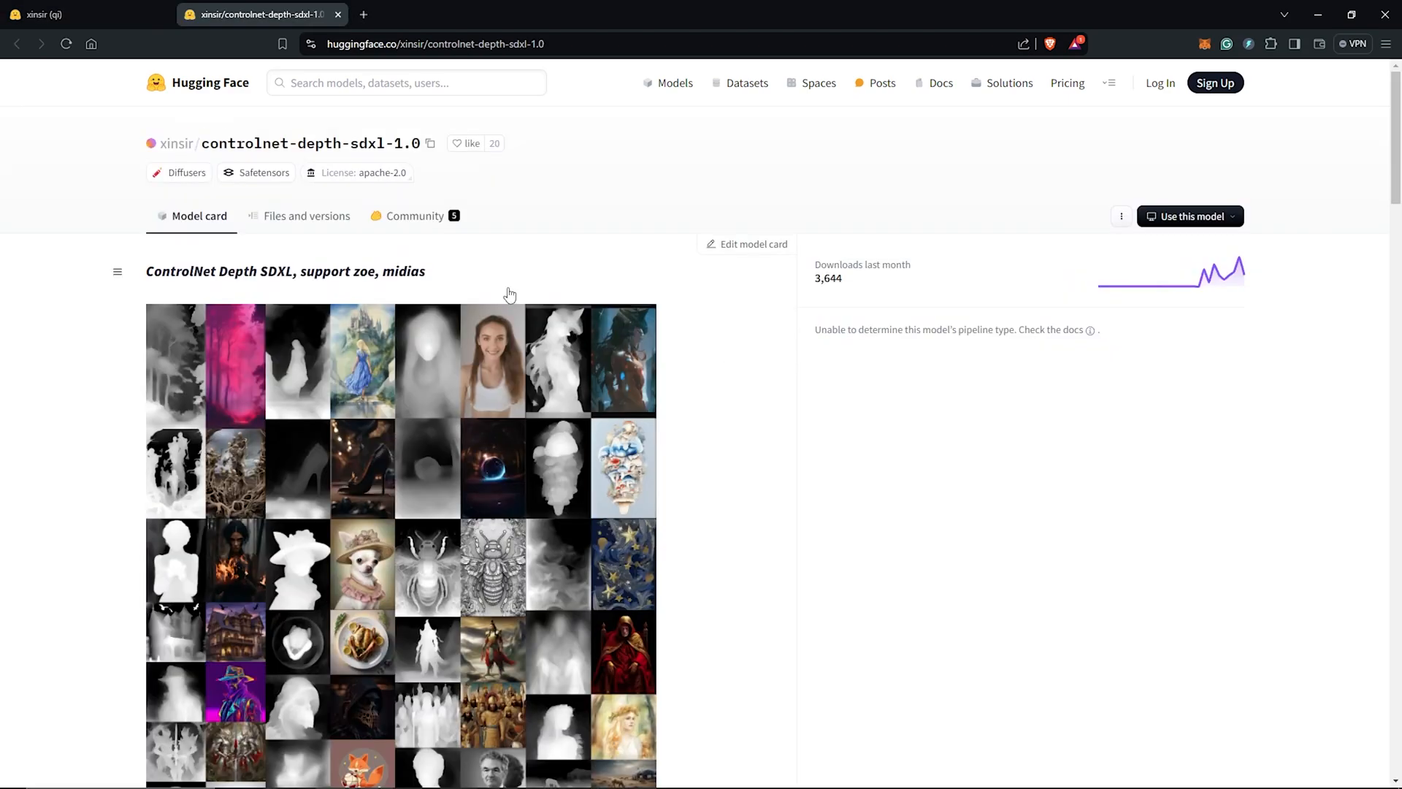
pyautogui.click(306, 215)
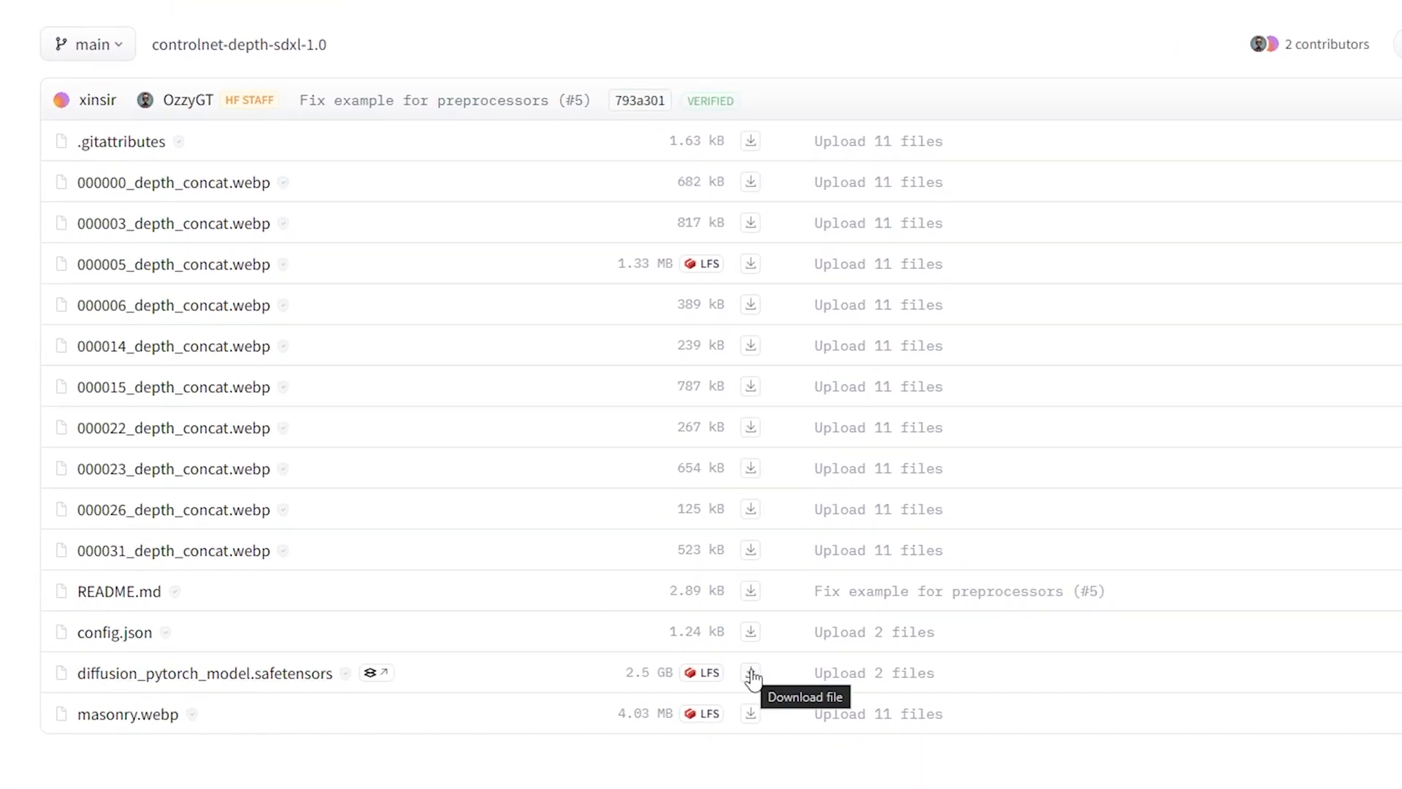
pyautogui.click(750, 673)
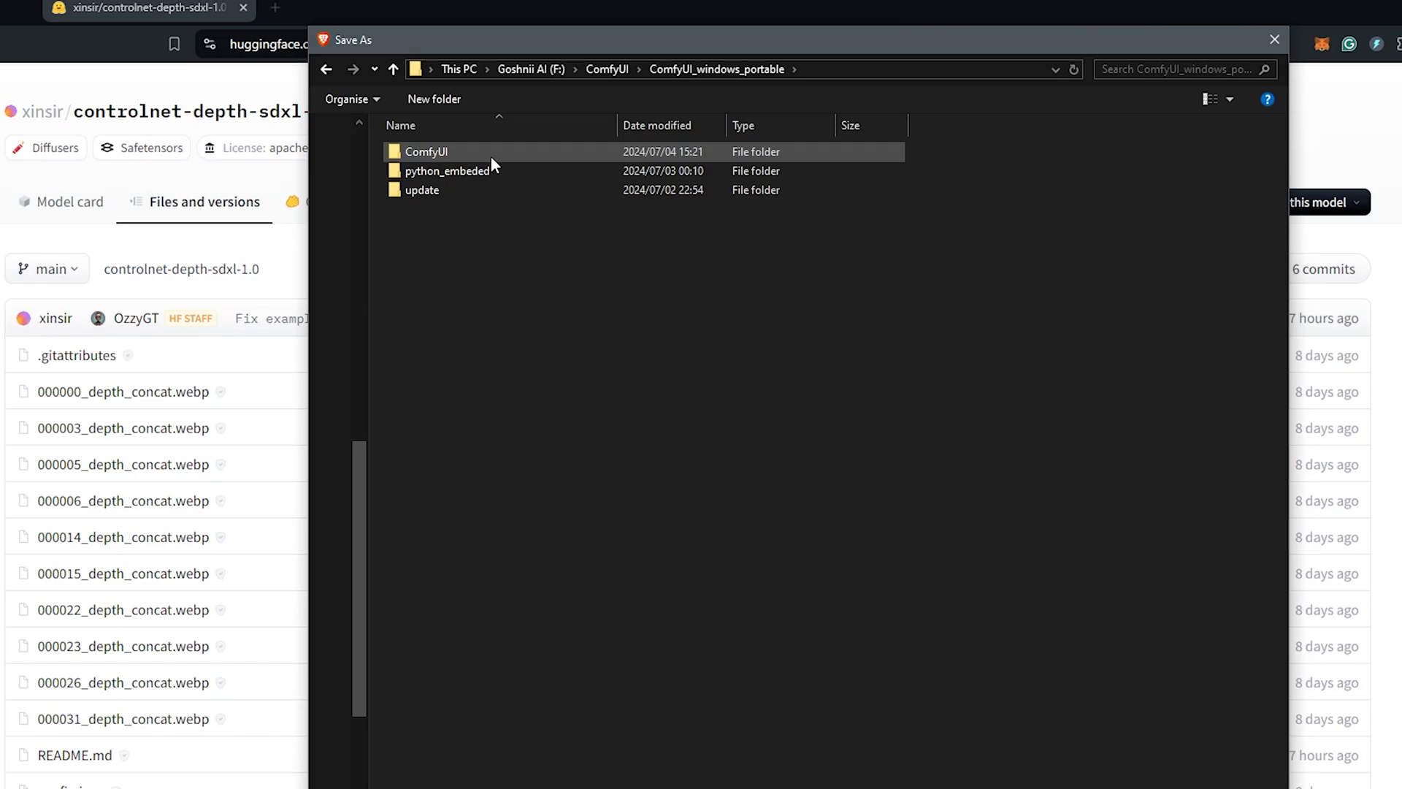
# - Save into a new SDXL folder under ComfyUI/models/controlnet, naming the file SDXL-X
pyautogui.doubleClick(426, 151)
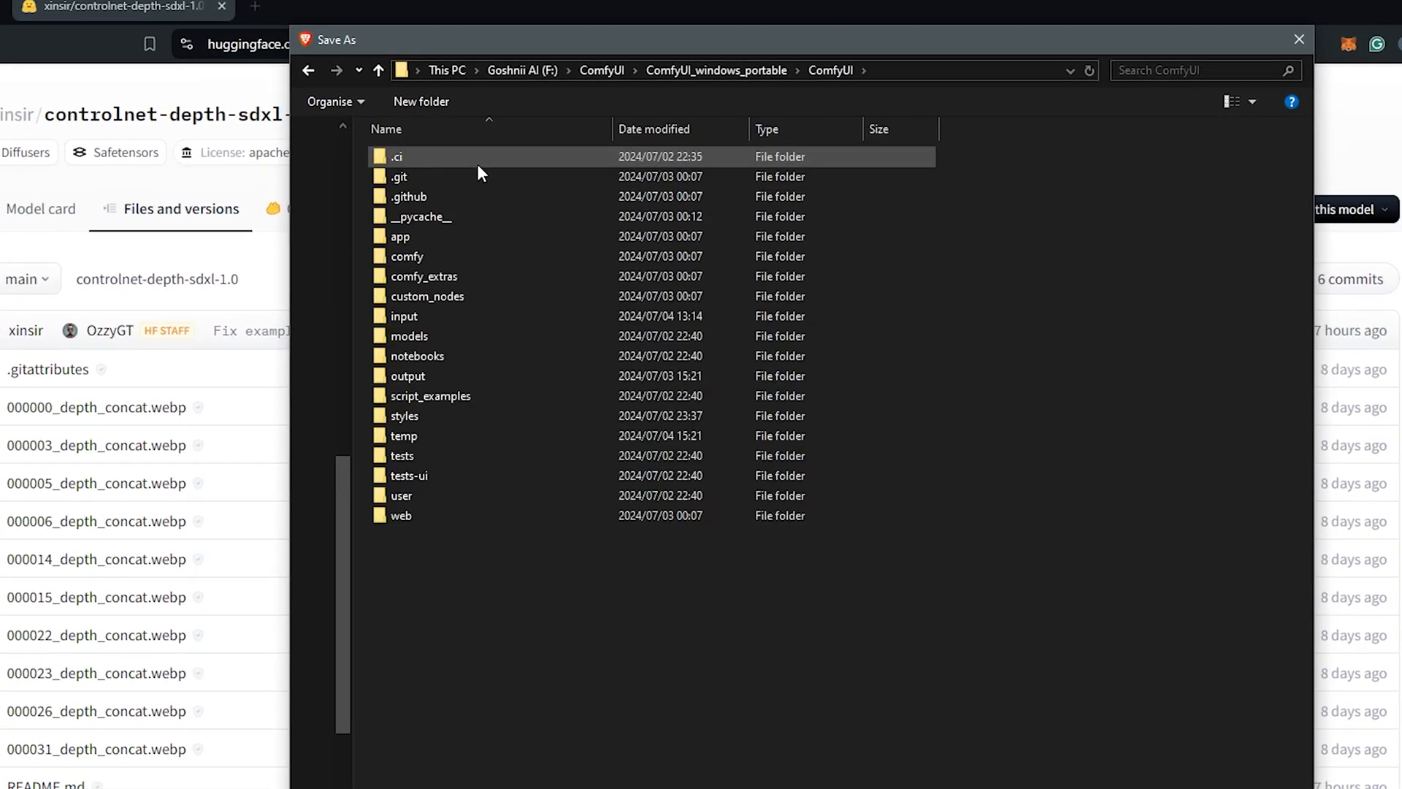
pyautogui.doubleClick(407, 335)
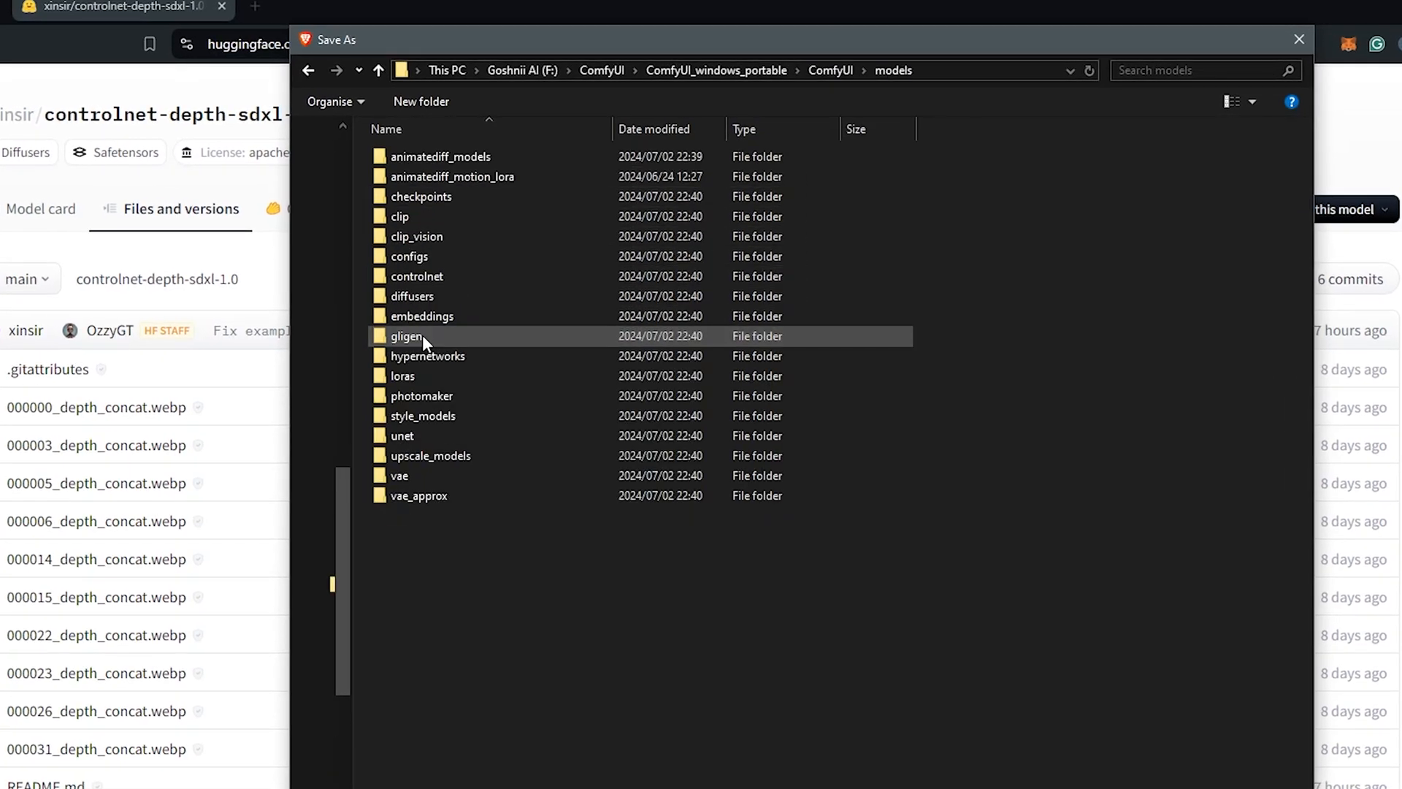
pyautogui.doubleClick(417, 276)
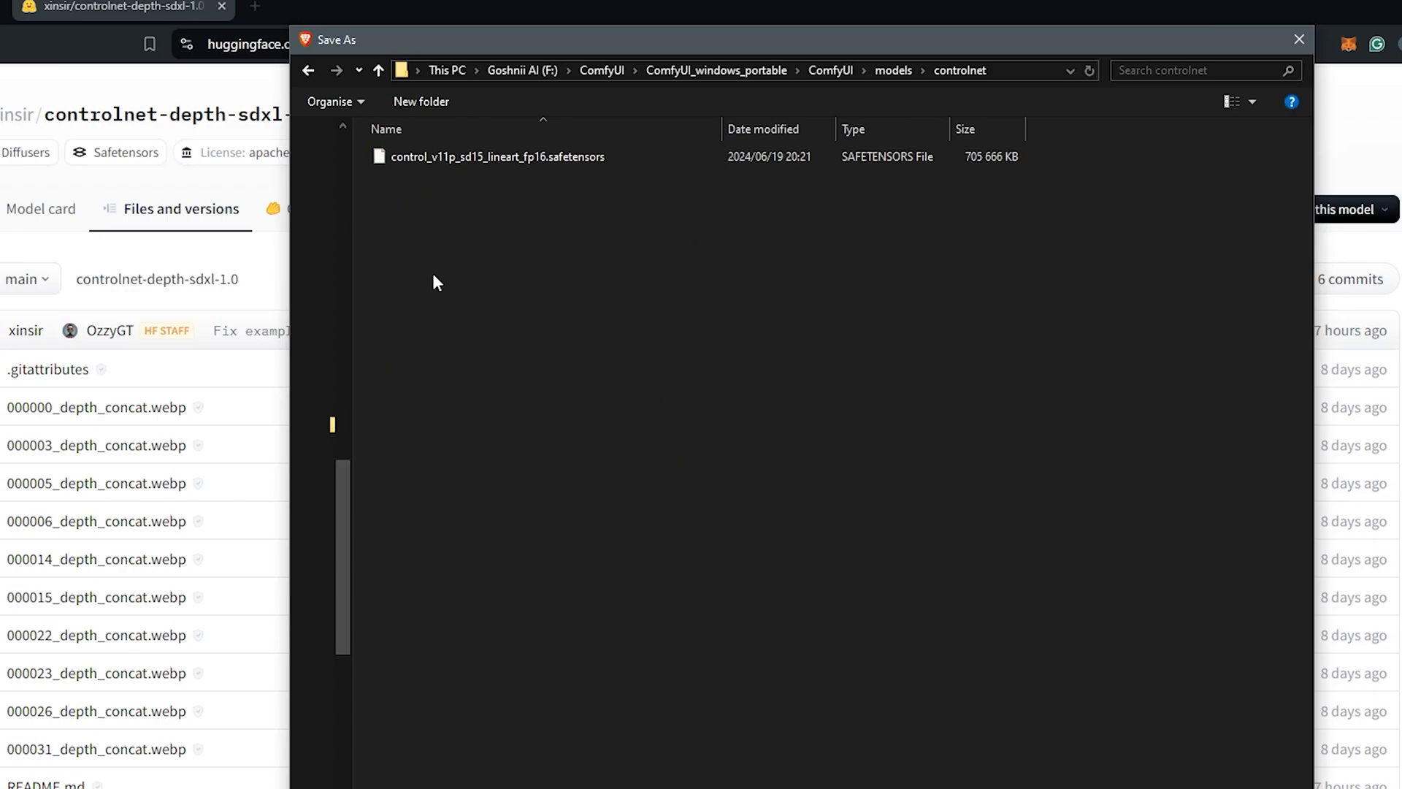
pyautogui.click(421, 101)
pyautogui.write('SDXL')
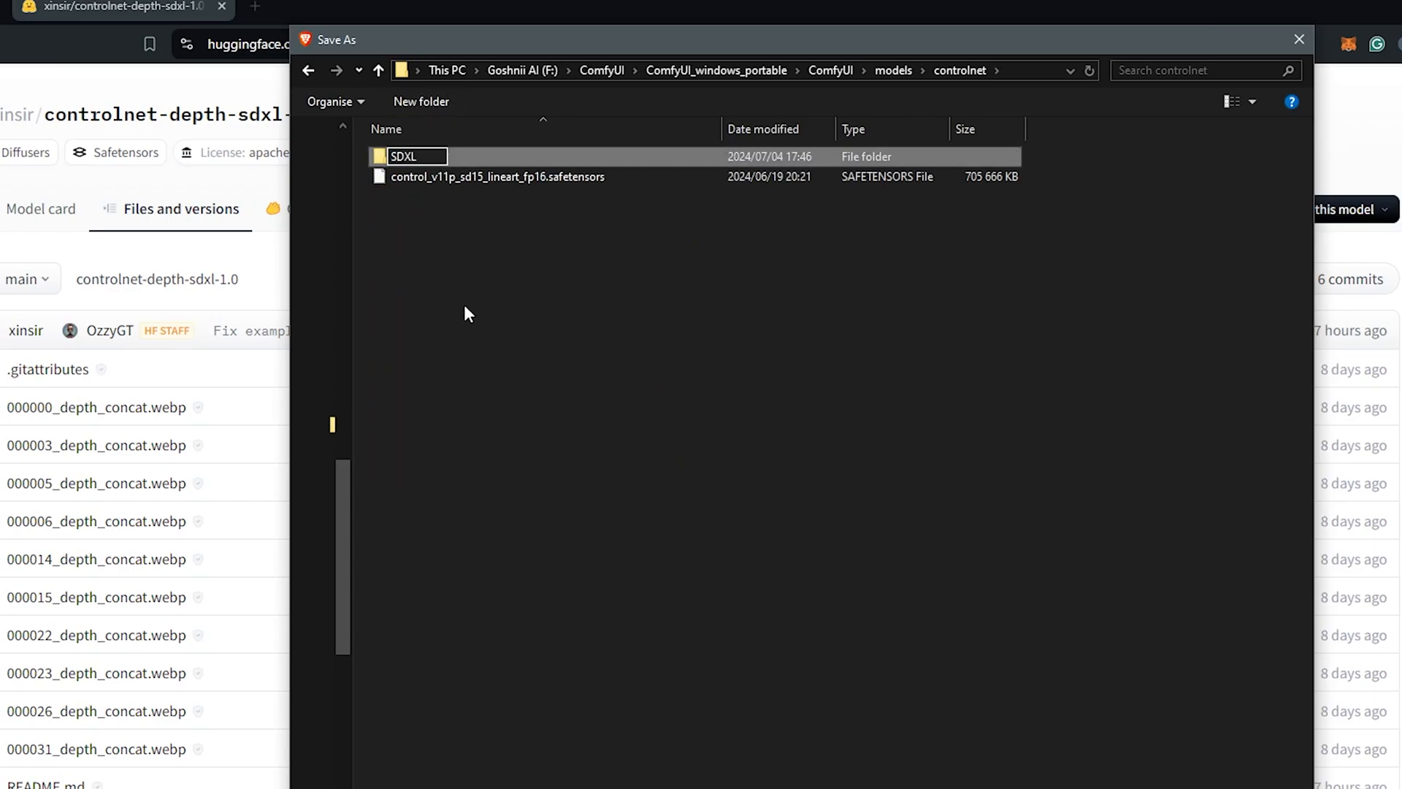
pyautogui.doubleClick(402, 156)
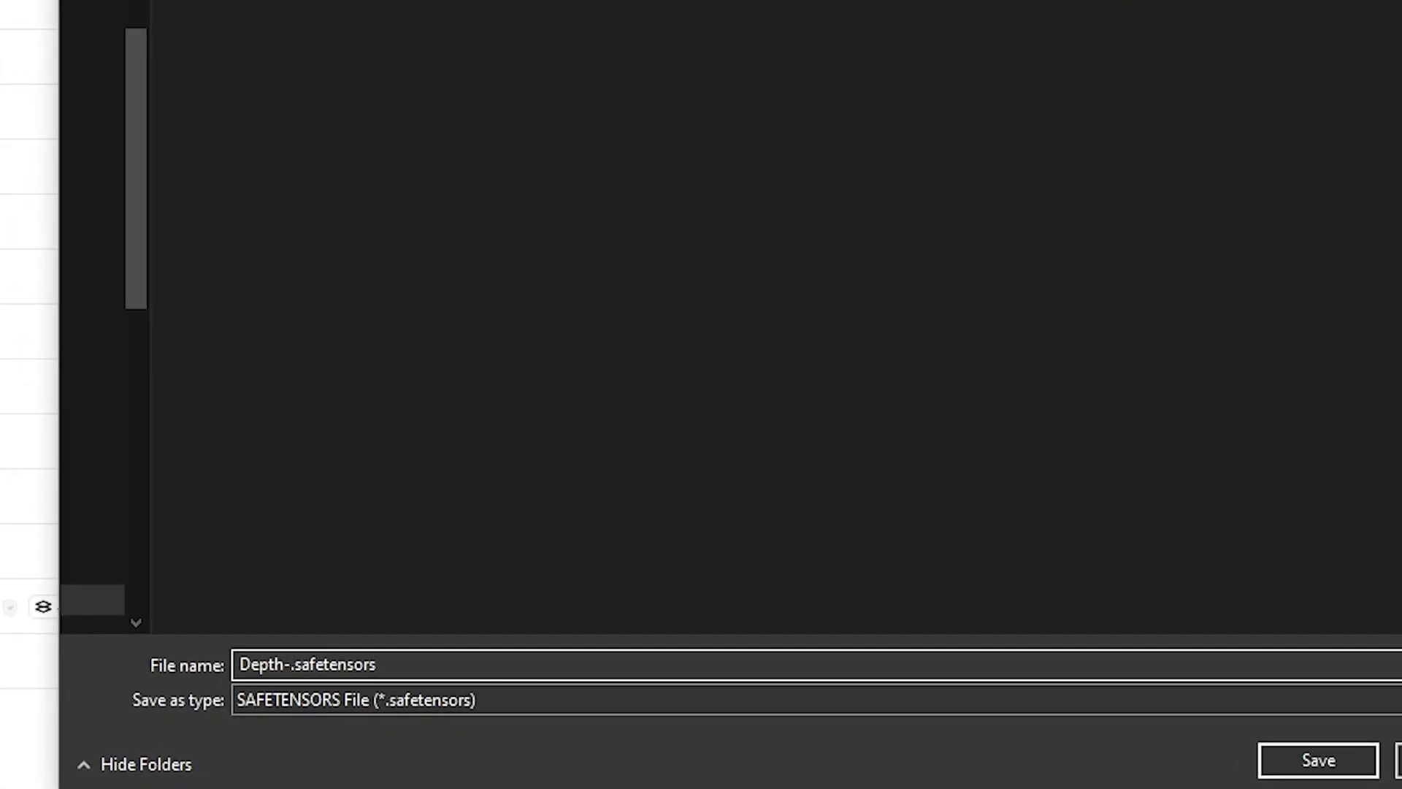
pyautogui.write('SDXL-X')
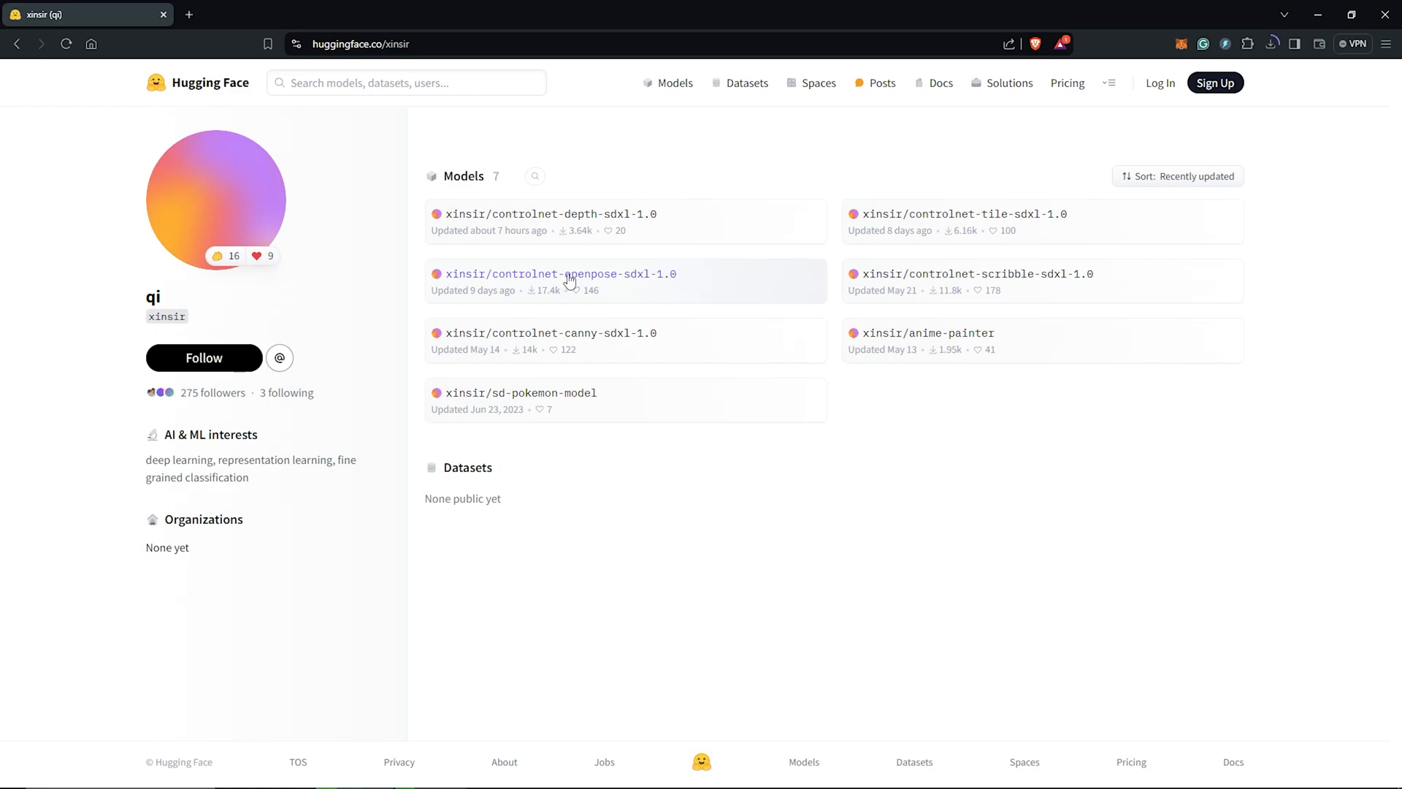
# - Download the OpenPose SDXL ControlNet safetensors into the SDXL folder
pyautogui.rightClick(559, 273)
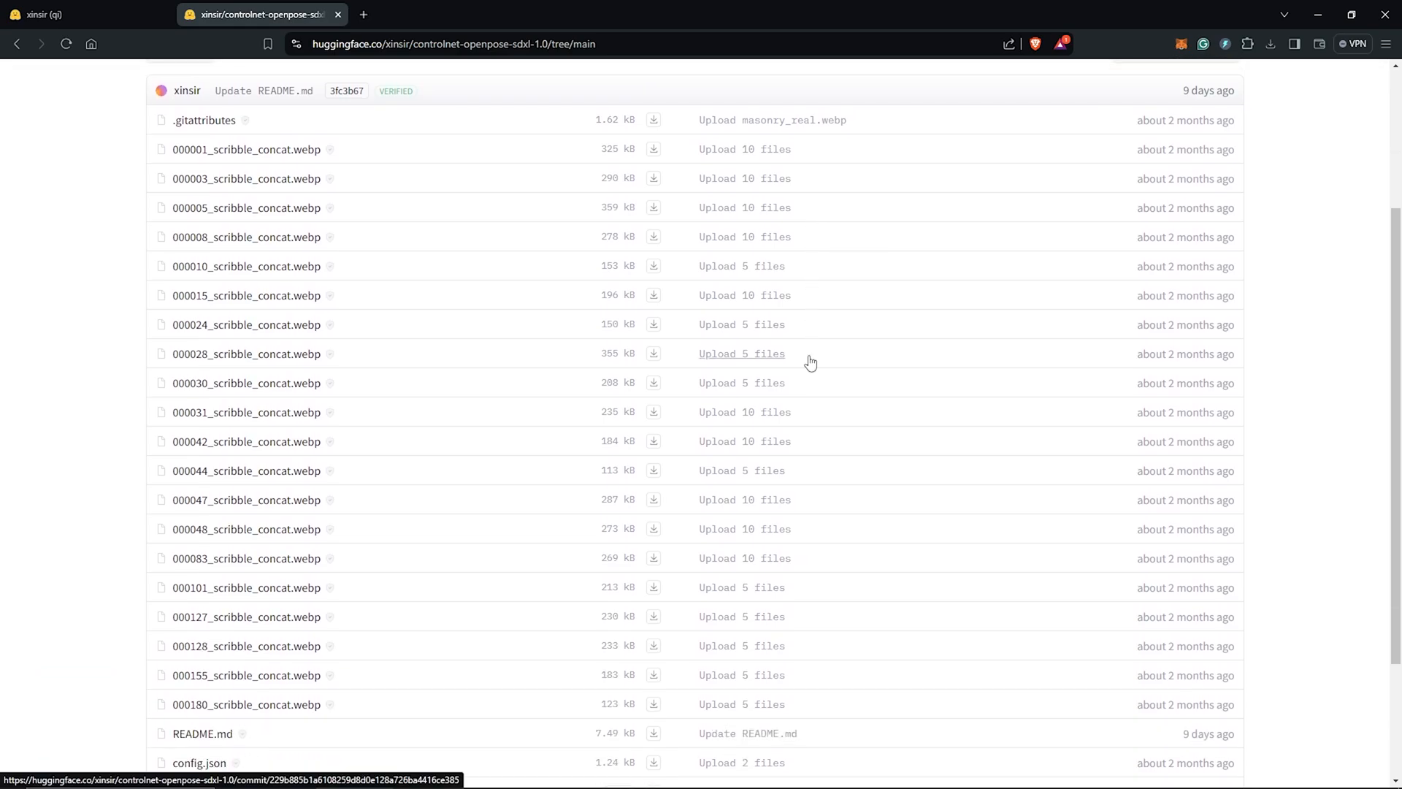
pyautogui.scroll(-3)
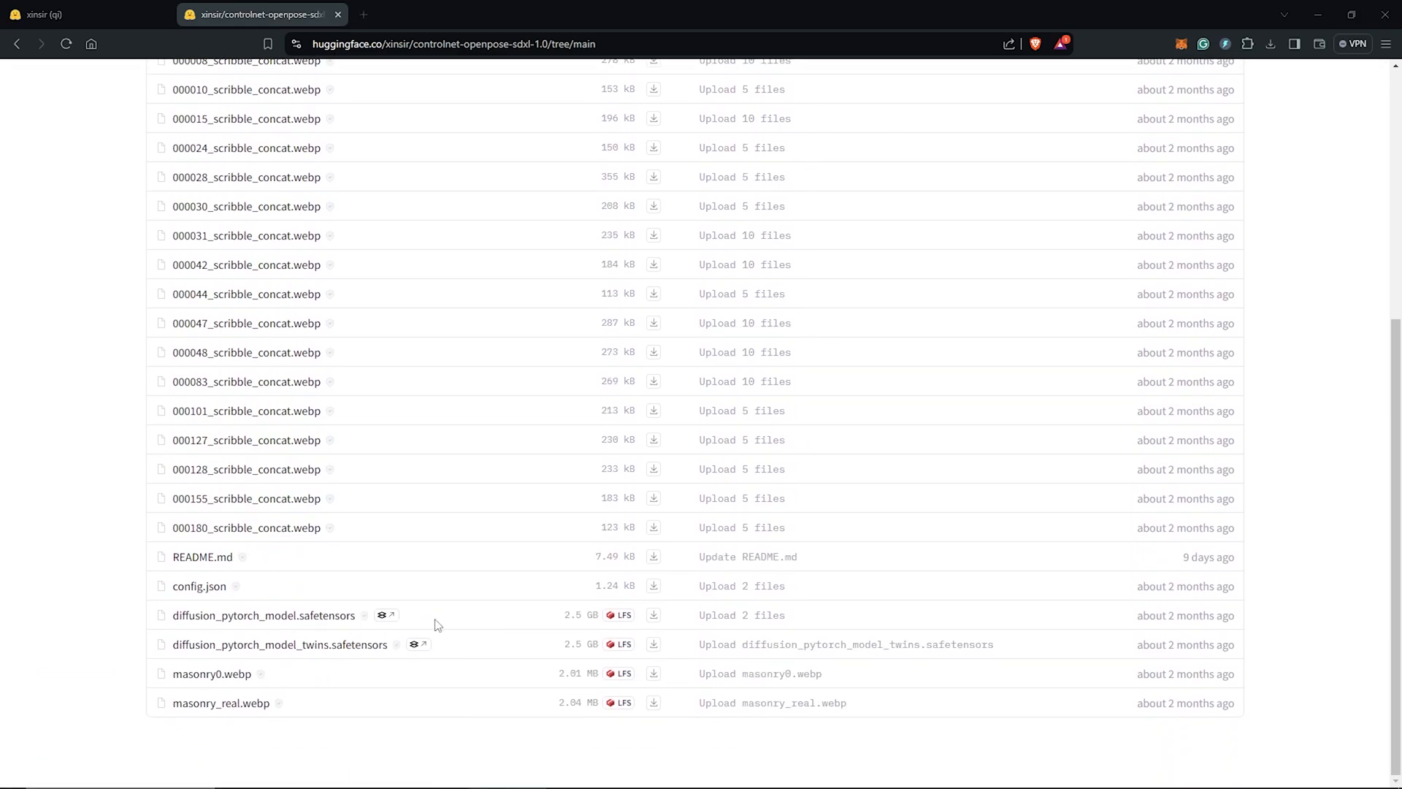
pyautogui.click(653, 615)
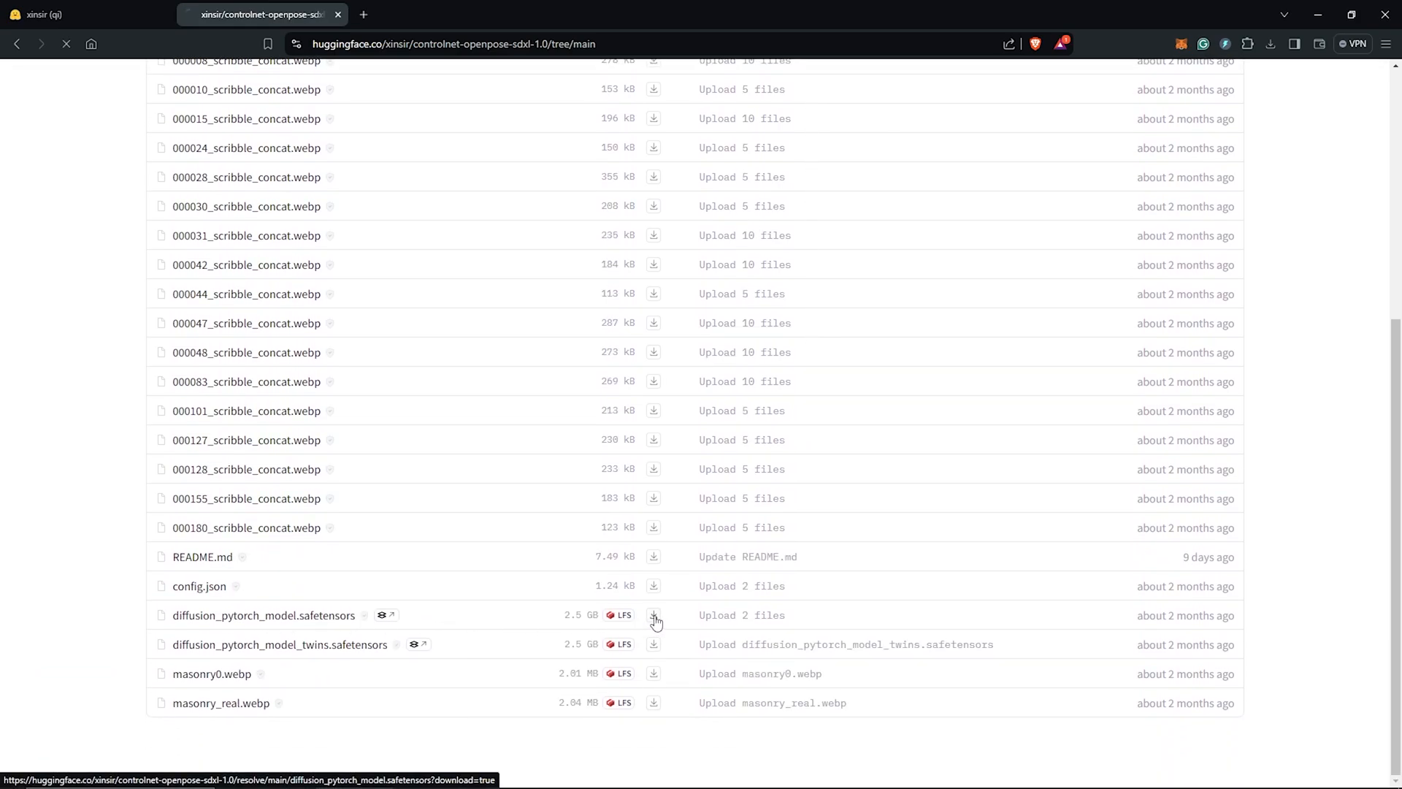
pyautogui.click(653, 618)
pyautogui.write('Open Pose-SDXL-Xinsir.safetensors')
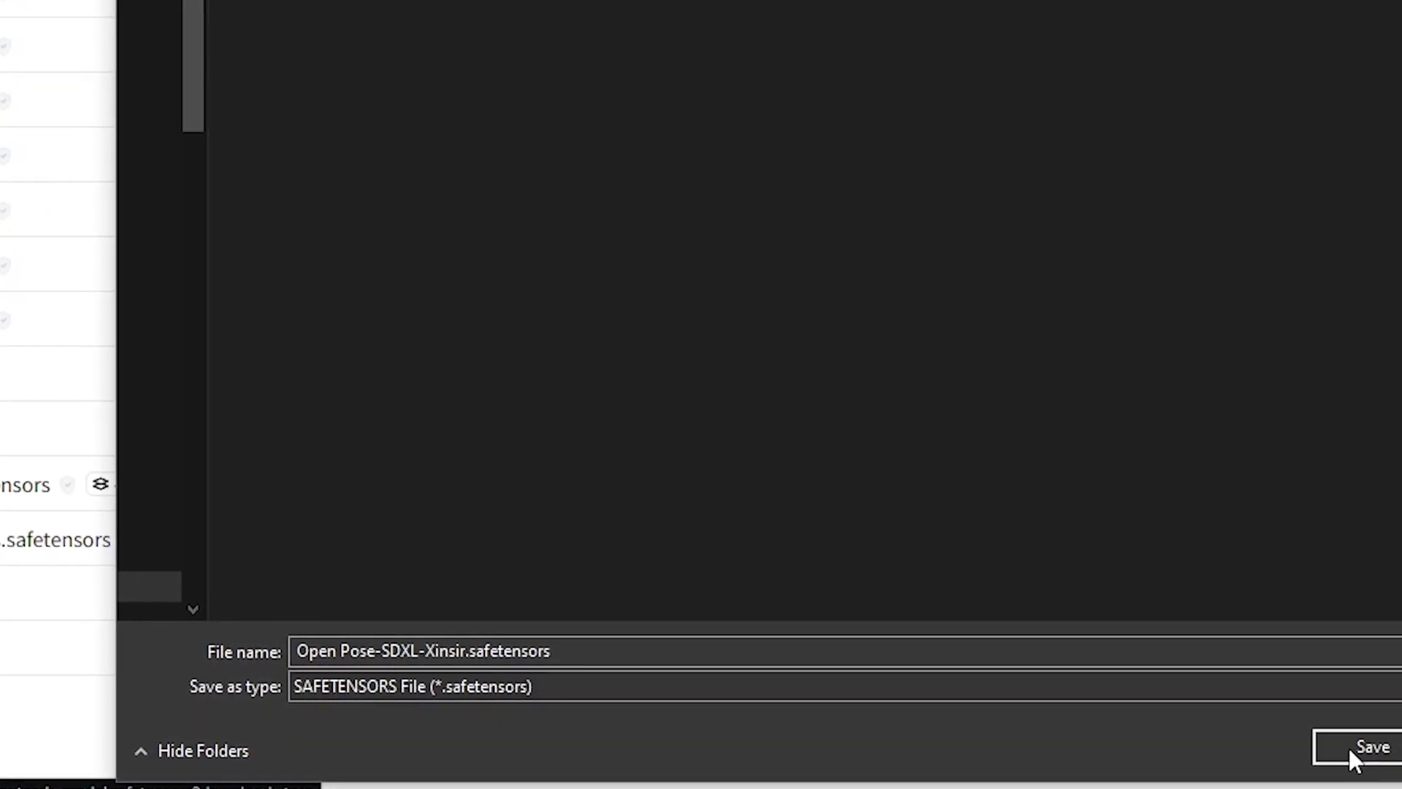
pyautogui.click(1369, 746)
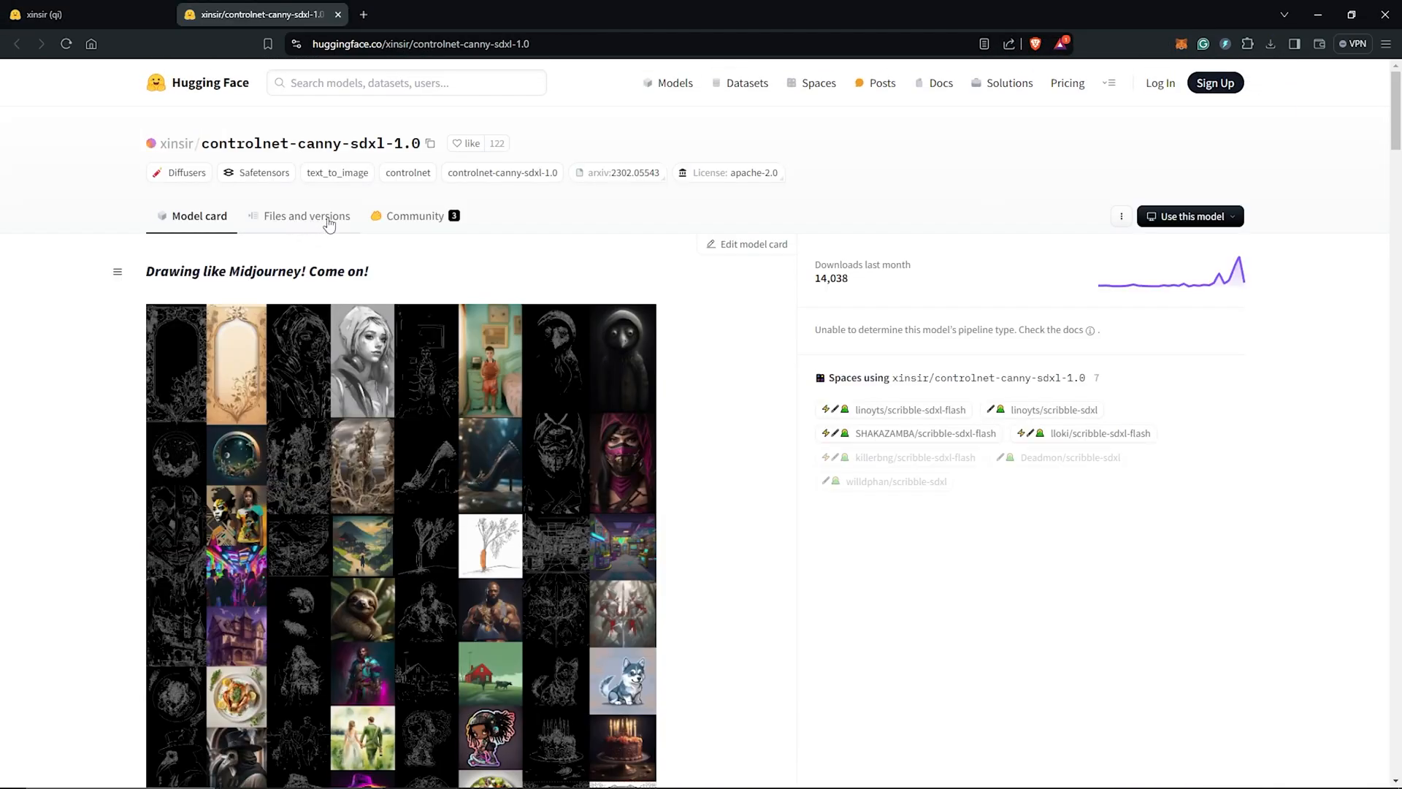
# - Download the Canny SDXL ControlNet safetensors into the same folder
pyautogui.click(307, 216)
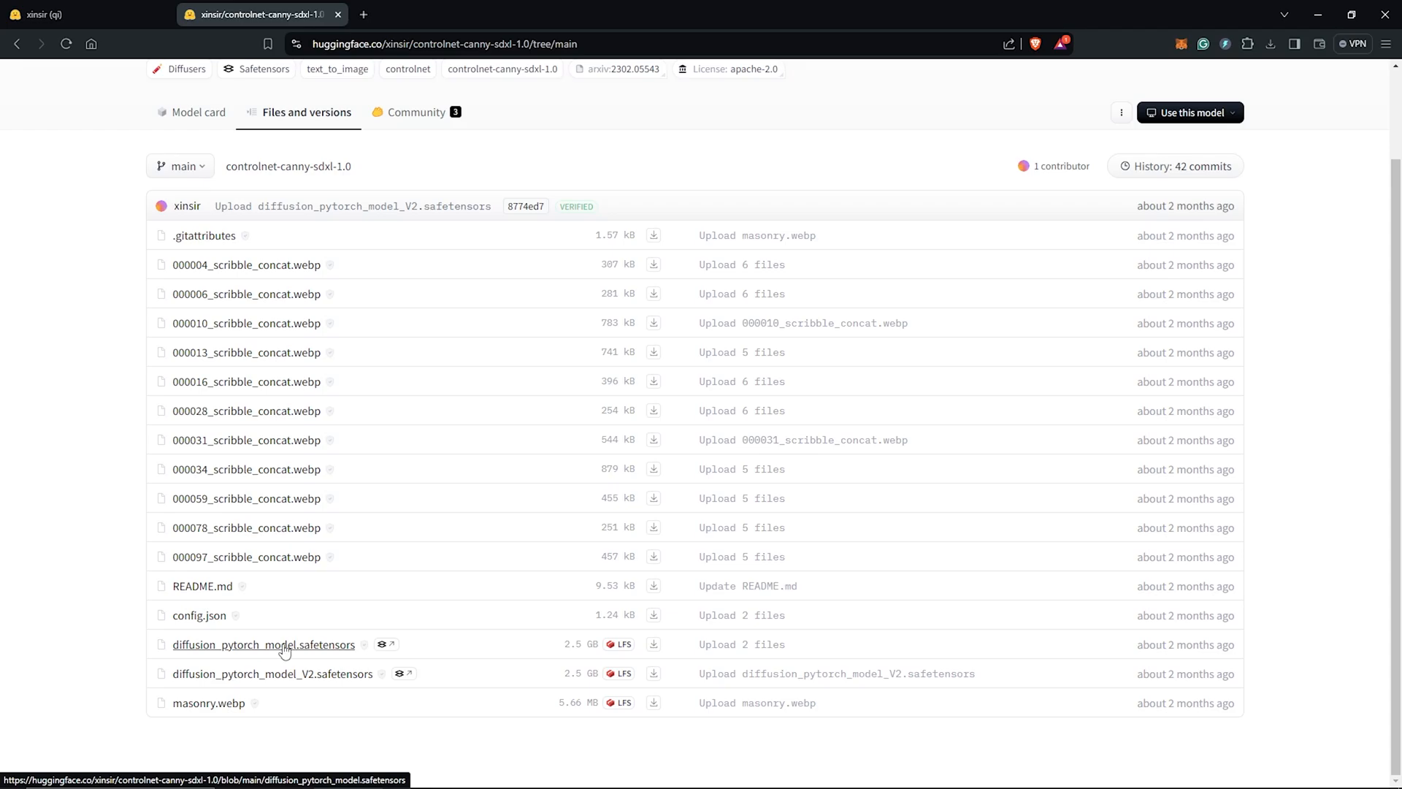
pyautogui.click(653, 644)
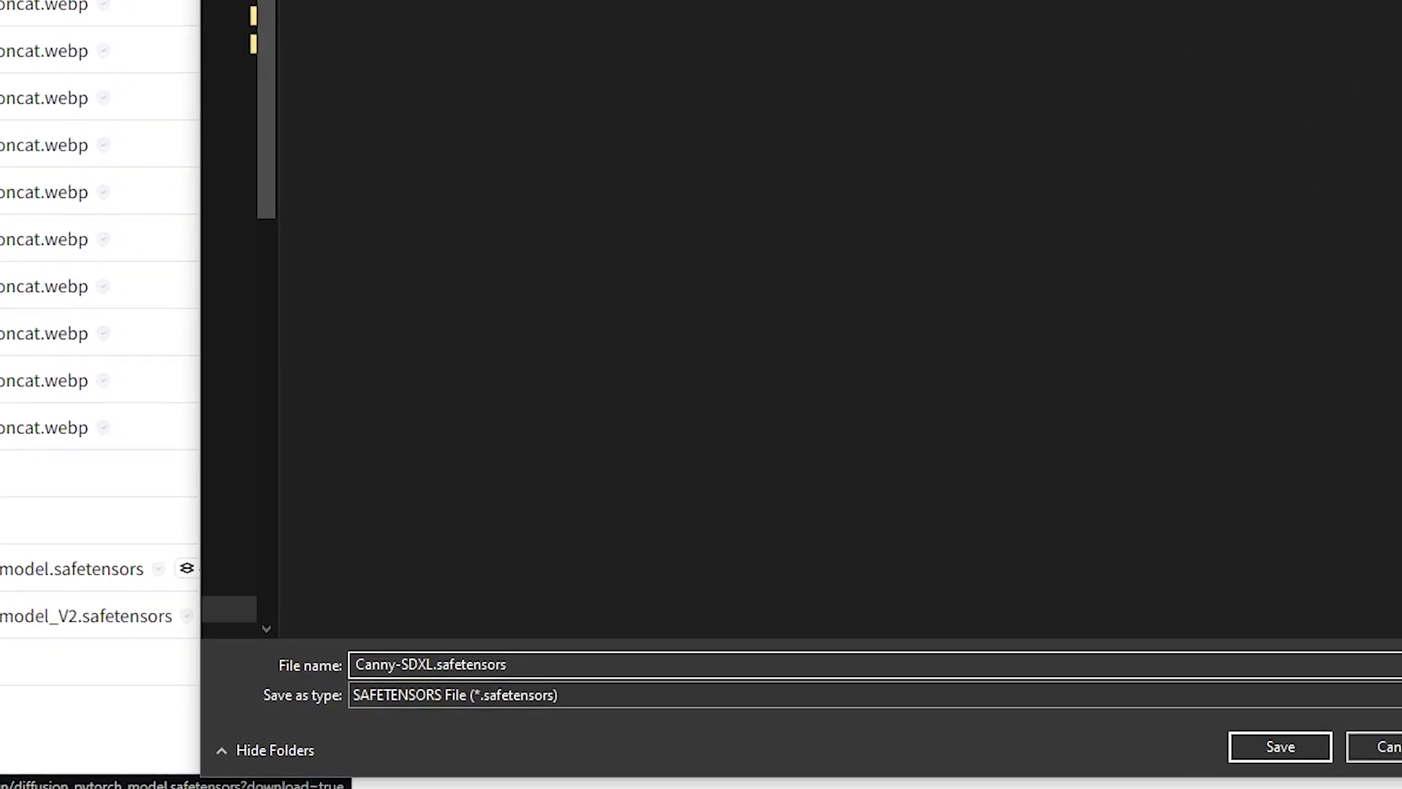
pyautogui.click(1279, 745)
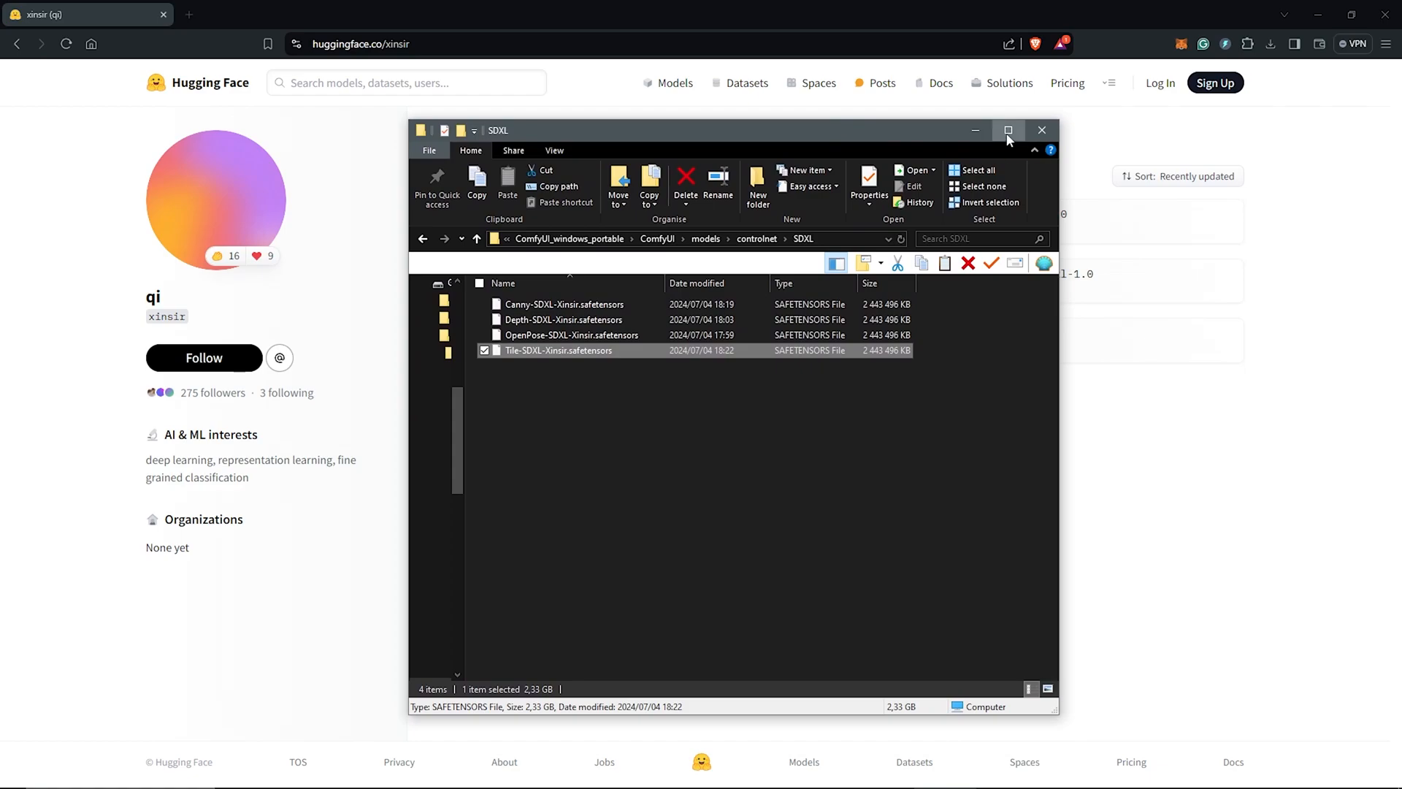
# - Maximize File Explorer and right-click run_nvidia_gpu.bat in ComfyUI_windows_portable
pyautogui.click(1008, 130)
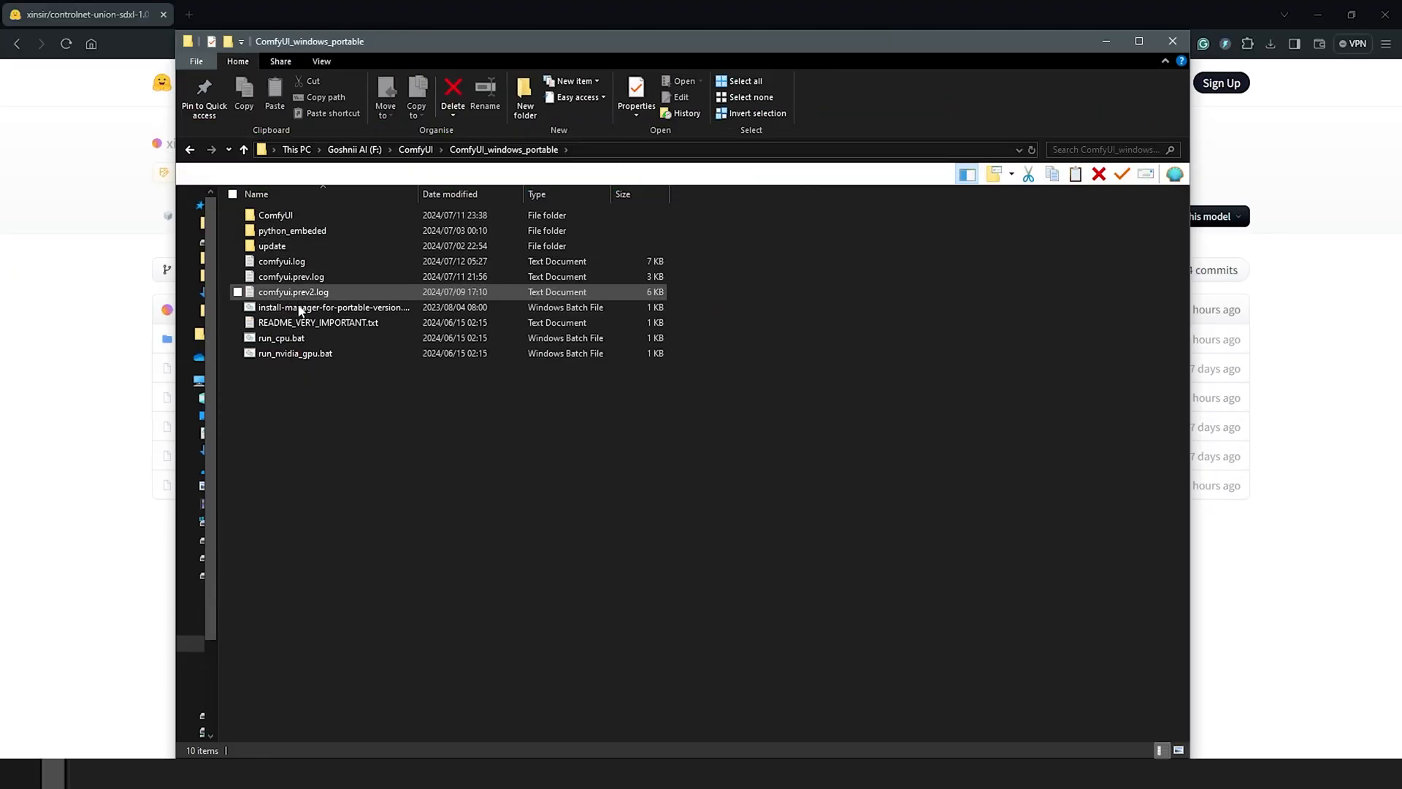
pyautogui.rightClick(294, 352)
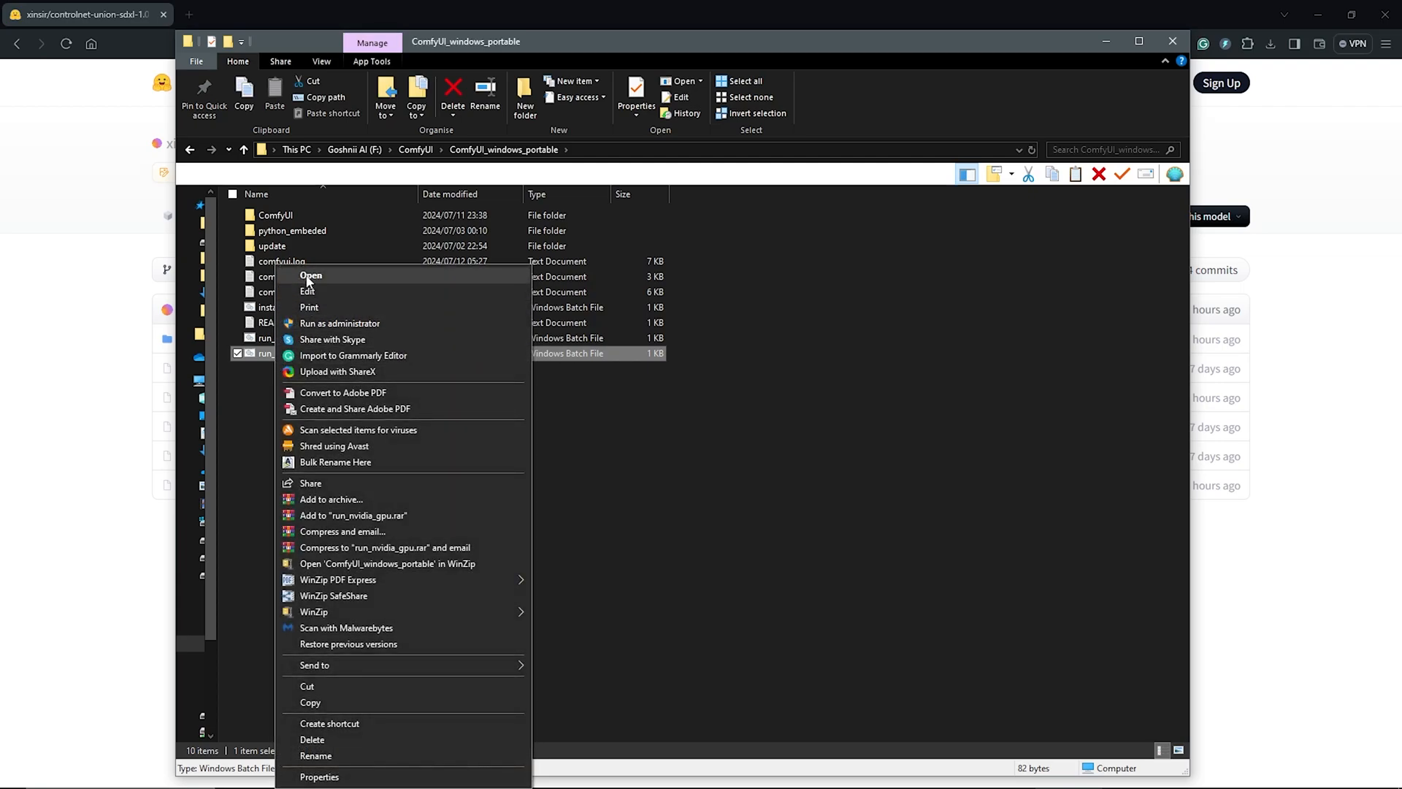
# - Launch ComfyUI via run_nvidia_gpu.bat and load the default workflow
pyautogui.click(310, 276)
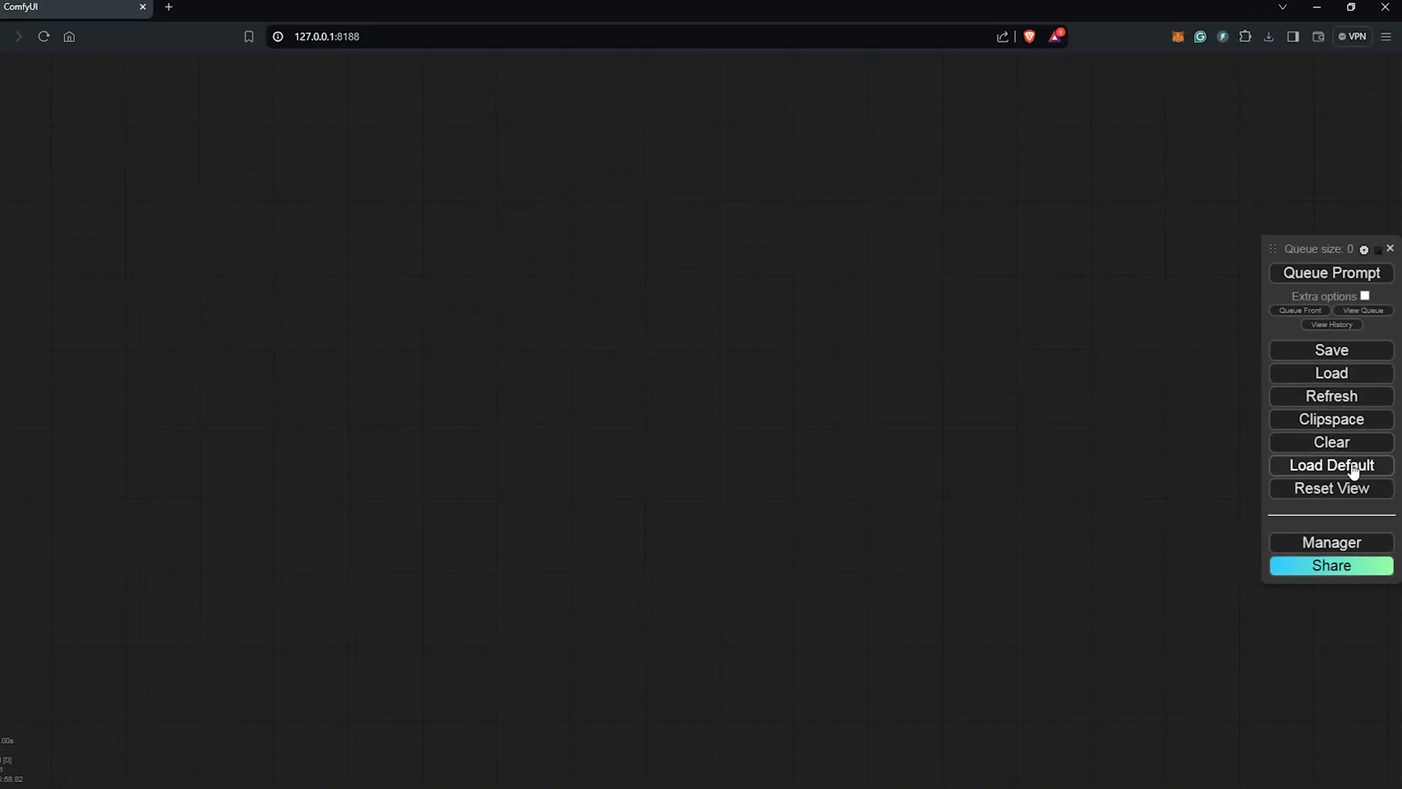
pyautogui.click(1331, 465)
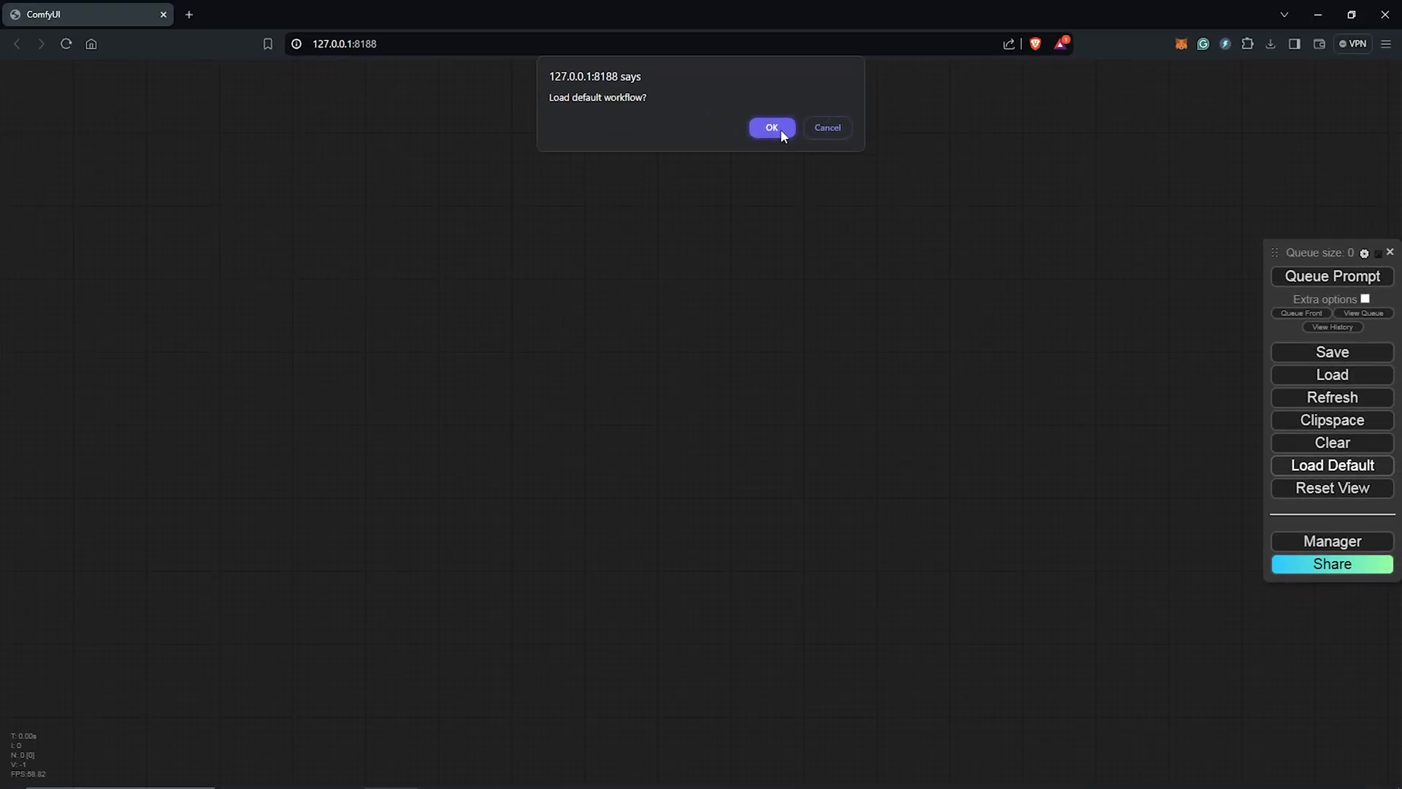
pyautogui.click(770, 127)
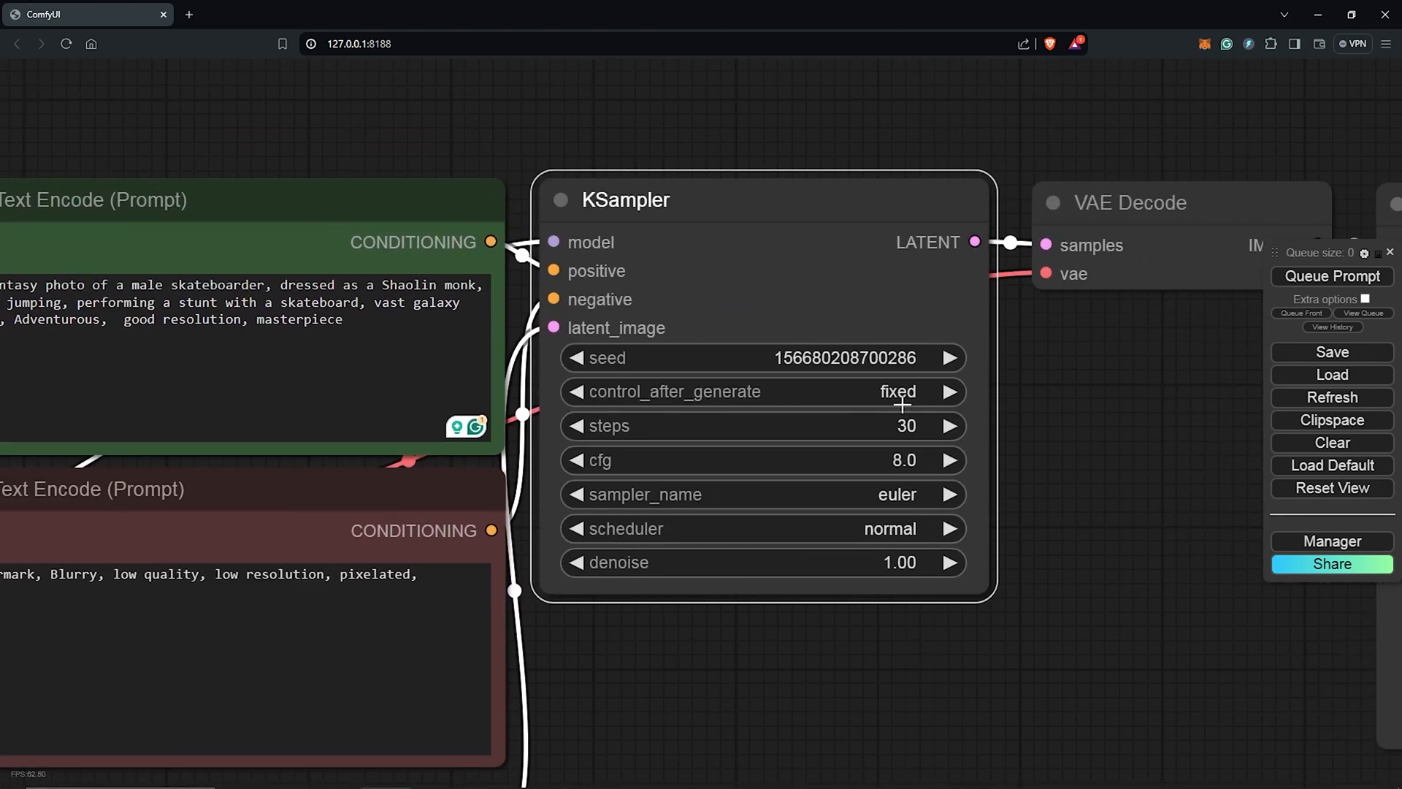
# - Change the KSampler seed value to 200
pyautogui.doubleClick(844, 357)
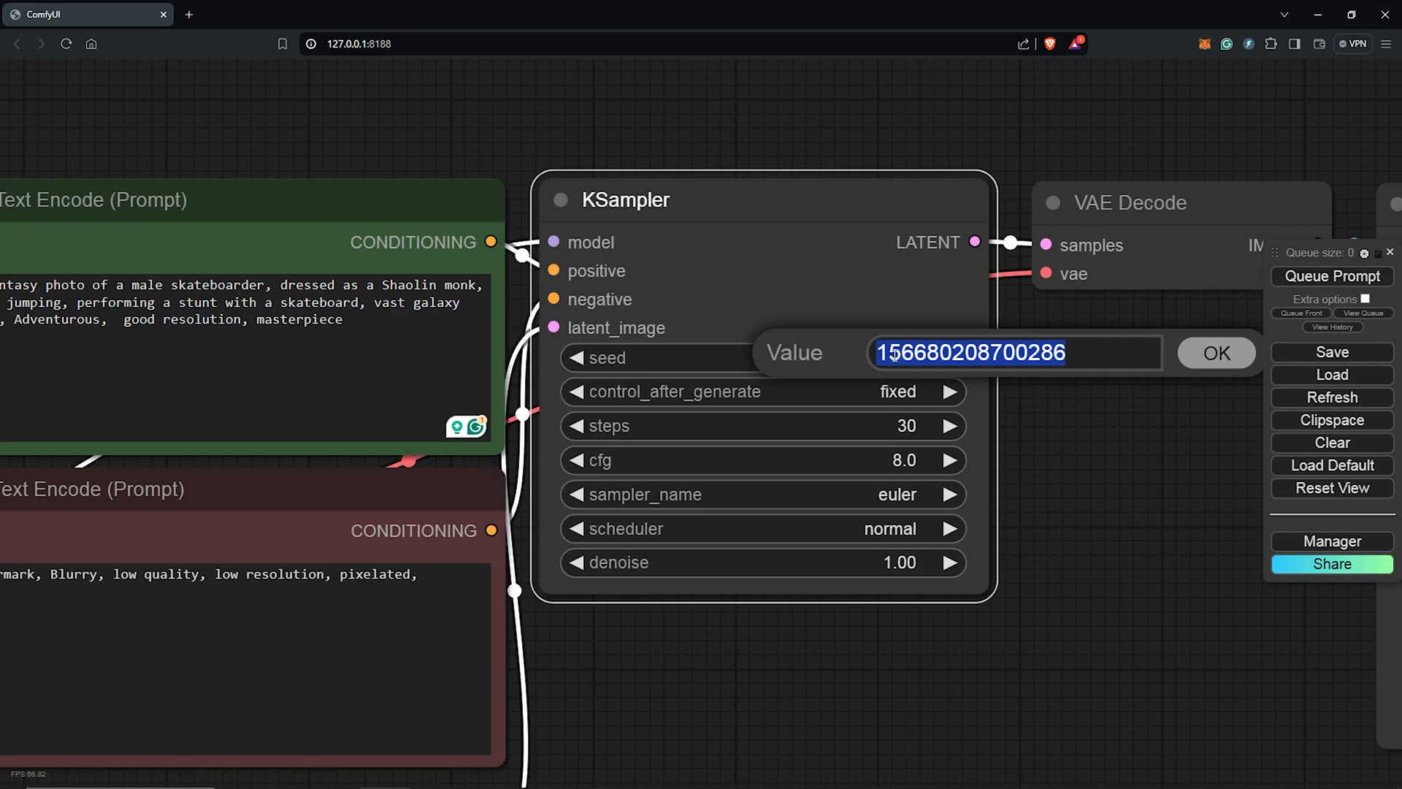
pyautogui.write('200')
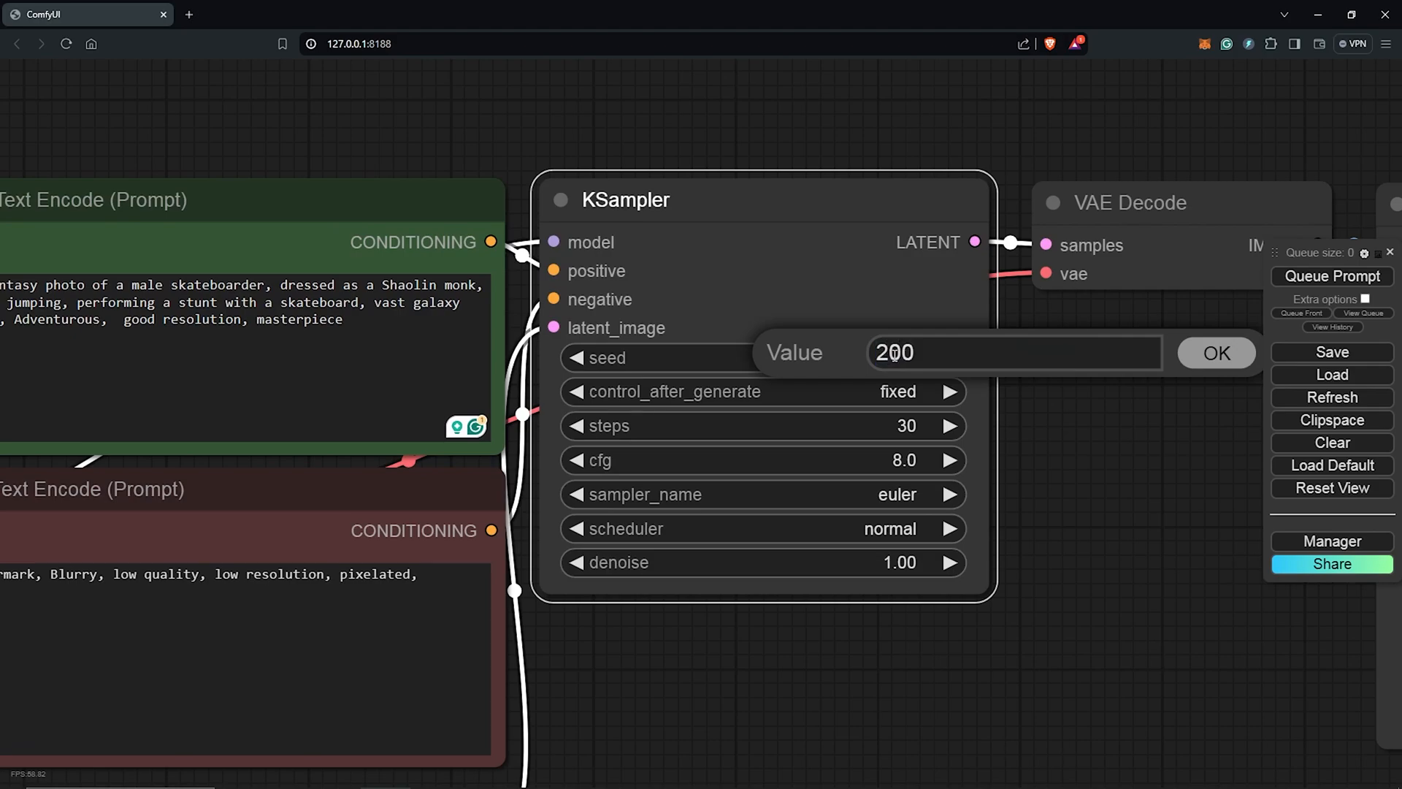
pyautogui.click(1215, 352)
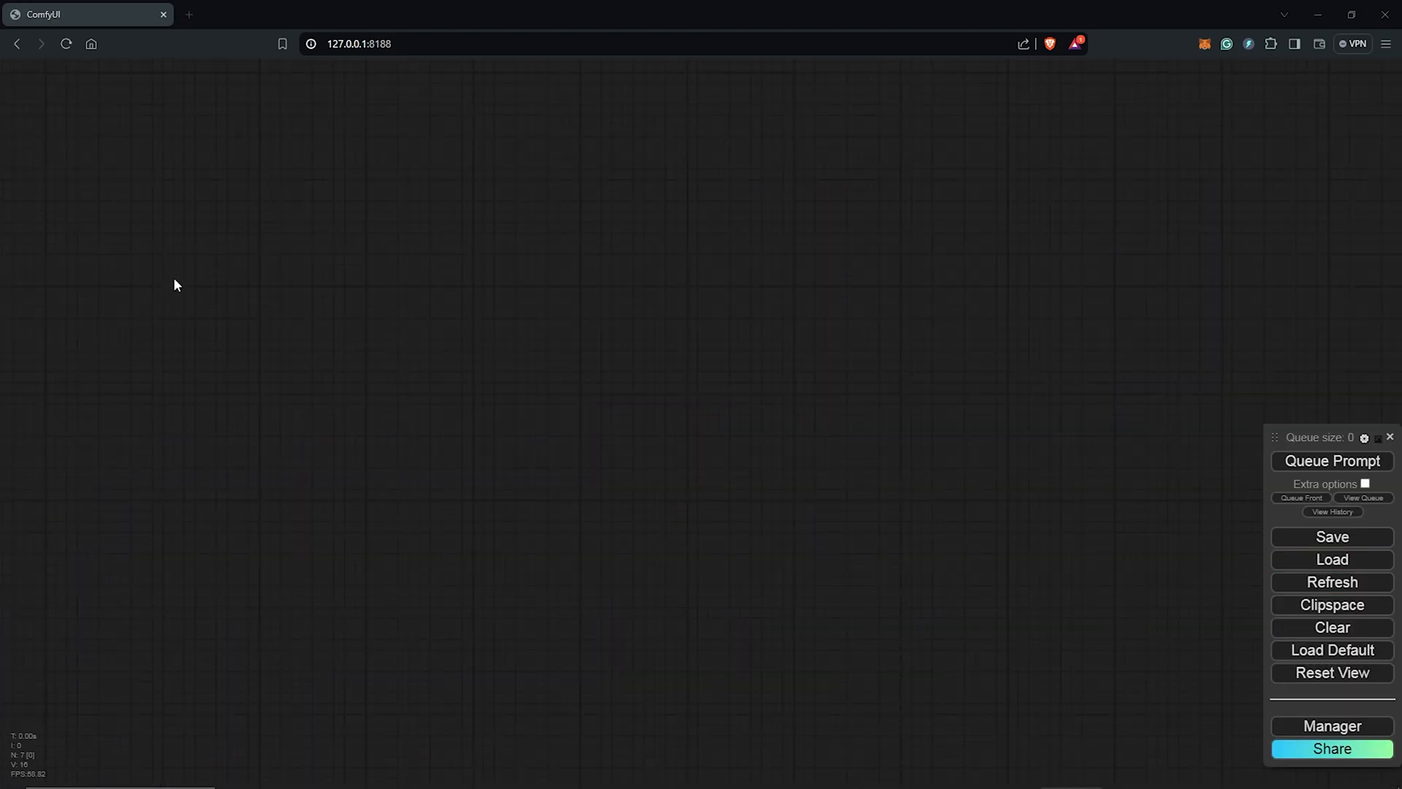
# - Add a Load Image node and set the ControlNet loader to SDXL\Depth-SDXL-Xinsir.safetensors
pyautogui.rightClick(176, 284)
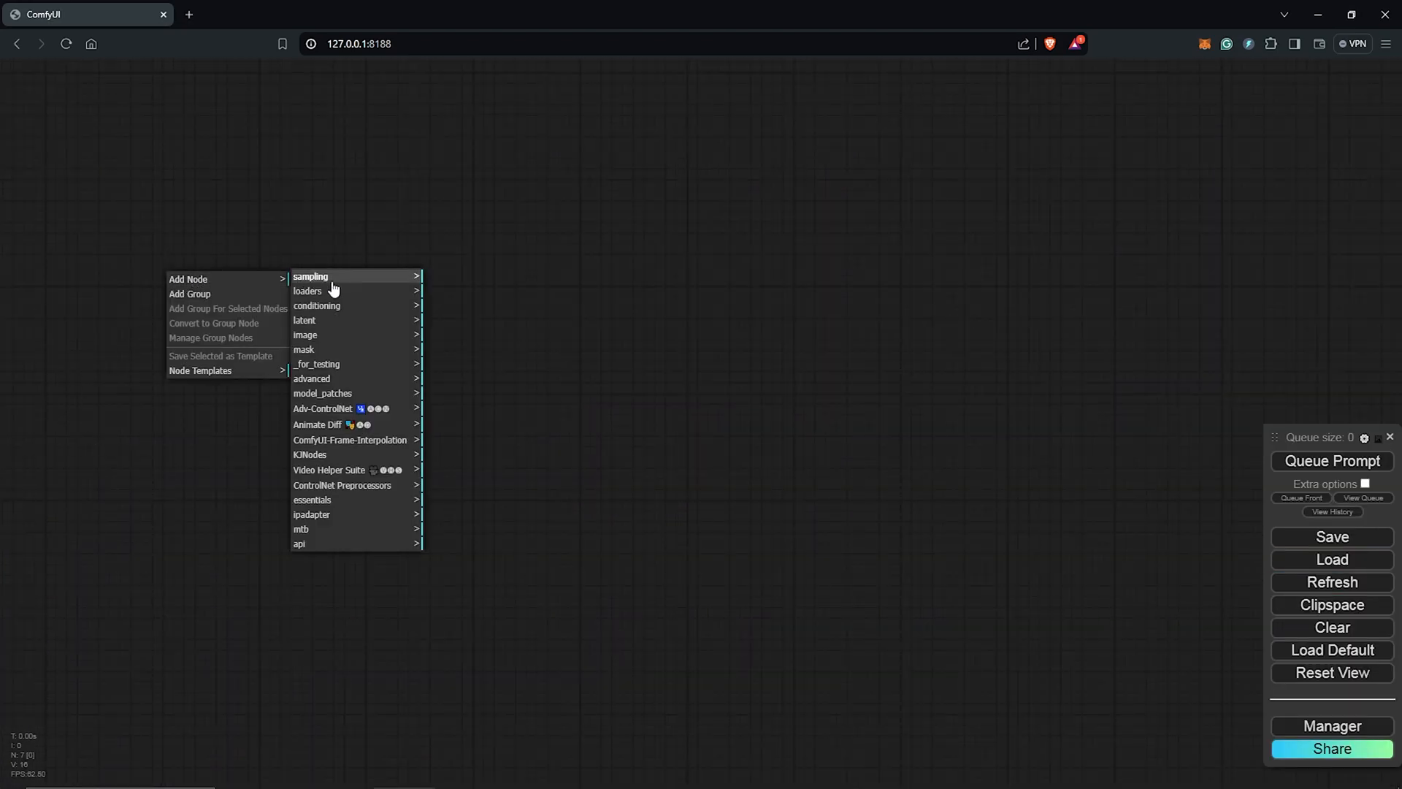
pyautogui.moveTo(305, 334)
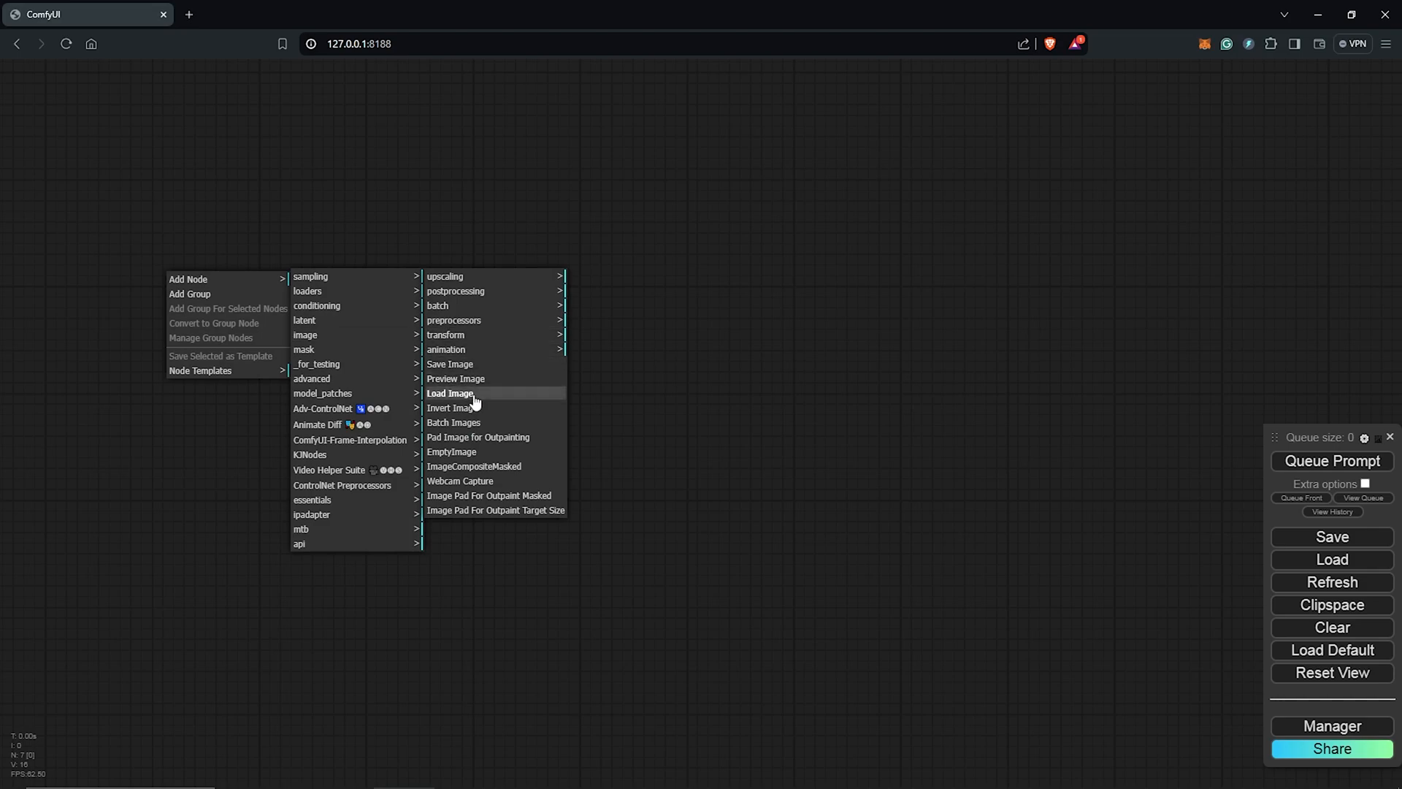
pyautogui.click(450, 393)
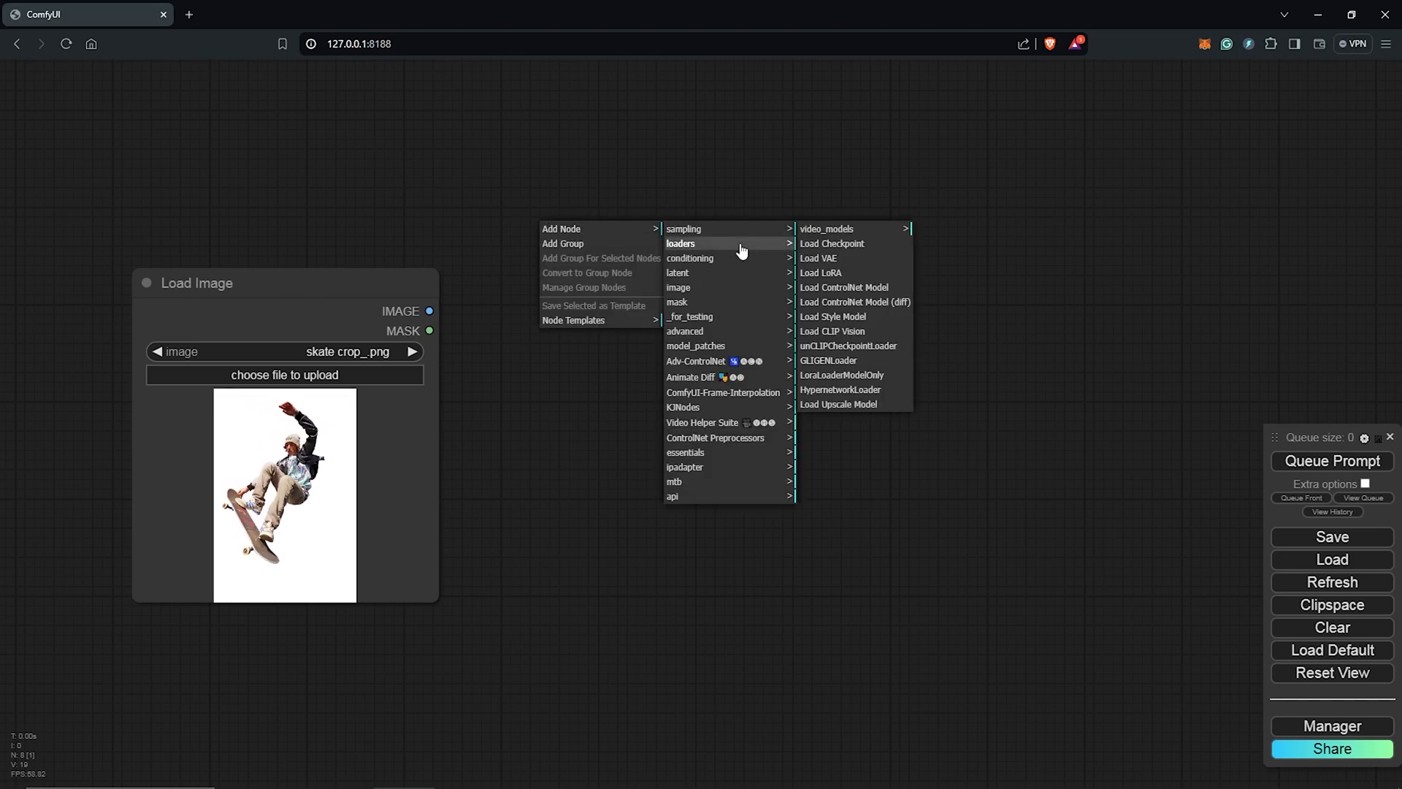
pyautogui.click(842, 287)
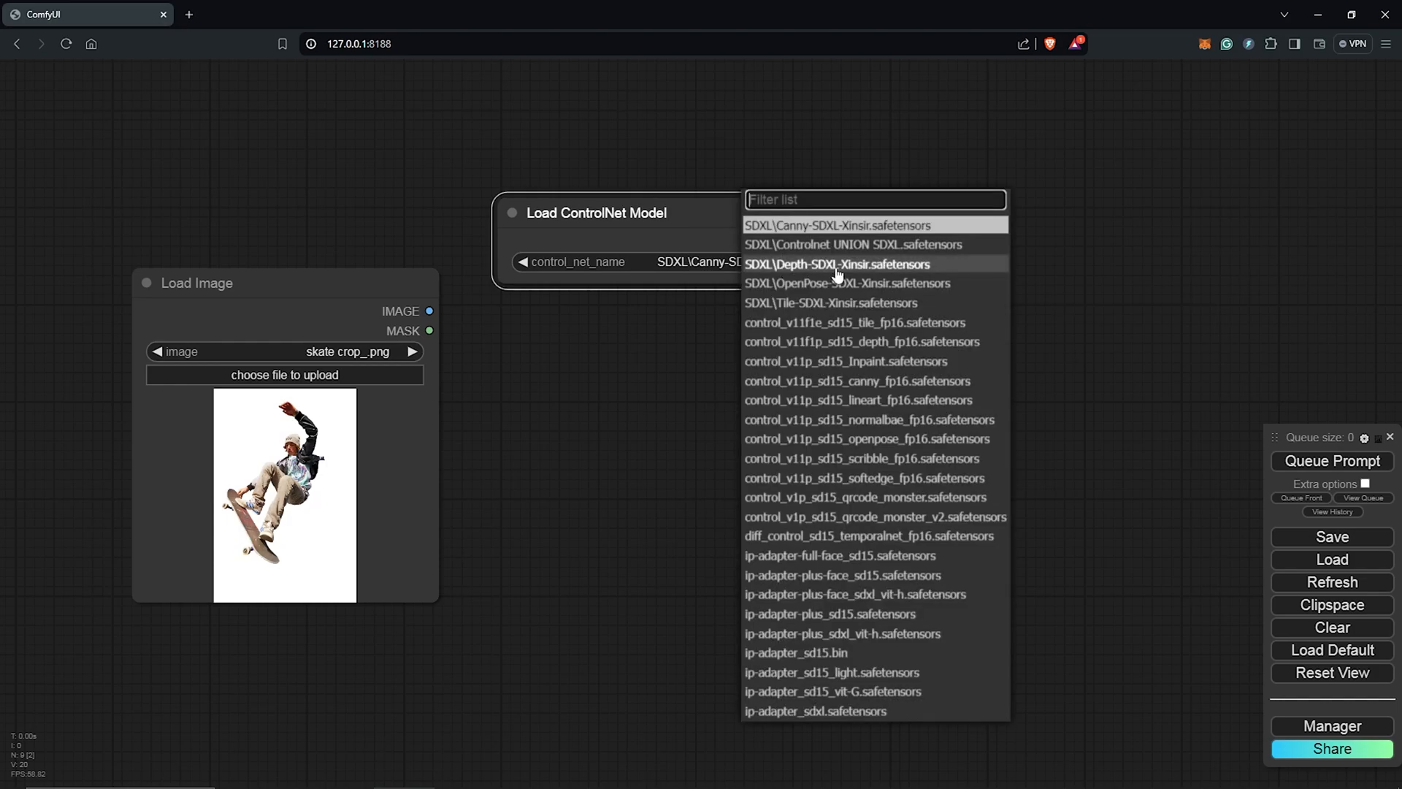
pyautogui.click(838, 265)
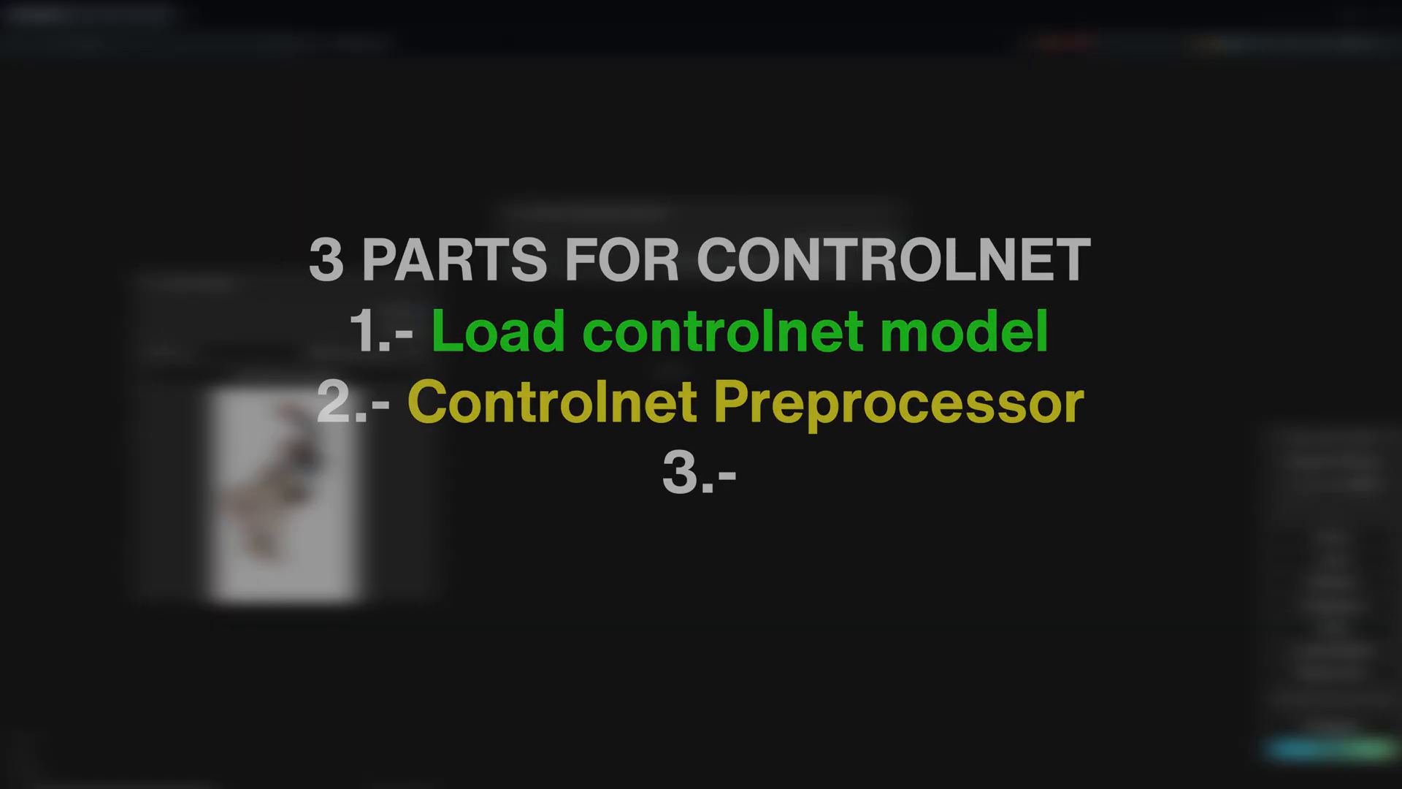
pyautogui.click(1330, 582)
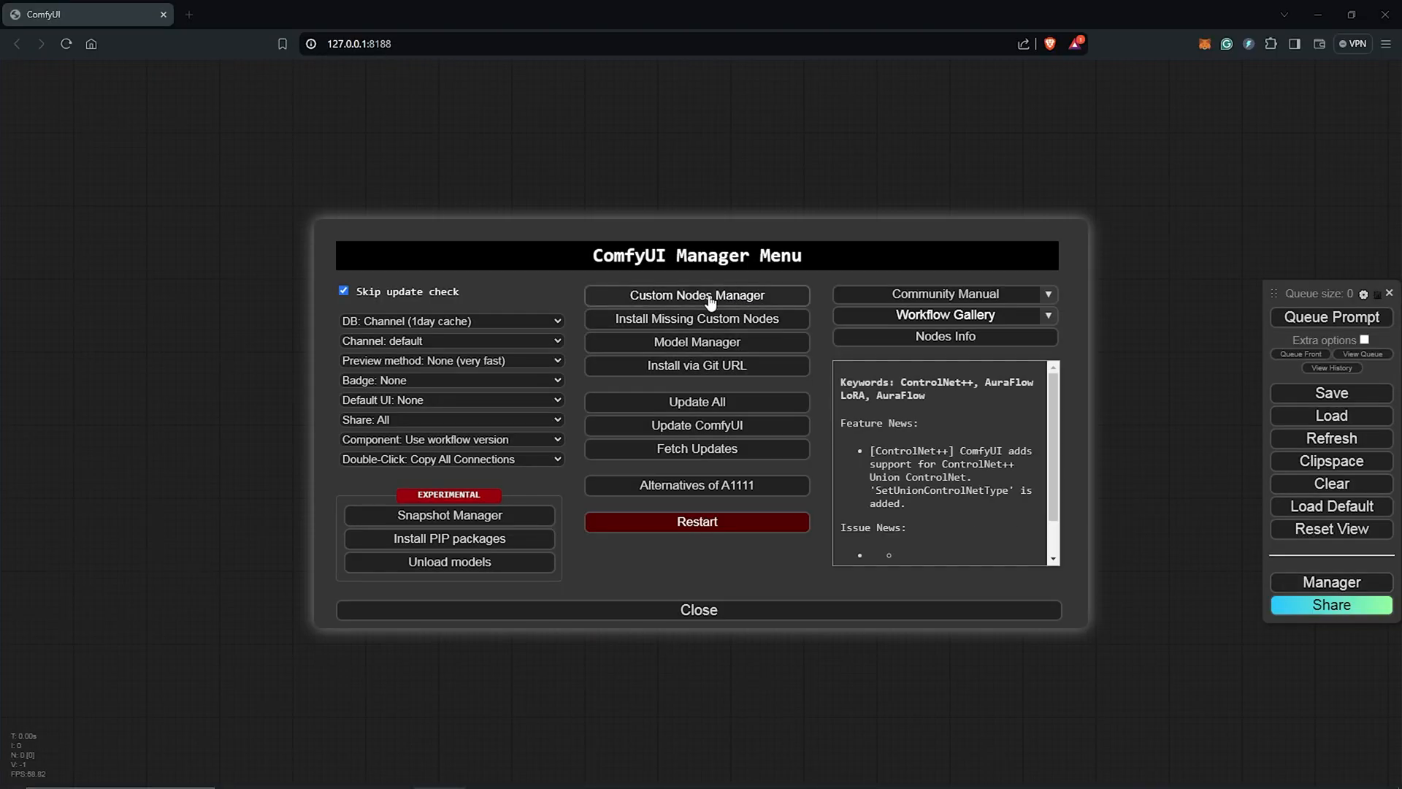
pyautogui.click(697, 295)
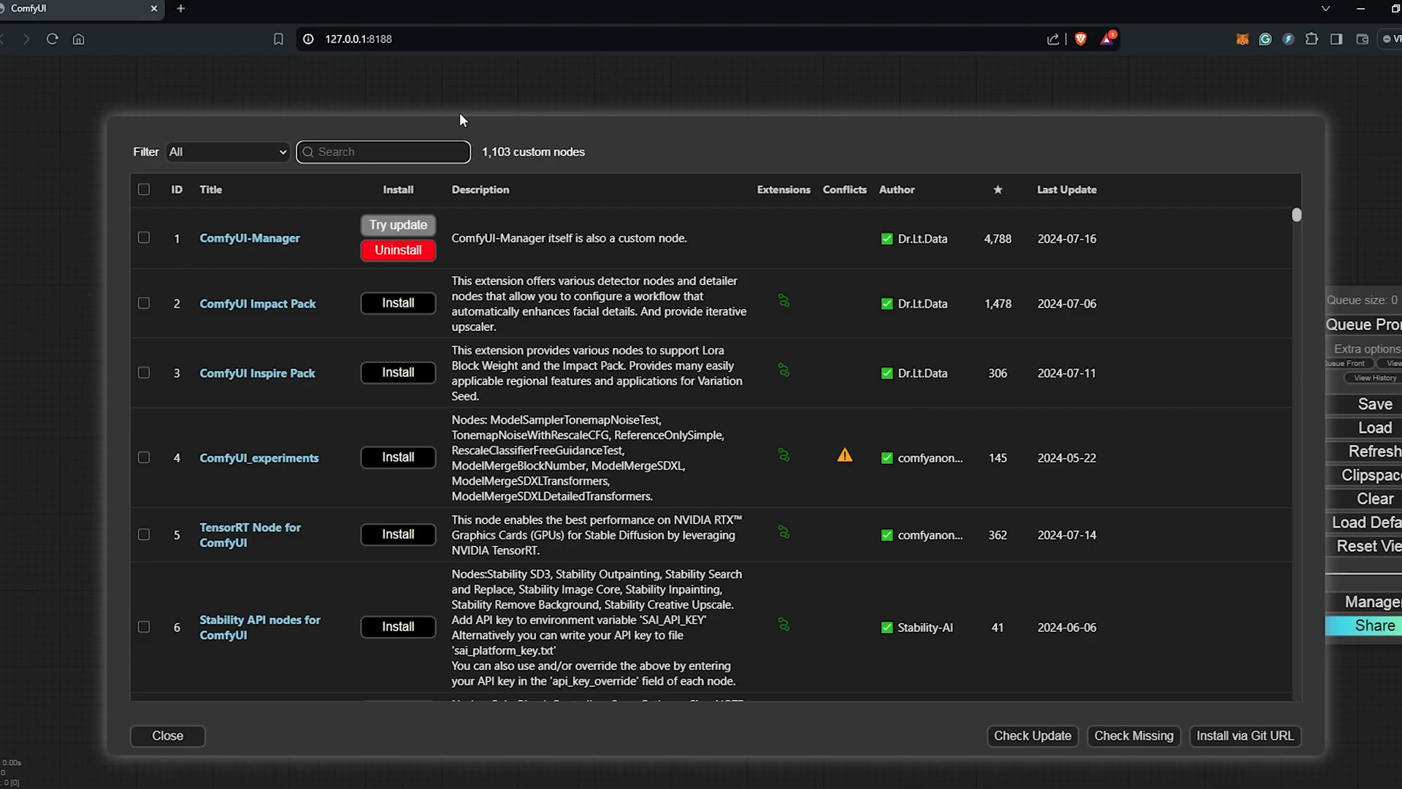
pyautogui.write('controlnet')
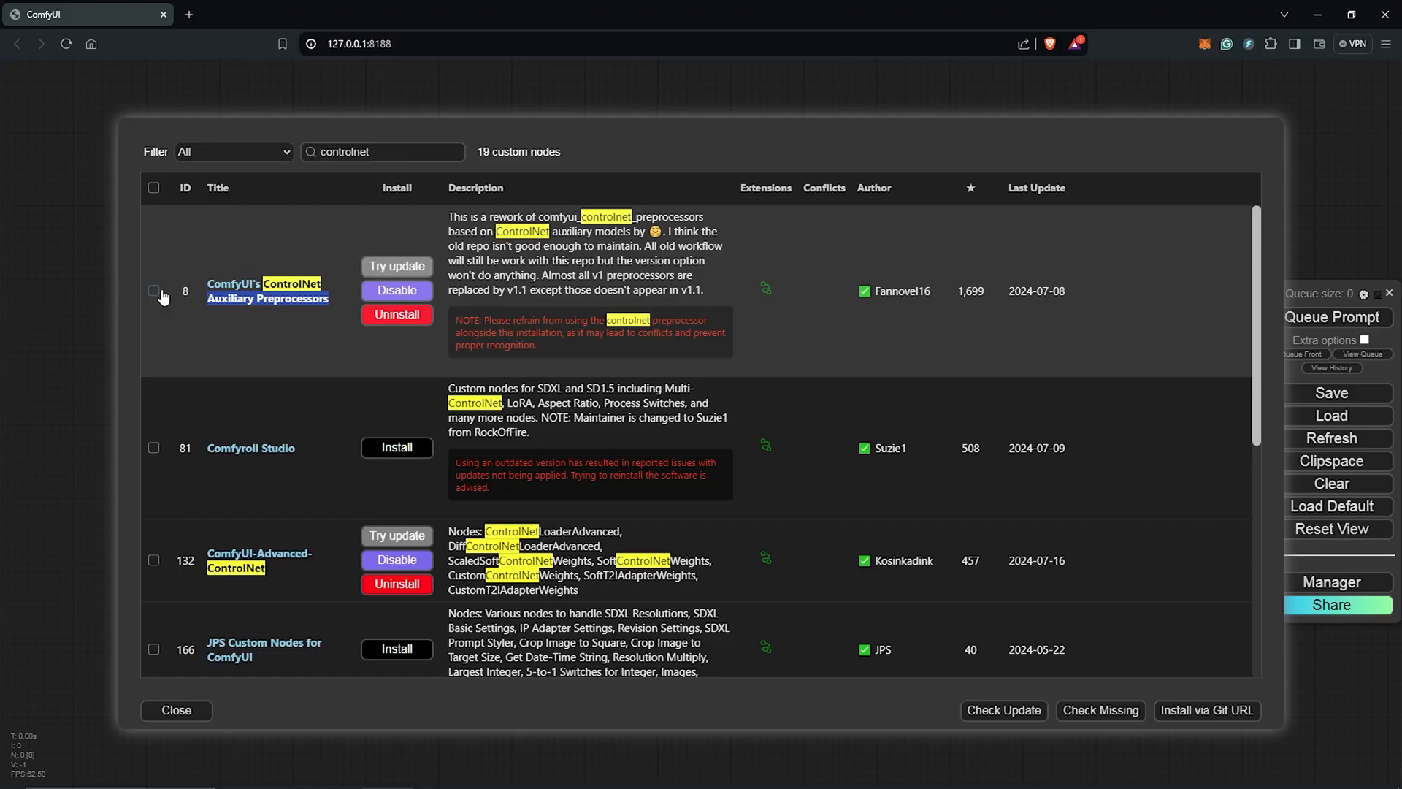
pyautogui.click(153, 291)
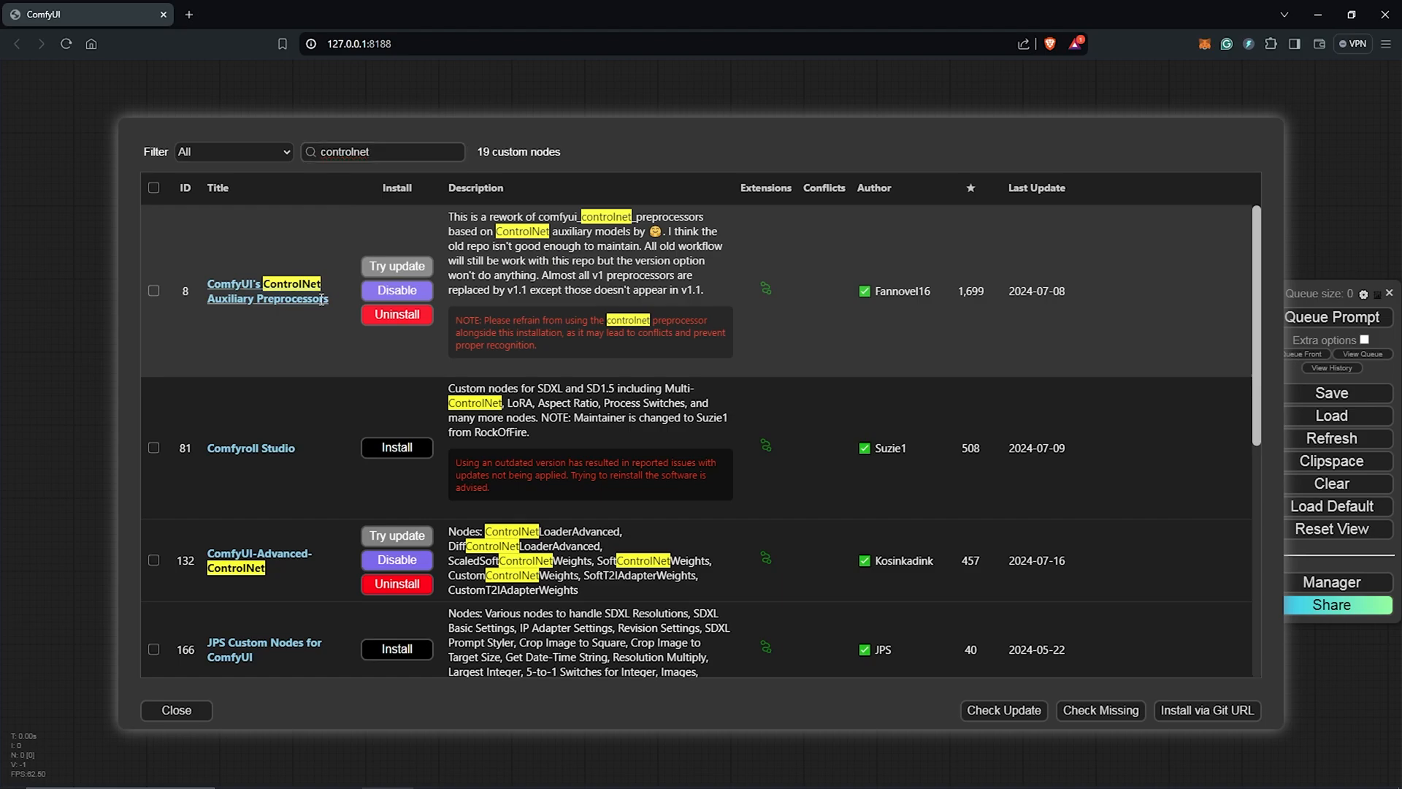
pyautogui.click(154, 291)
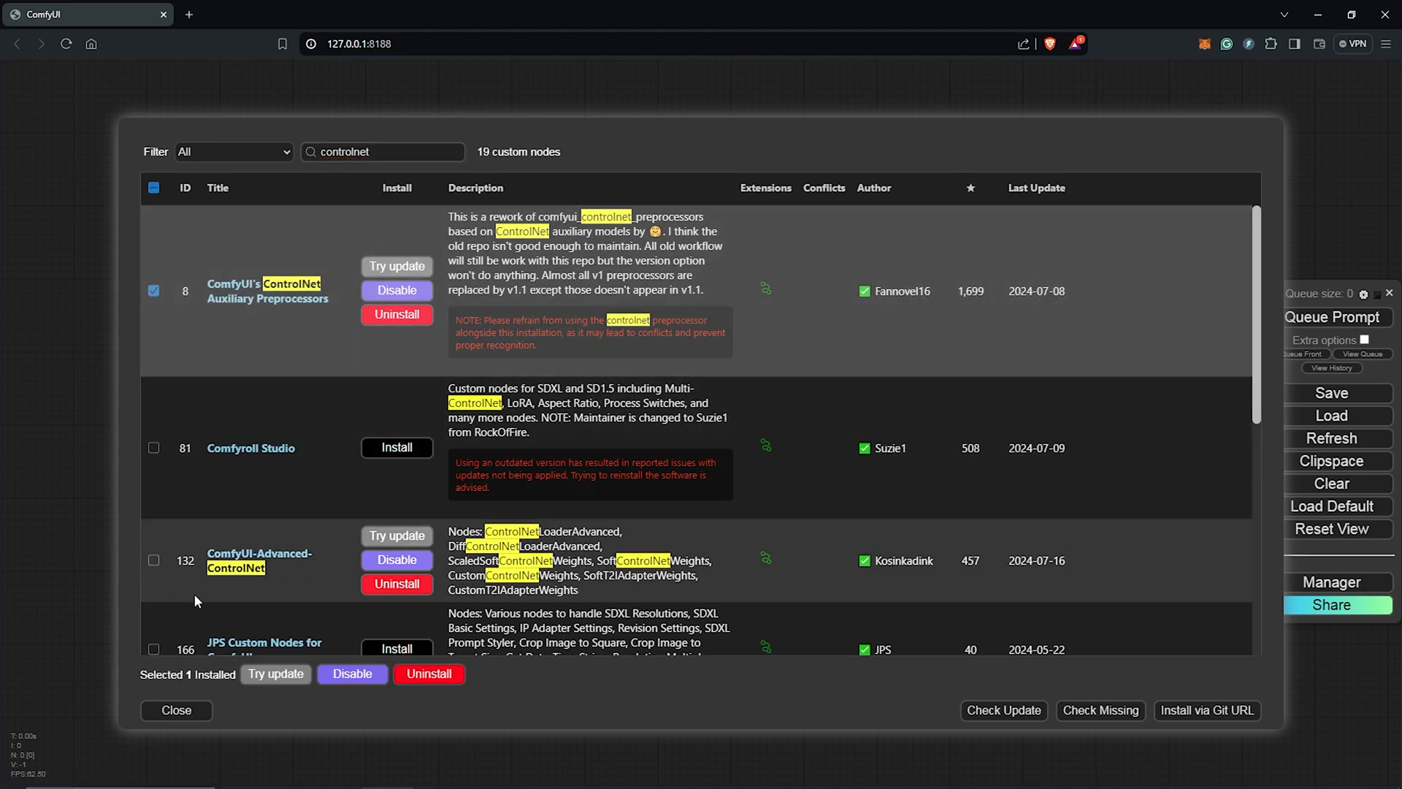
pyautogui.click(176, 709)
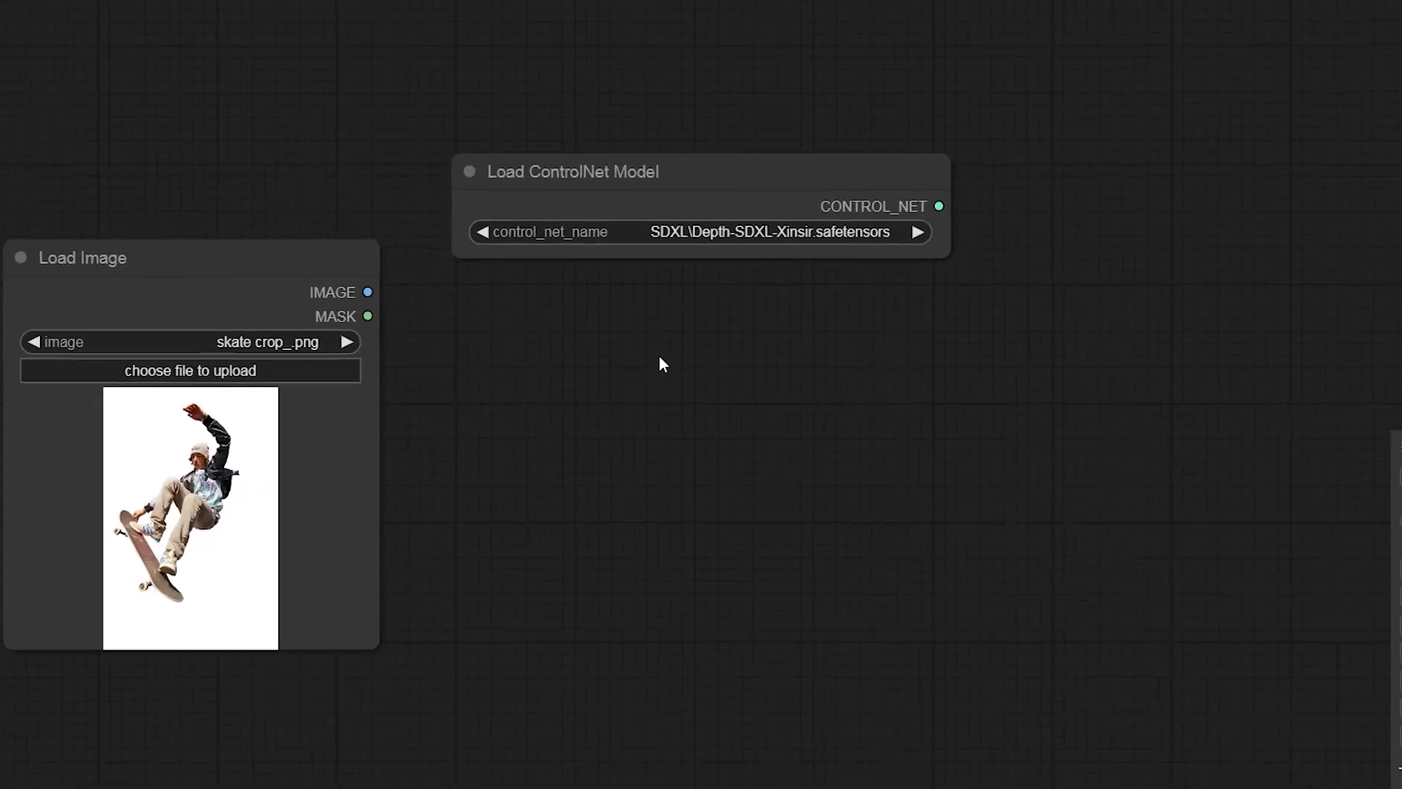
# - Add Depth Anything and Apply ControlNet (Advanced) nodes, grouped as 'Depth'
pyautogui.rightClick(662, 363)
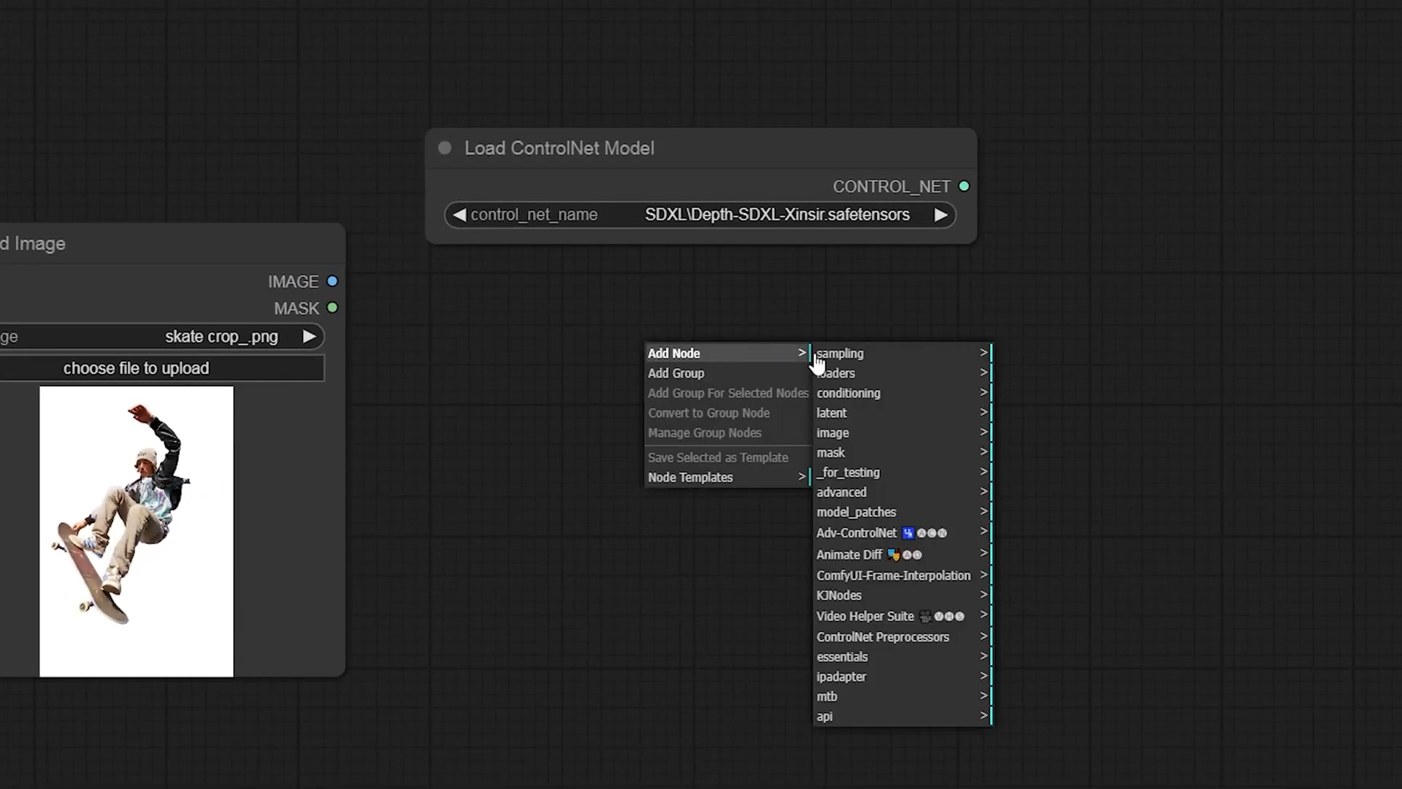
pyautogui.moveTo(883, 636)
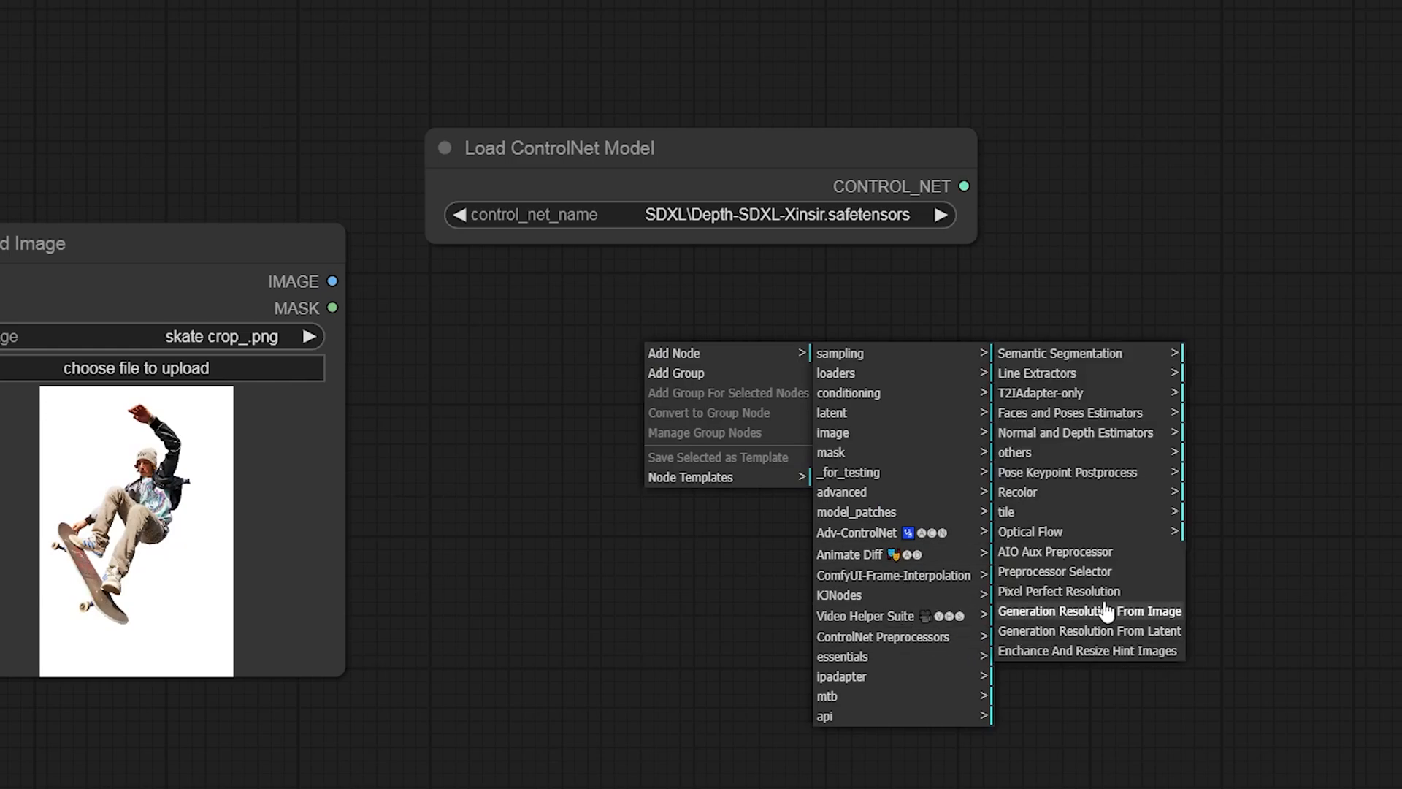
pyautogui.moveTo(1075, 433)
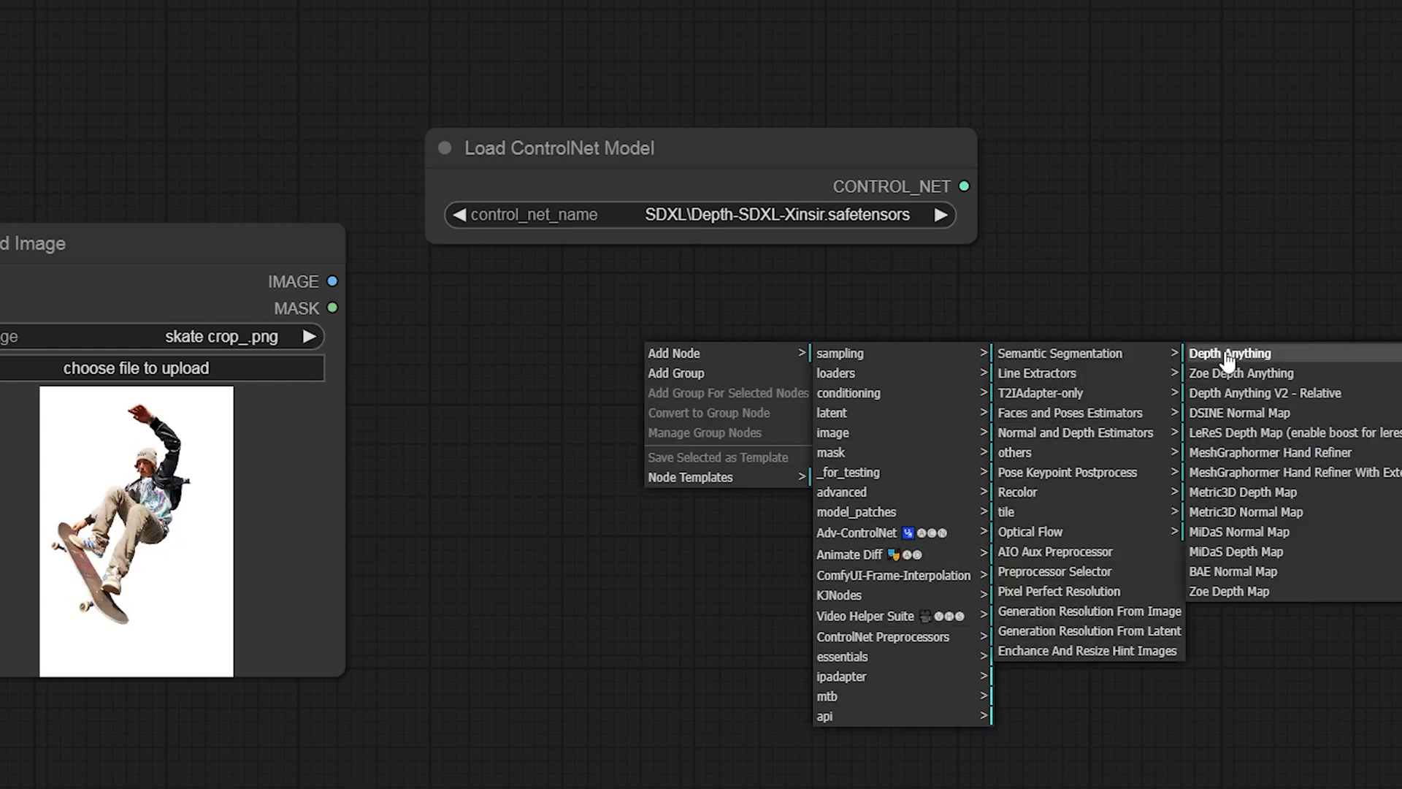
pyautogui.click(1232, 352)
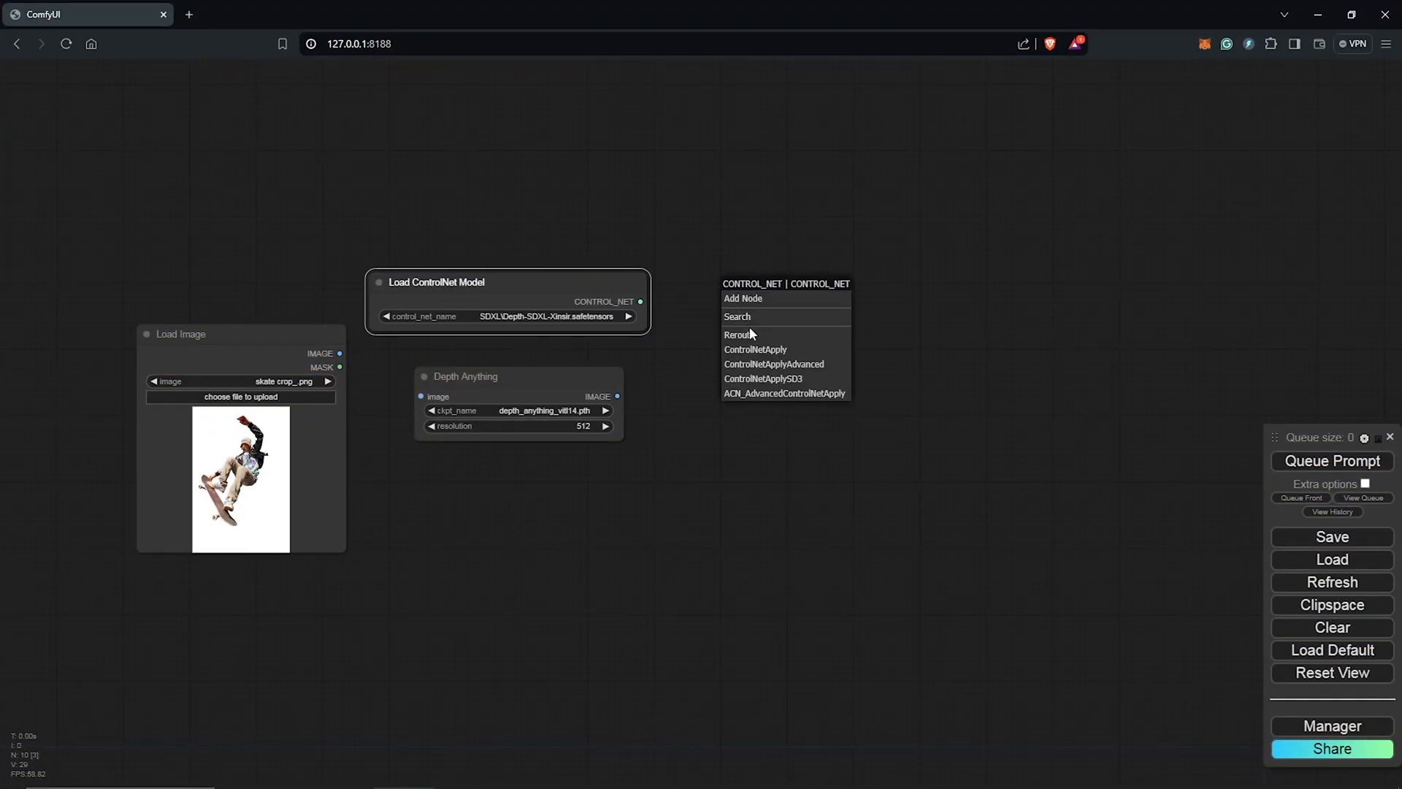
pyautogui.moveTo(774, 363)
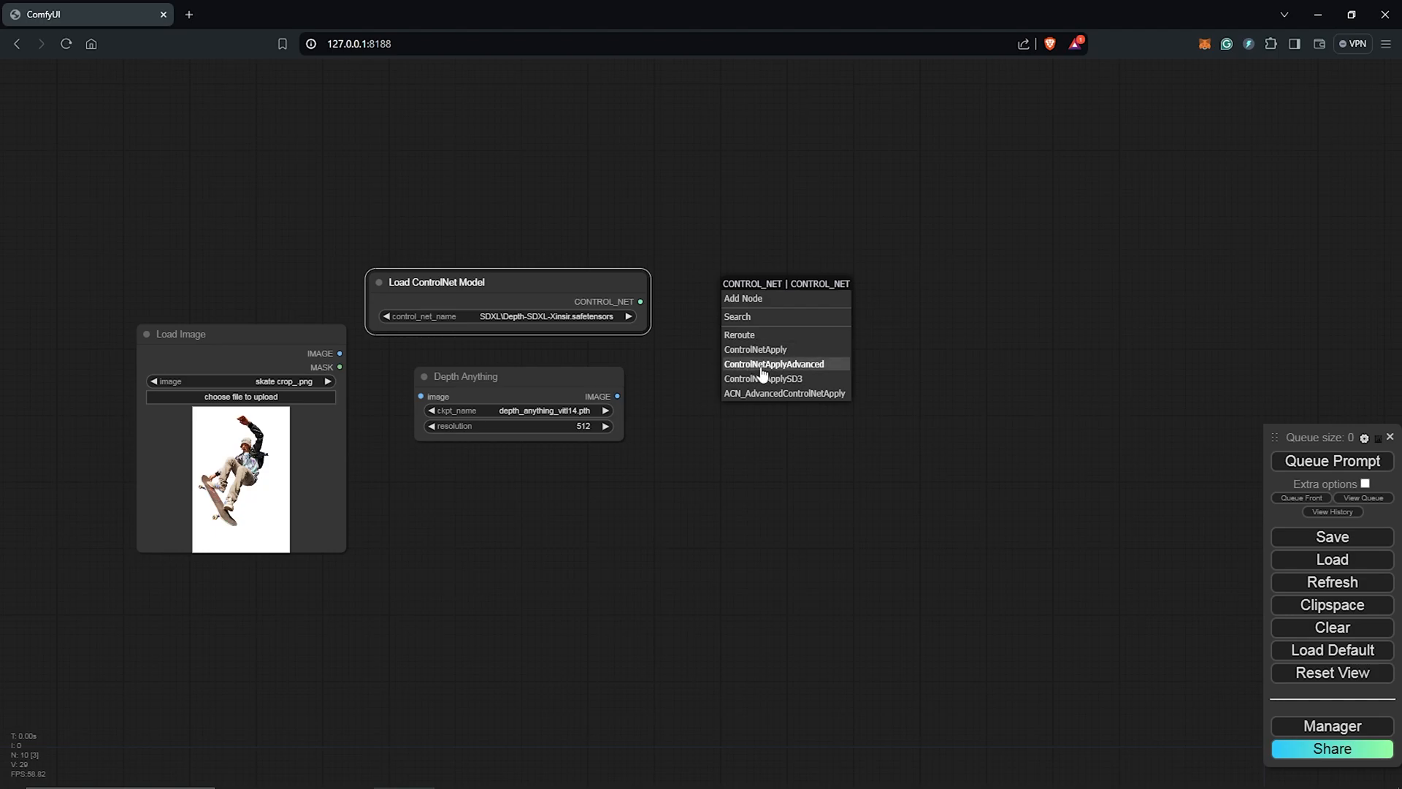
pyautogui.moveTo(765, 371)
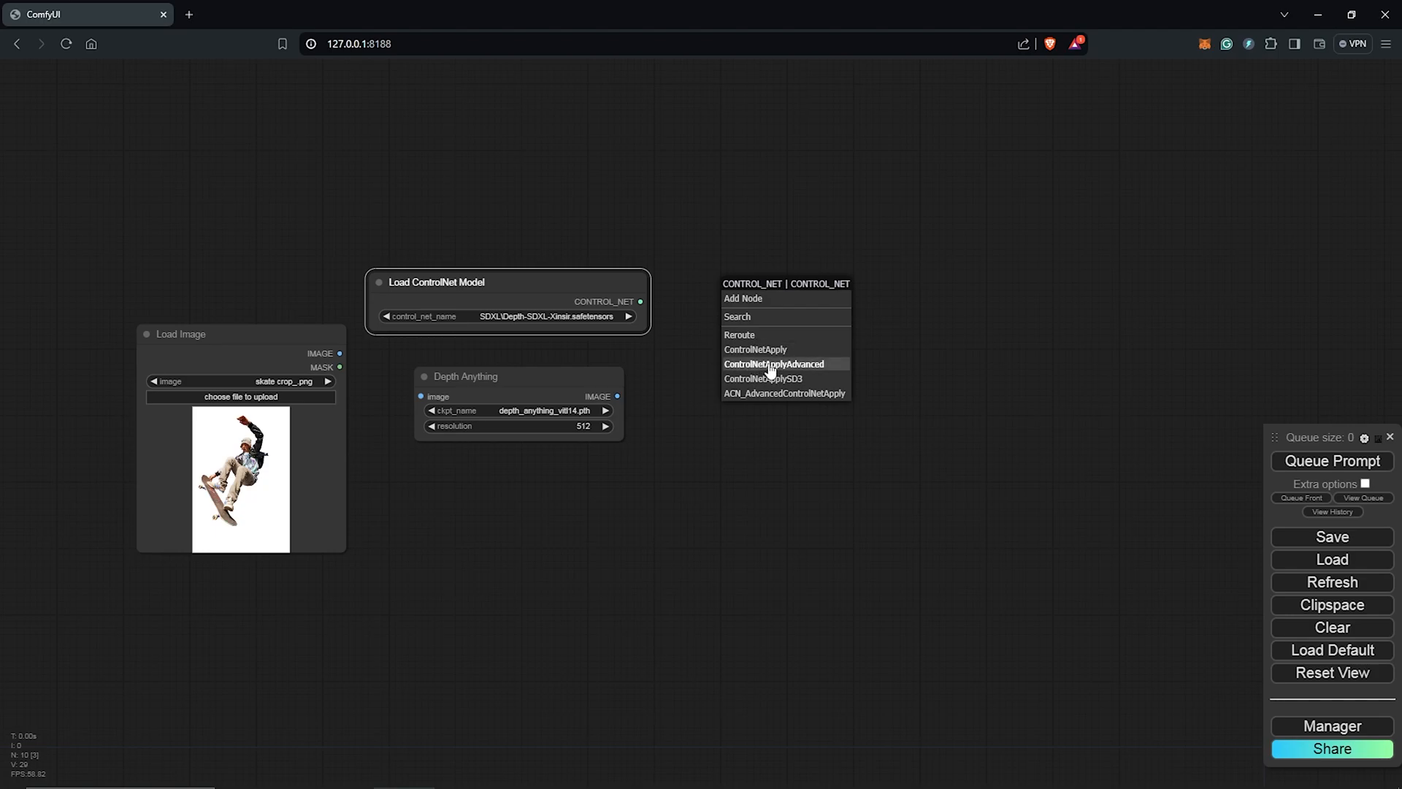
pyautogui.click(774, 364)
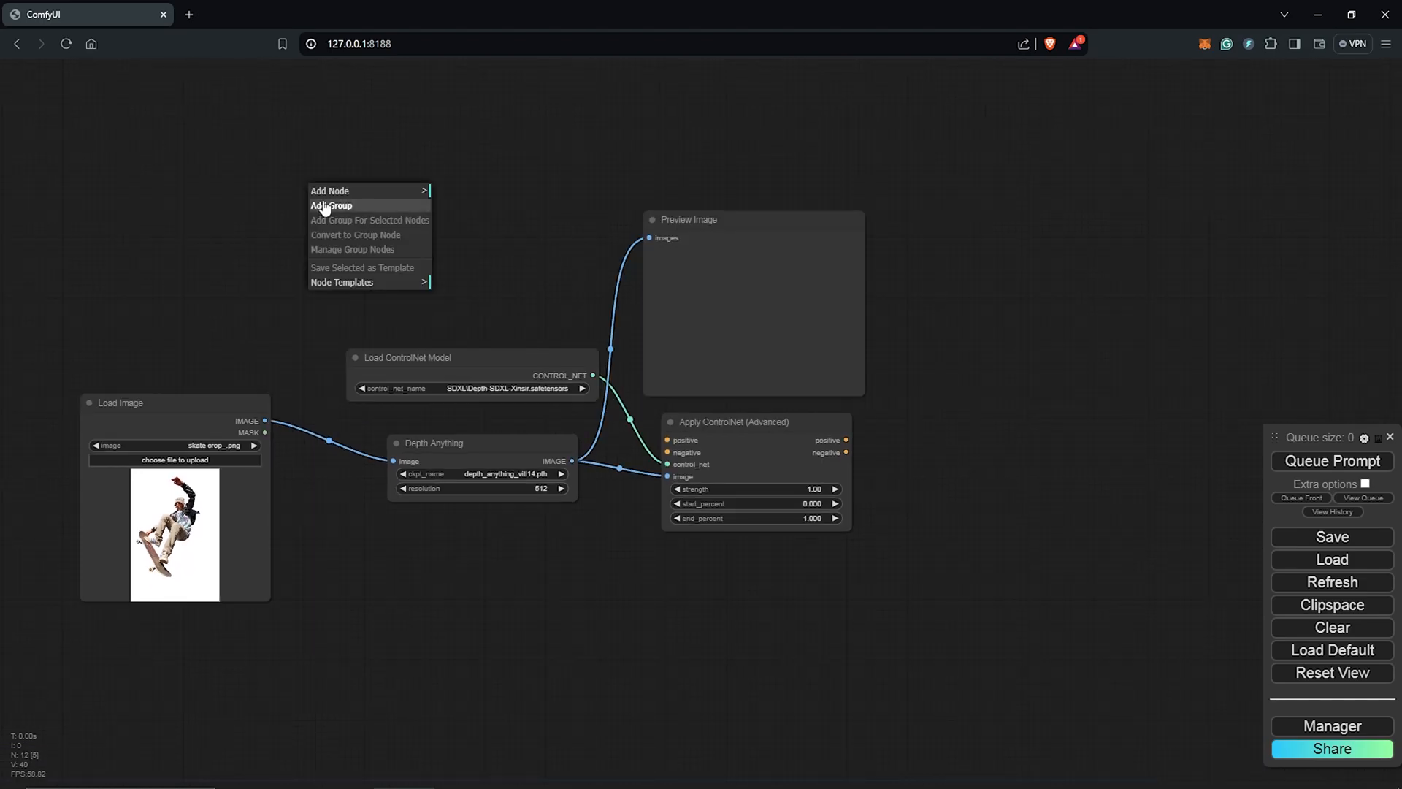
pyautogui.click(331, 205)
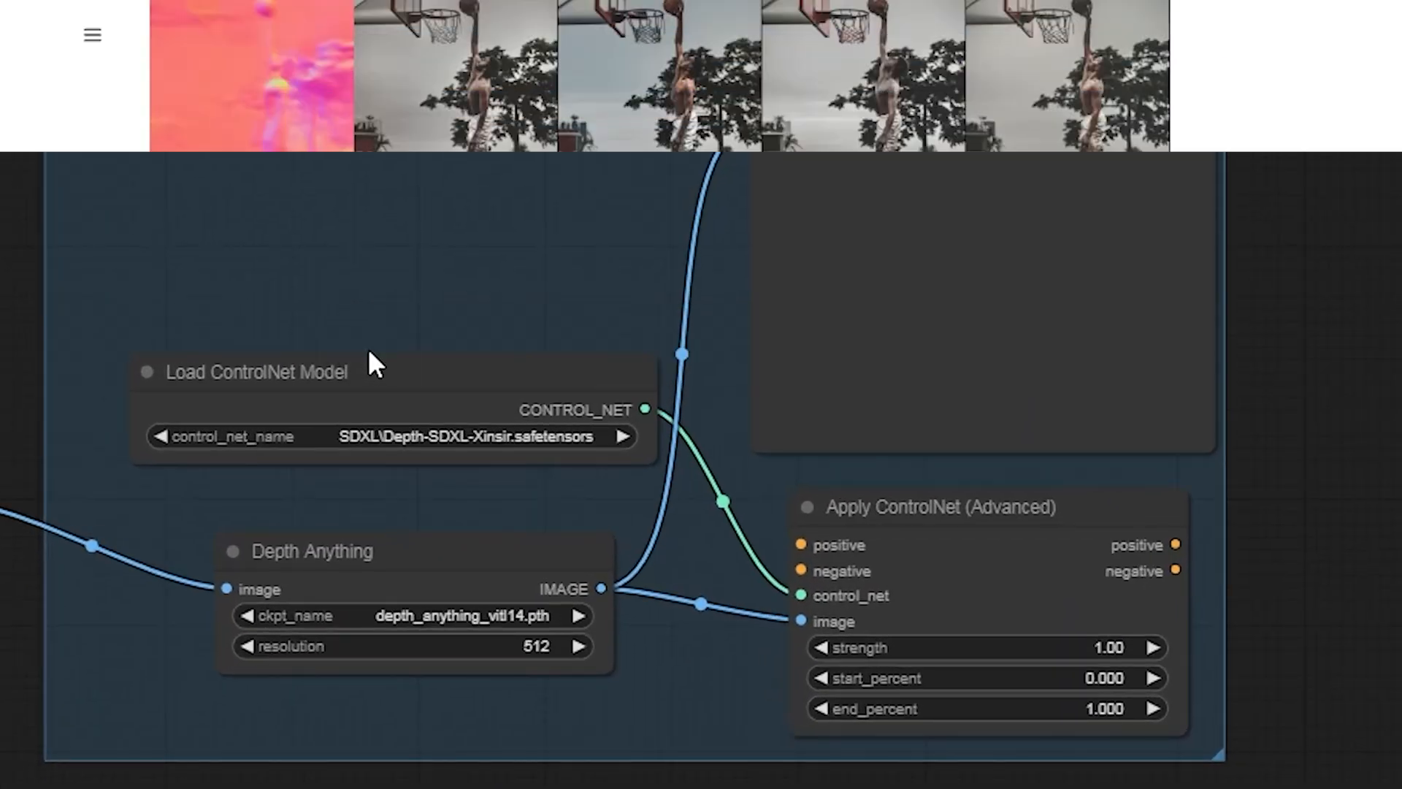
pyautogui.scroll(-3)
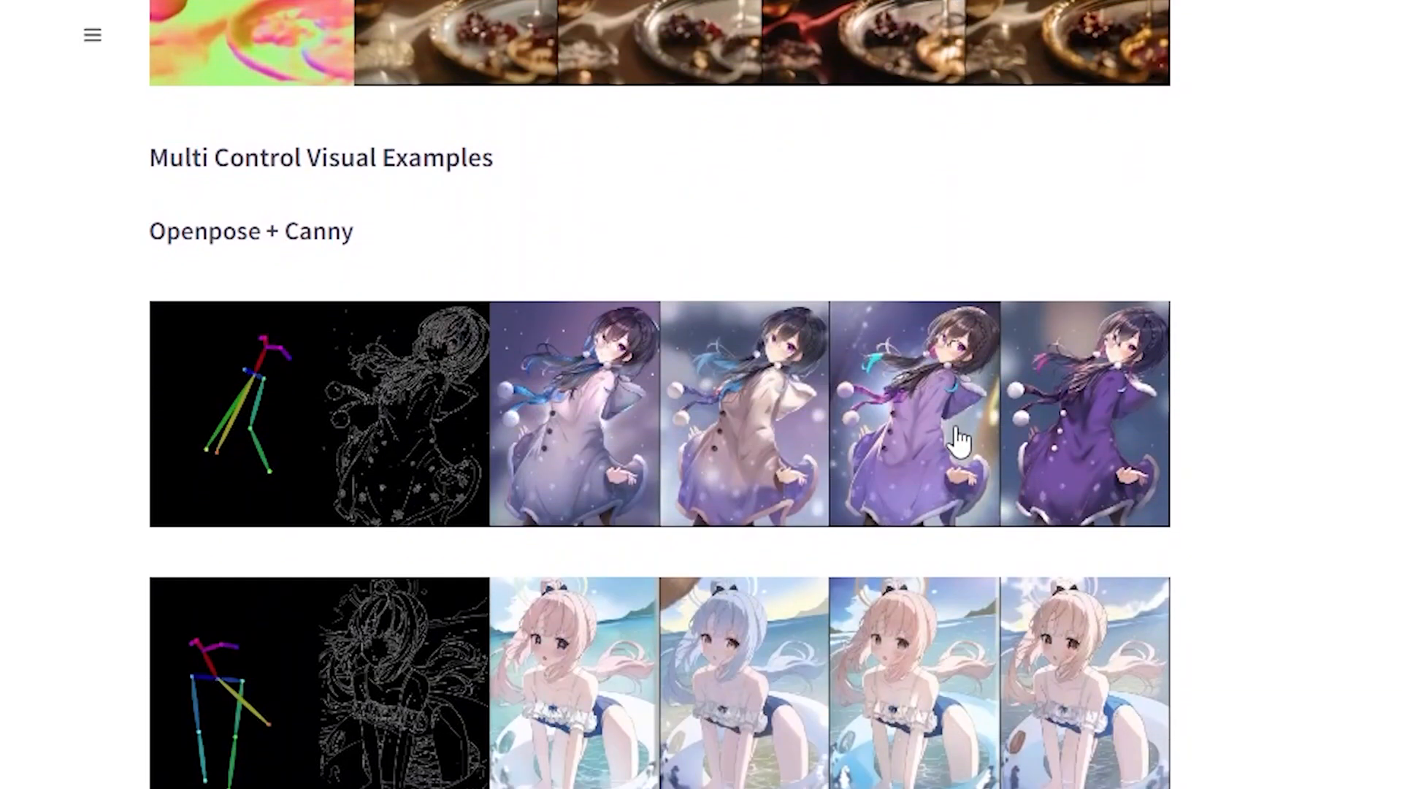
pyautogui.scroll(-3)
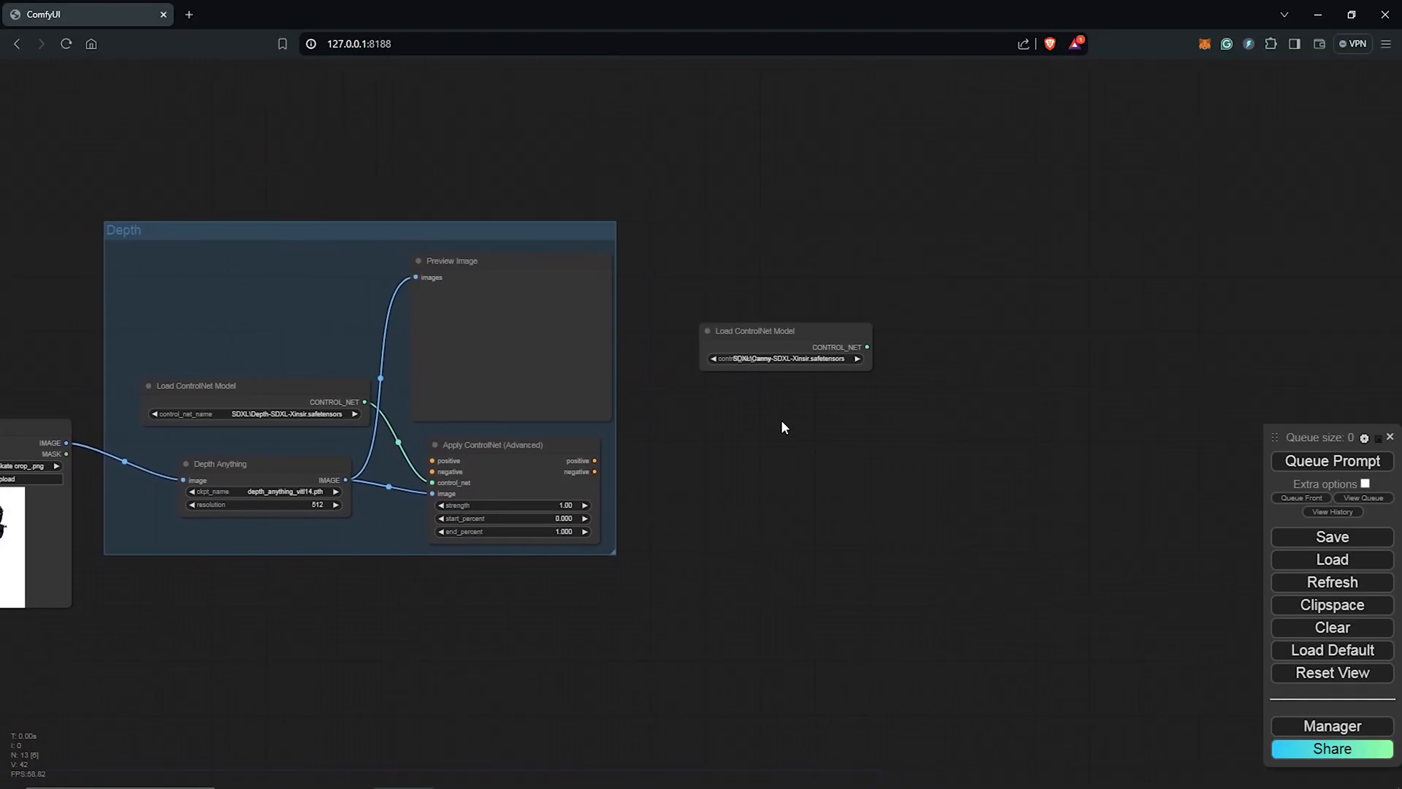
# - Add DWPose Estimator and feed its pose map into a new Apply ControlNet (Advanced)
pyautogui.rightClick(782, 426)
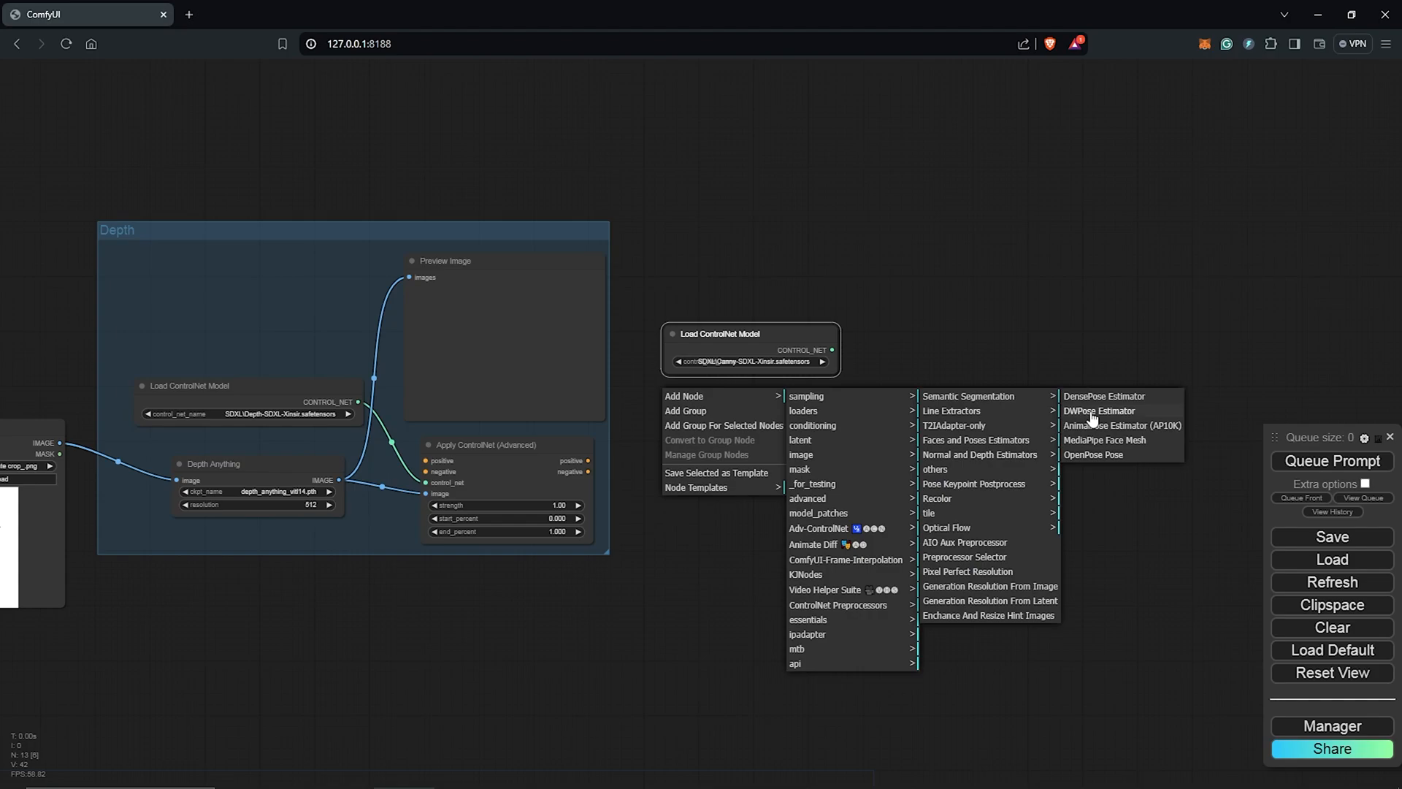
pyautogui.click(1100, 411)
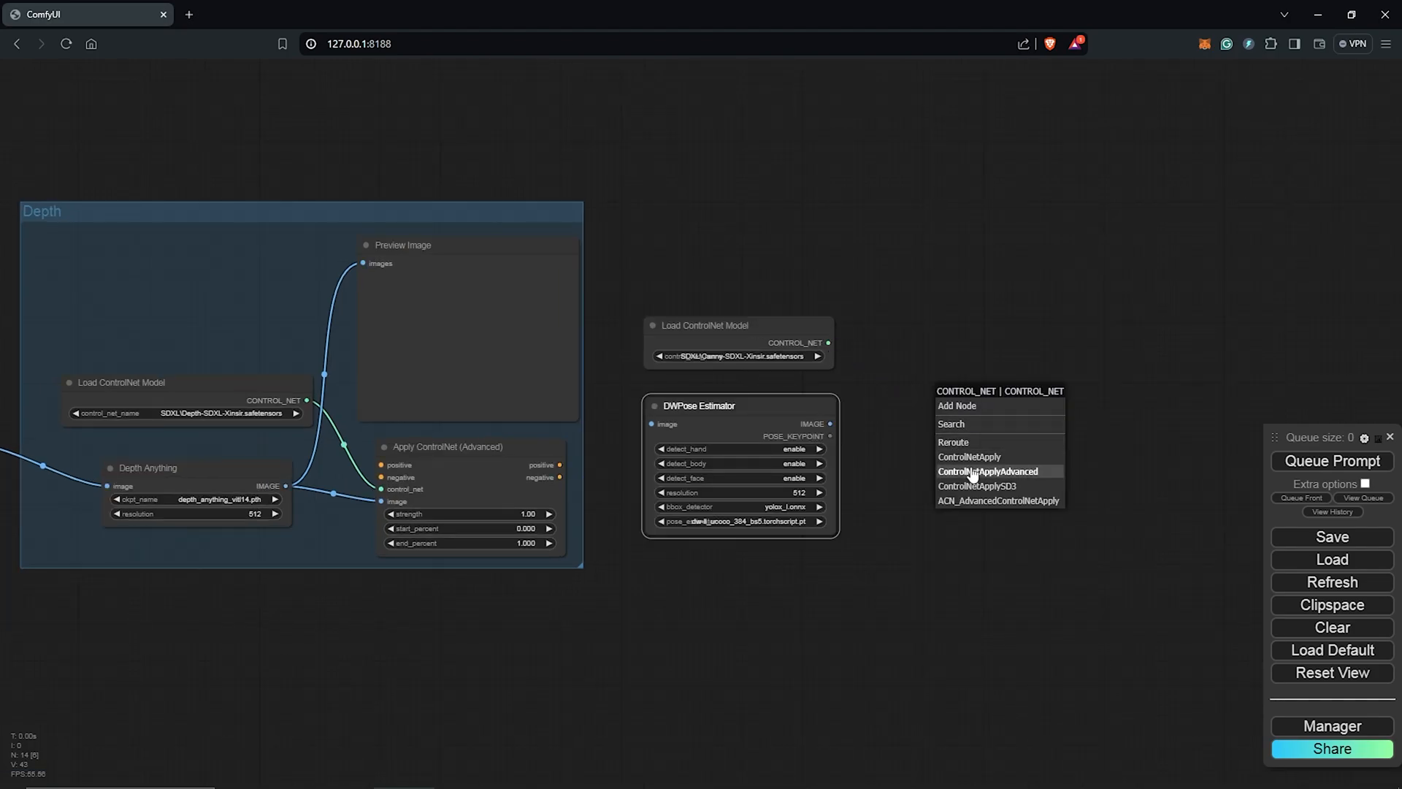
pyautogui.click(988, 471)
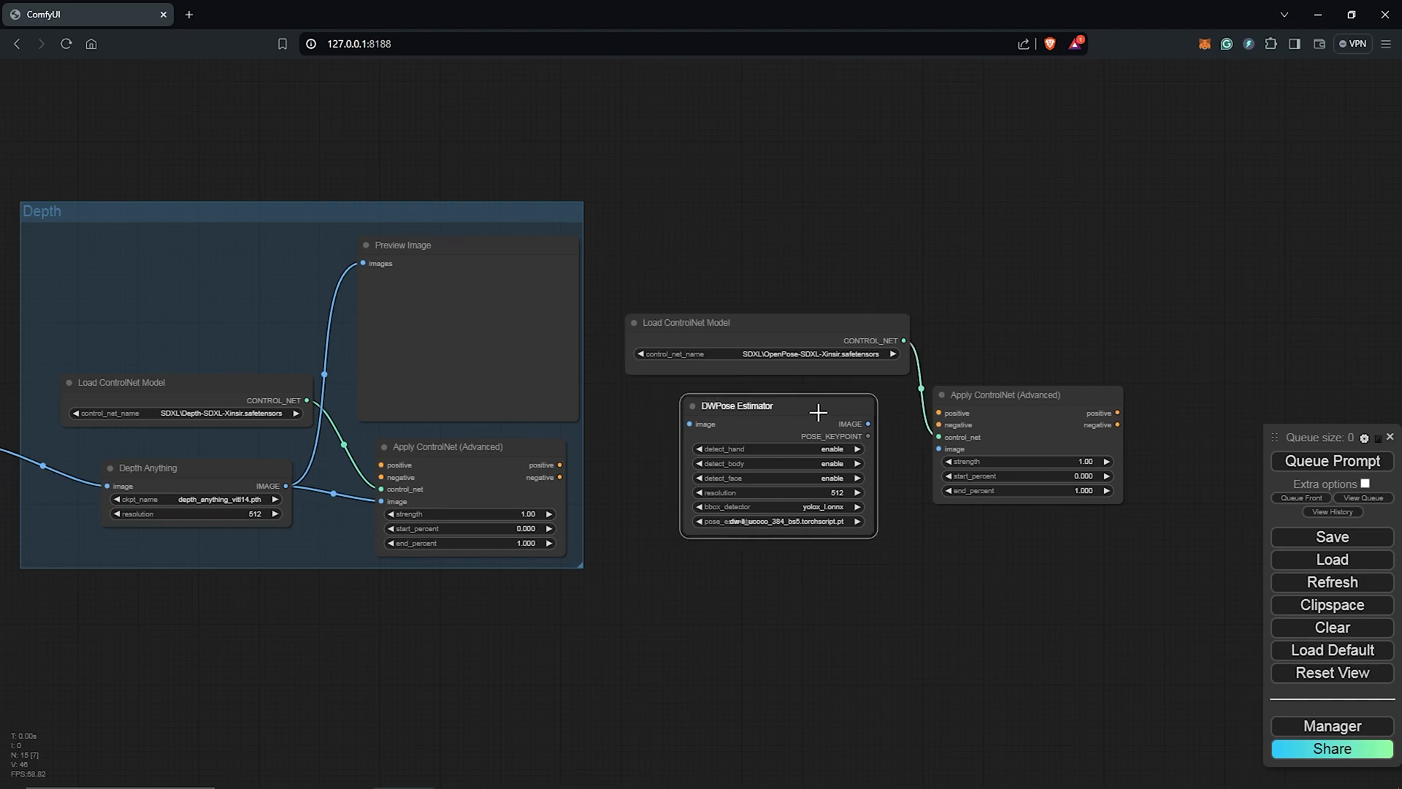
pyautogui.moveTo(865, 423); pyautogui.dragTo(935, 448)
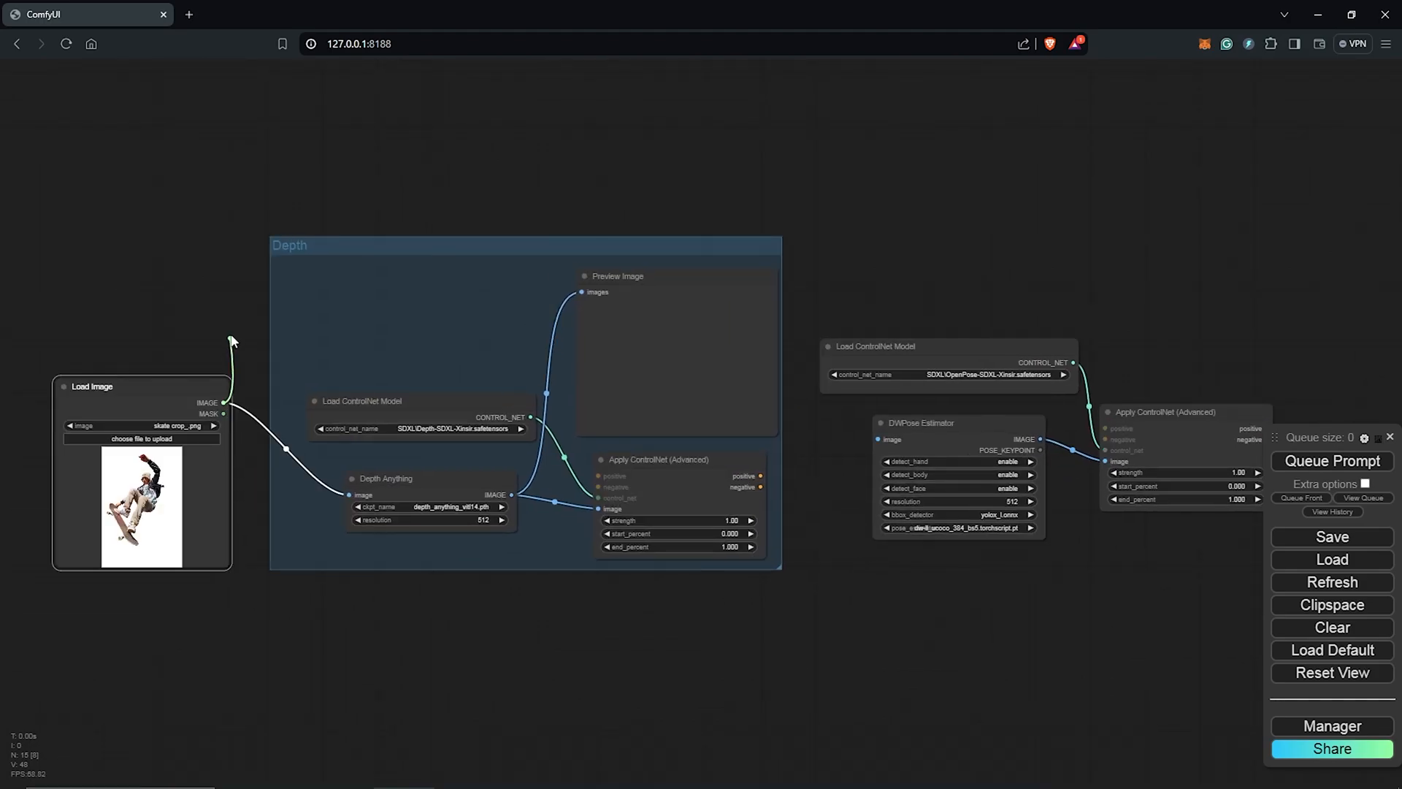
# - Reroute the skateboarder image into DWPose, add a pose preview, and group as 'Openpose'
pyautogui.moveTo(231, 339); pyautogui.dragTo(358, 204)
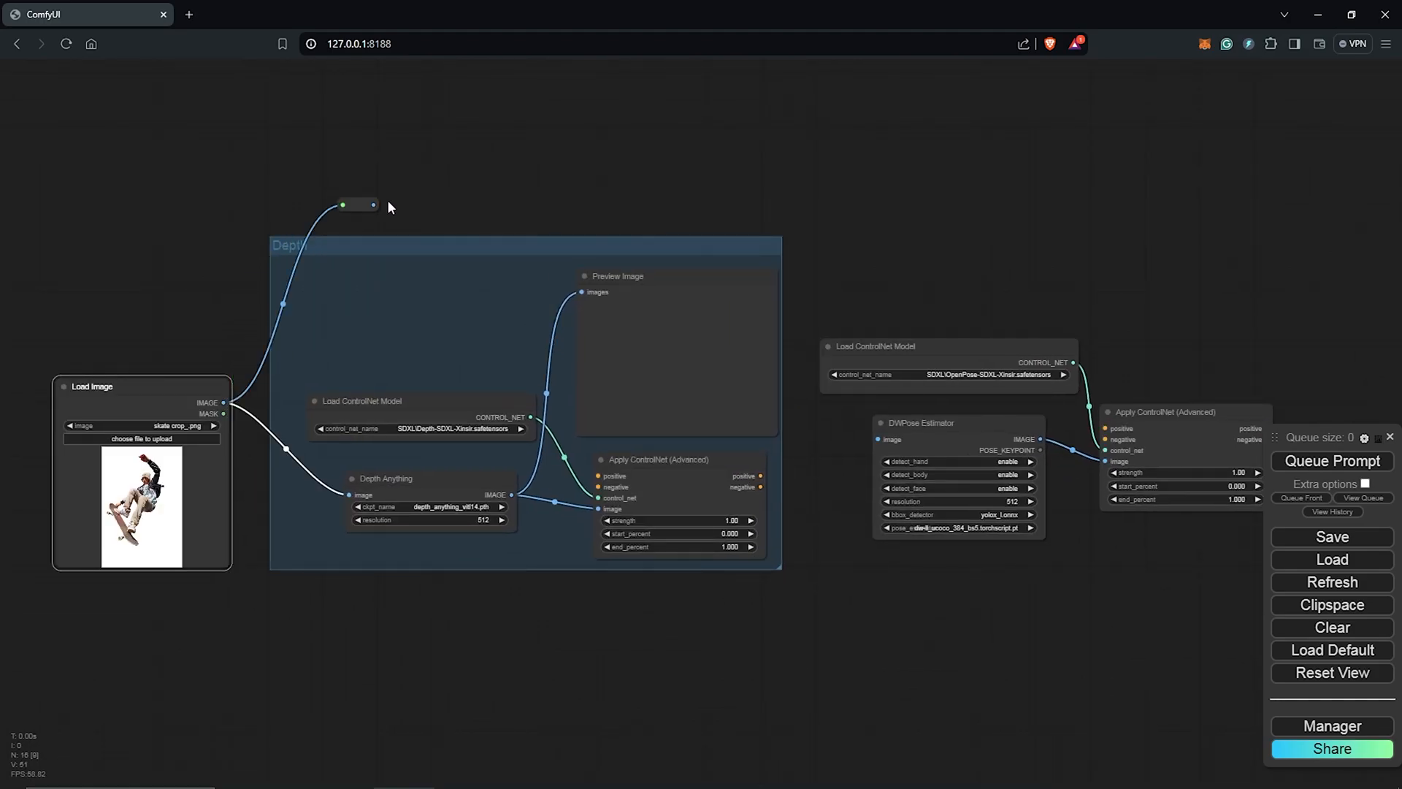
pyautogui.moveTo(343, 204); pyautogui.dragTo(814, 210)
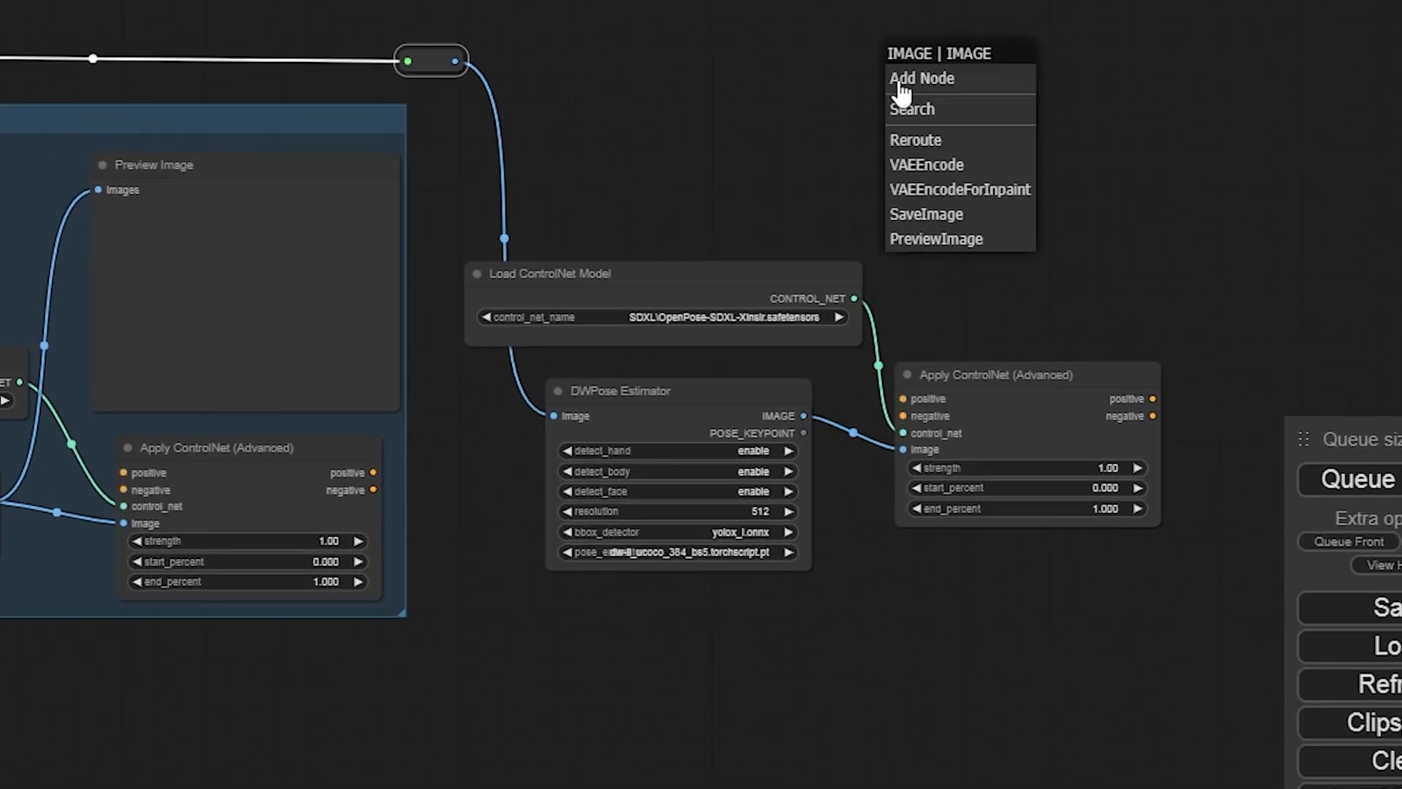
pyautogui.click(936, 239)
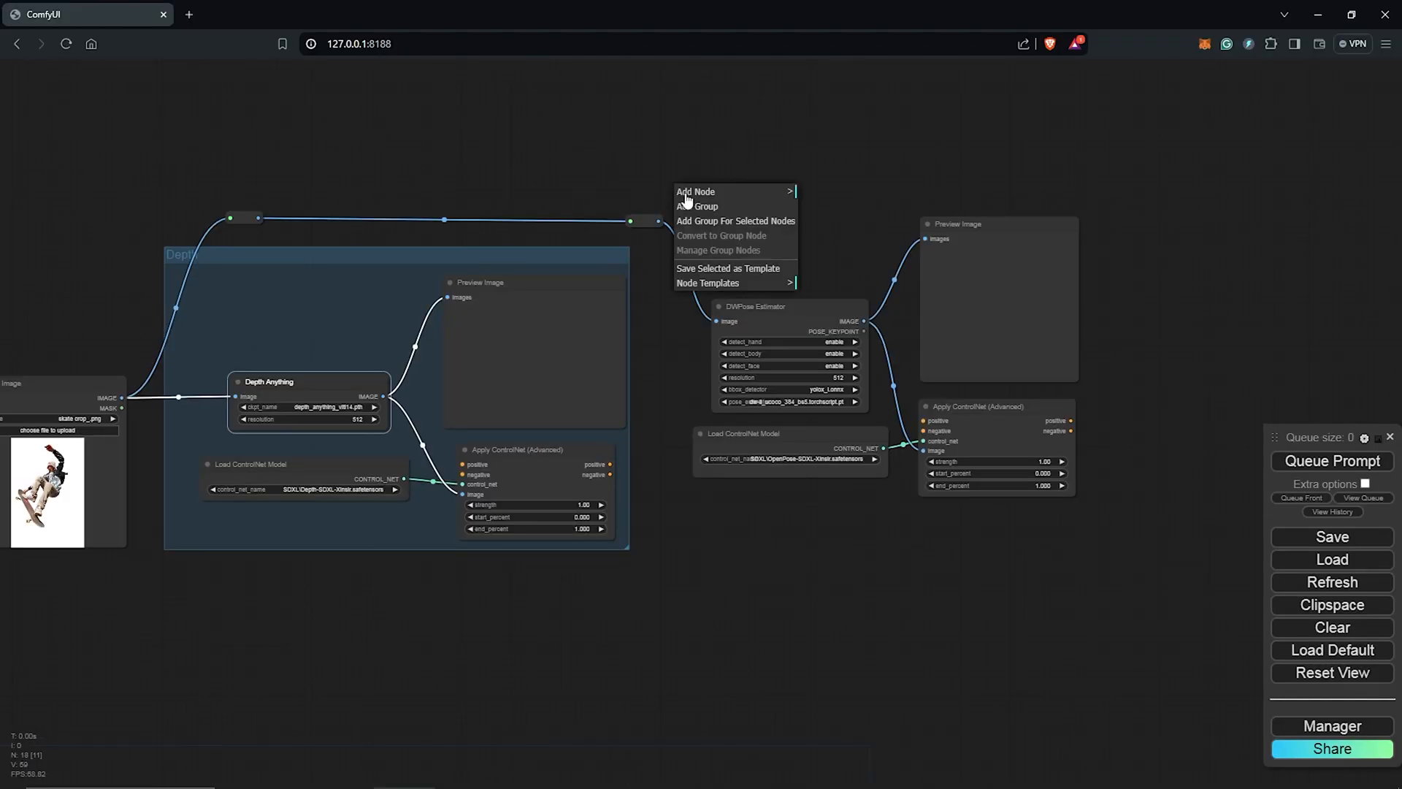
pyautogui.click(701, 206)
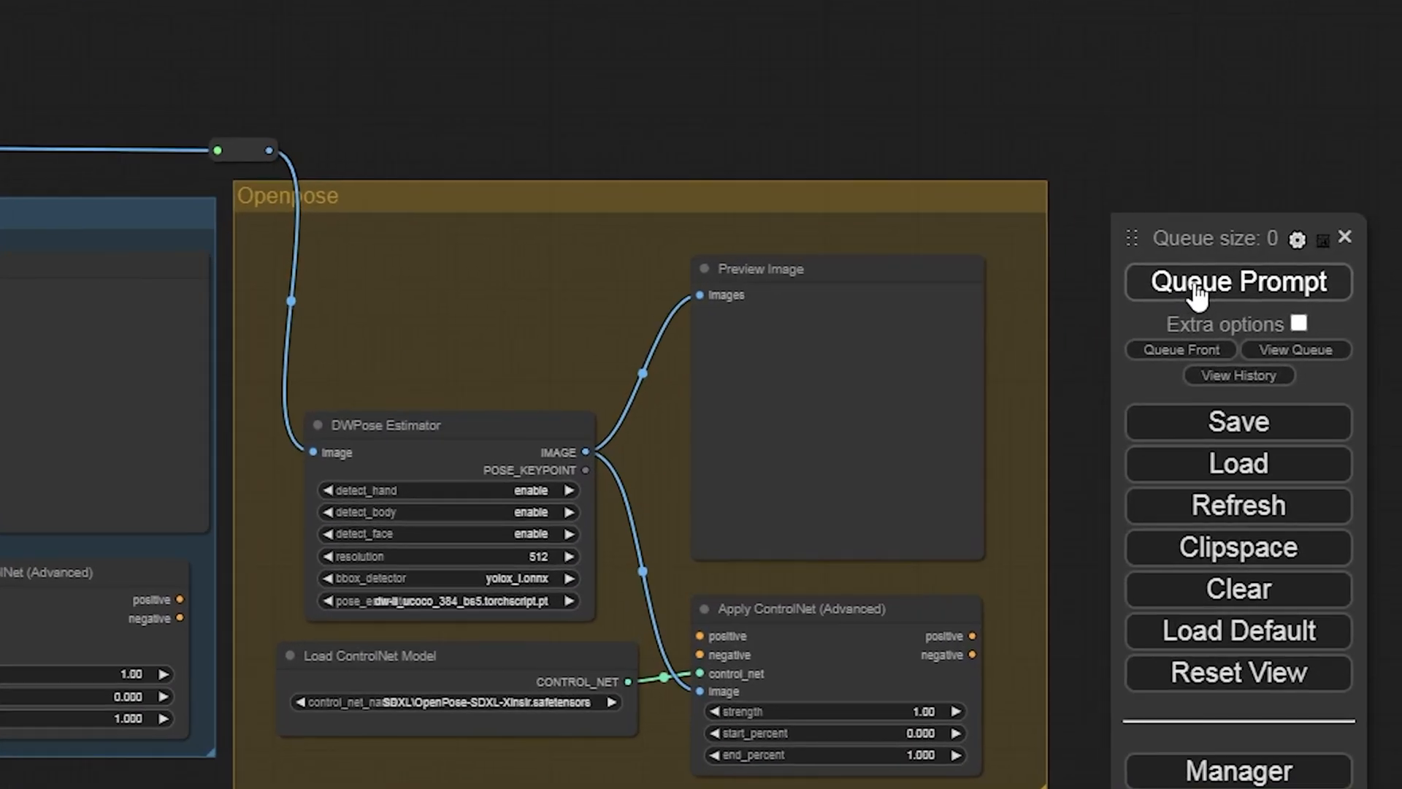
# - Preview the depth and pose maps, wire pose-conditioned positive into KSampler, and rerun
pyautogui.click(1237, 282)
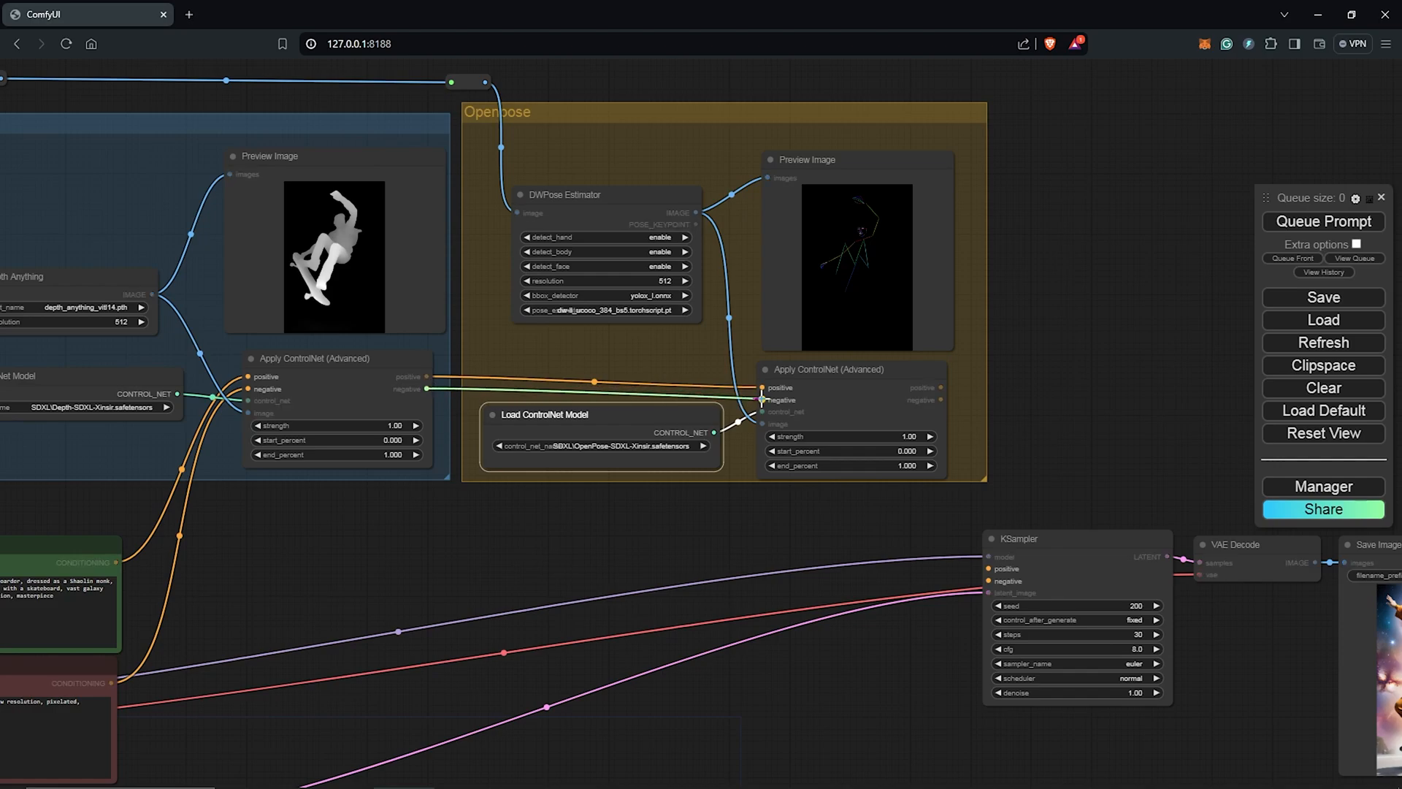
pyautogui.scroll(-3)
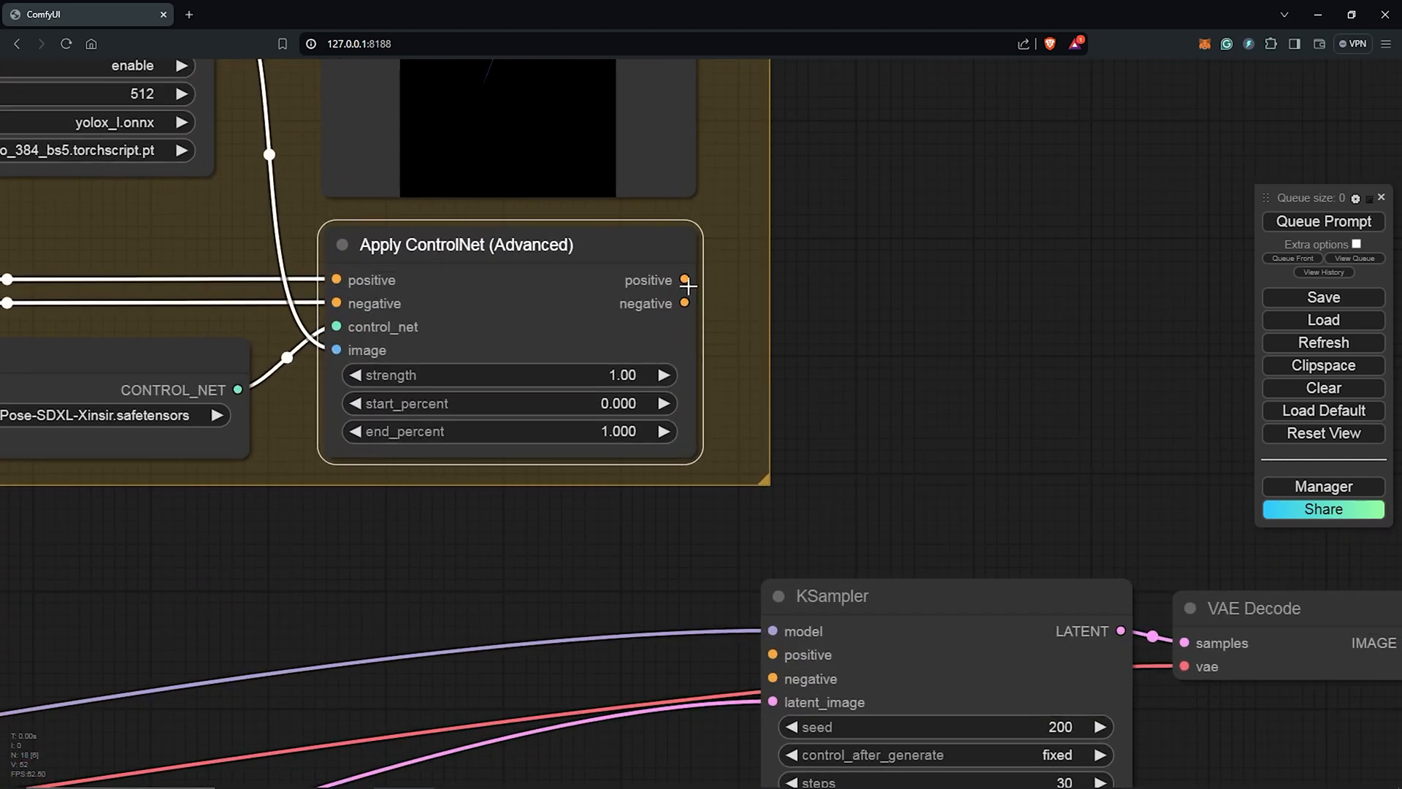
pyautogui.moveTo(685, 279); pyautogui.dragTo(774, 654)
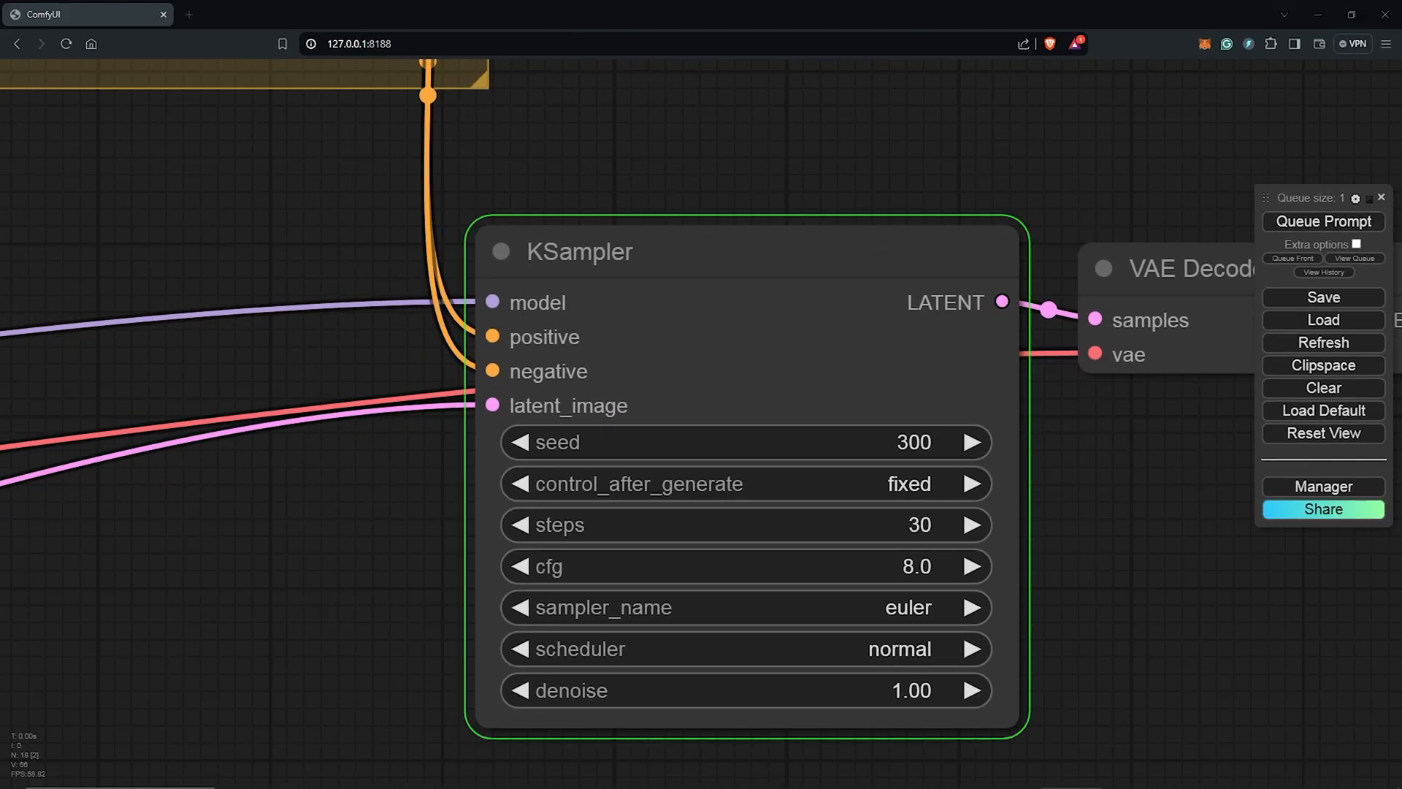
pyautogui.click(1322, 221)
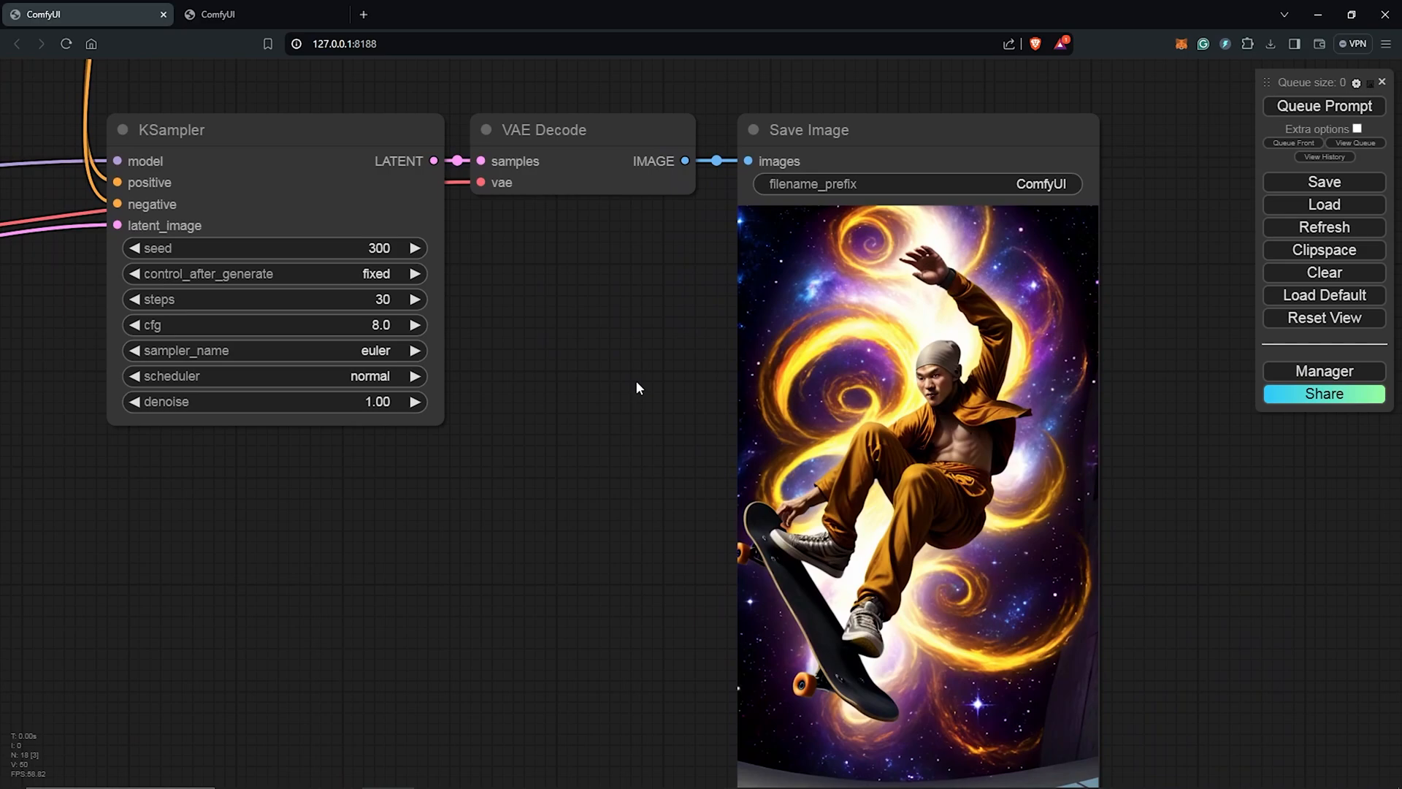
pyautogui.moveTo(637, 375)
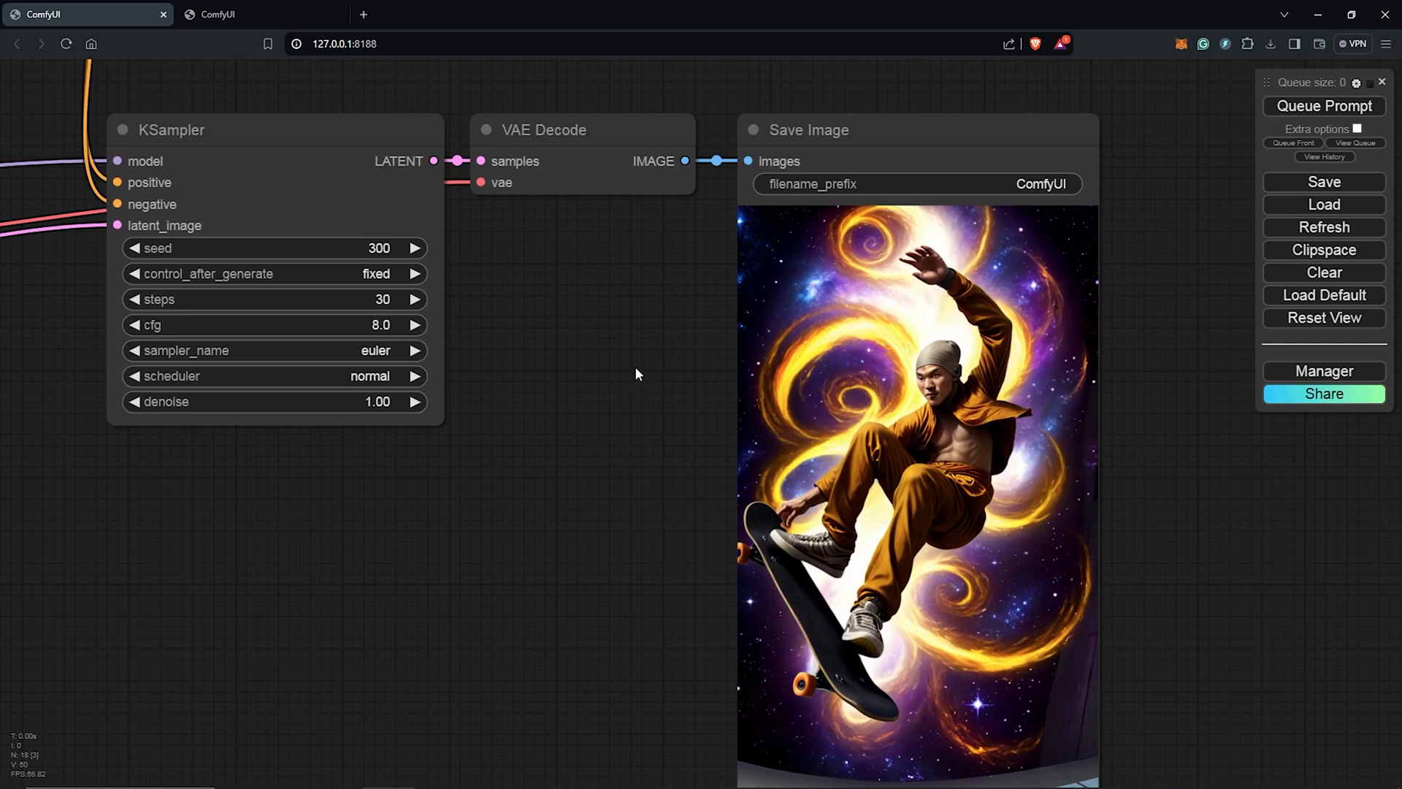
pyautogui.moveTo(640, 372)
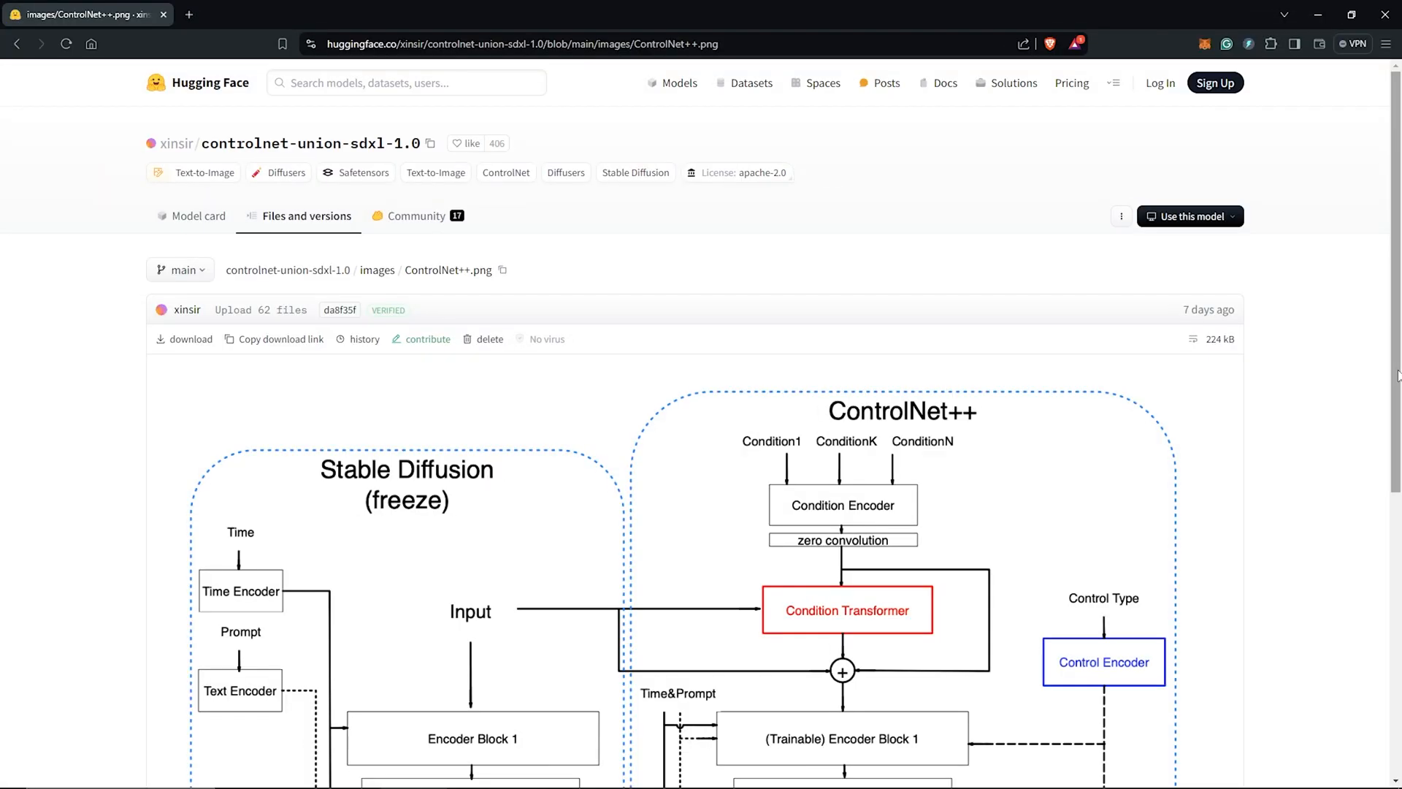
# - Browse the controlnet-union-sdxl-1.0 model card, then view its Files and versions list
pyautogui.scroll(-3)
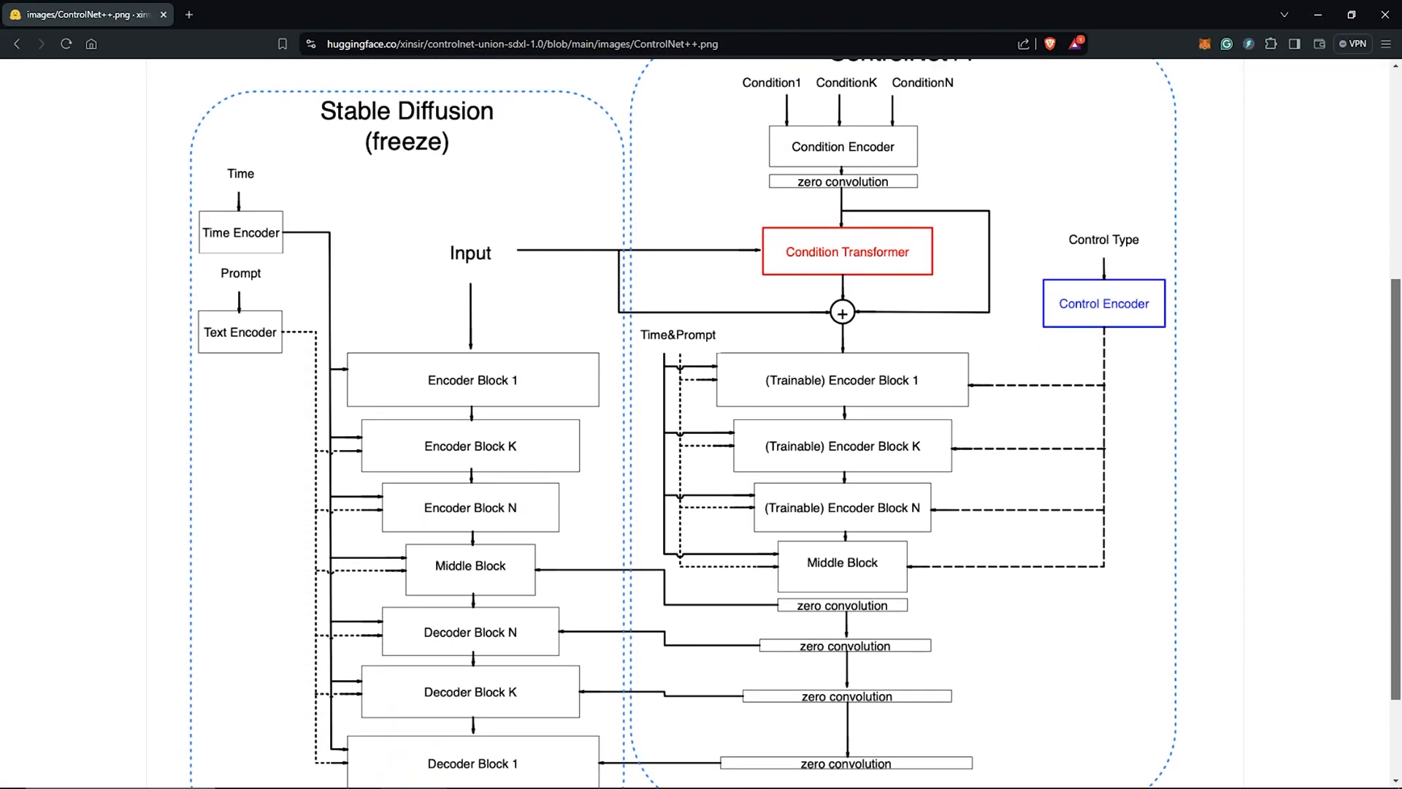
pyautogui.scroll(3)
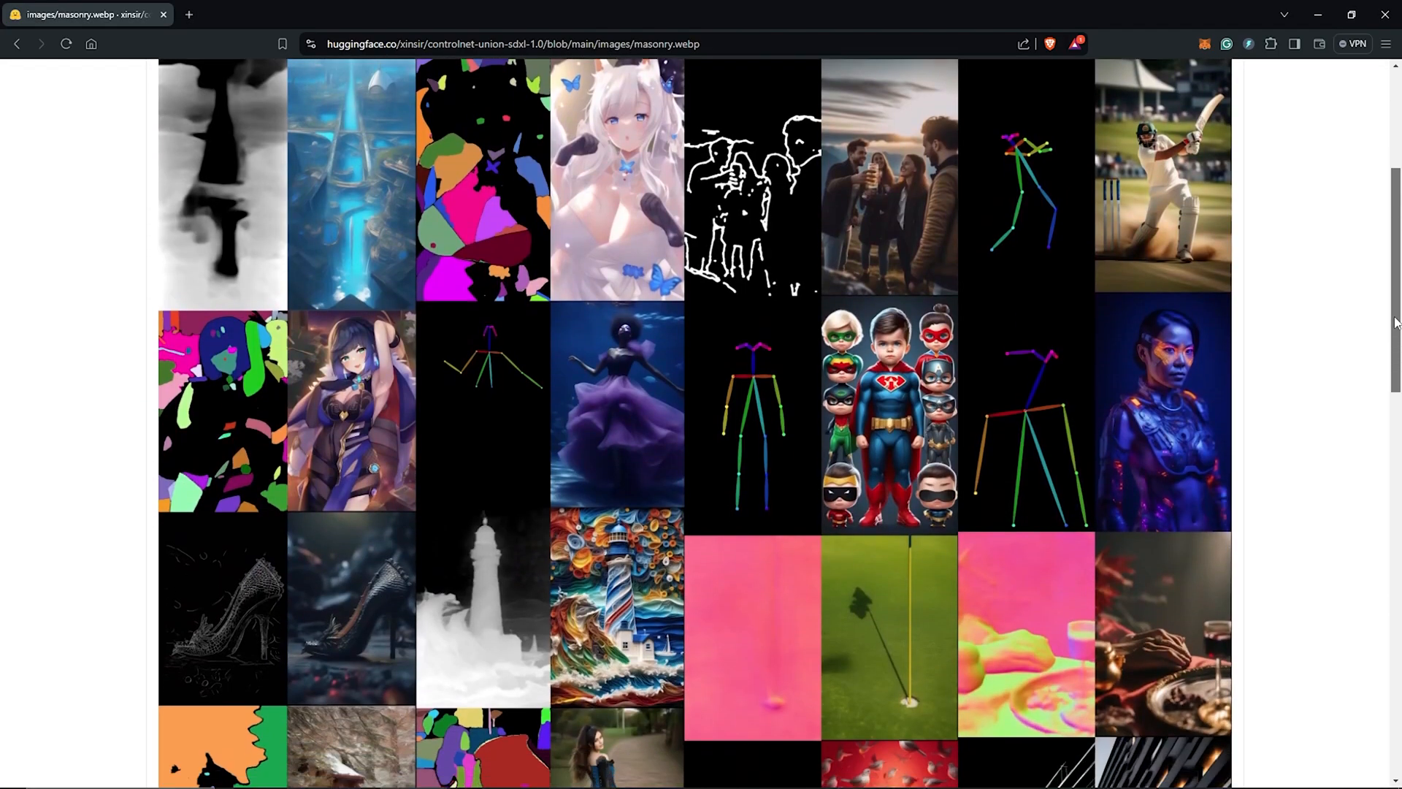
pyautogui.scroll(-3)
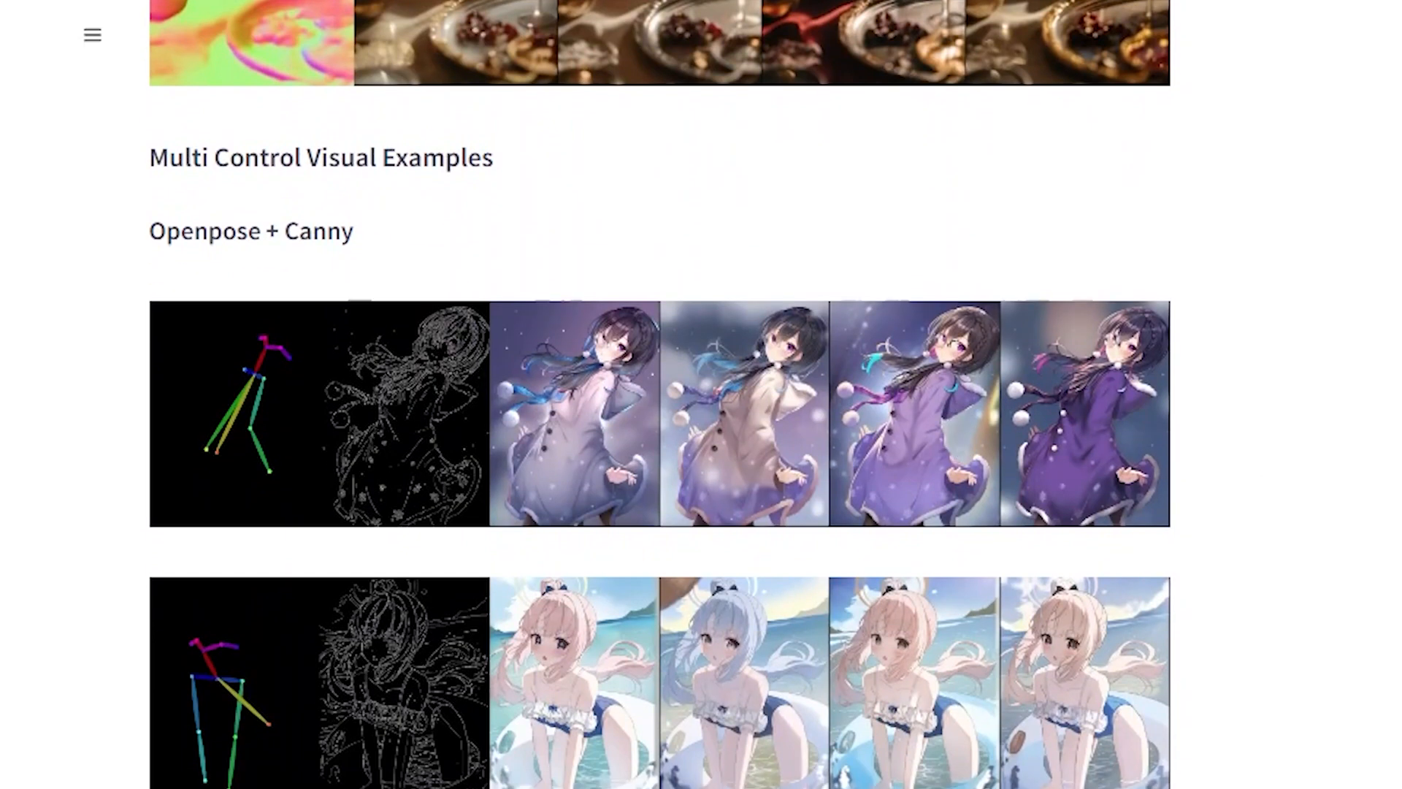
pyautogui.click(313, 216)
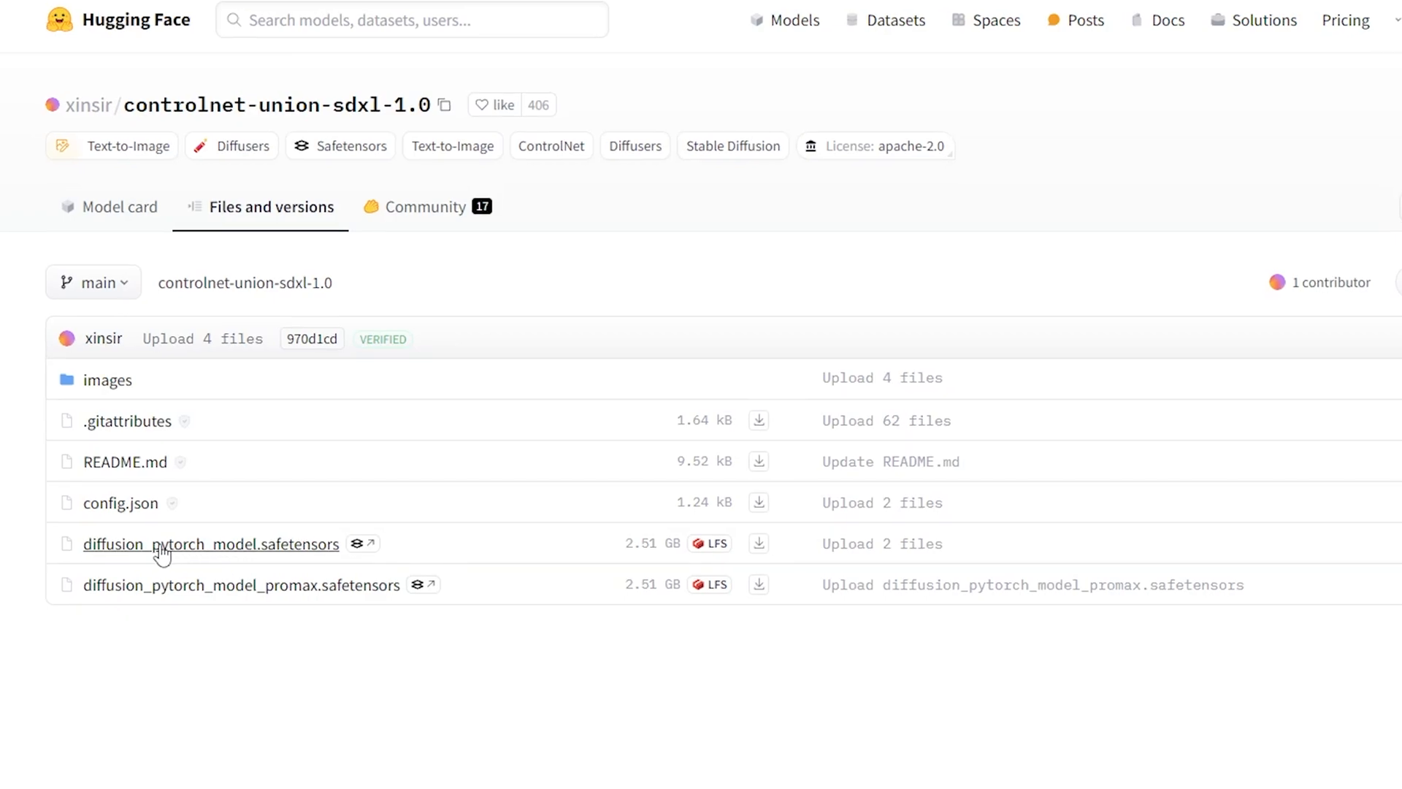
pyautogui.moveTo(280, 559)
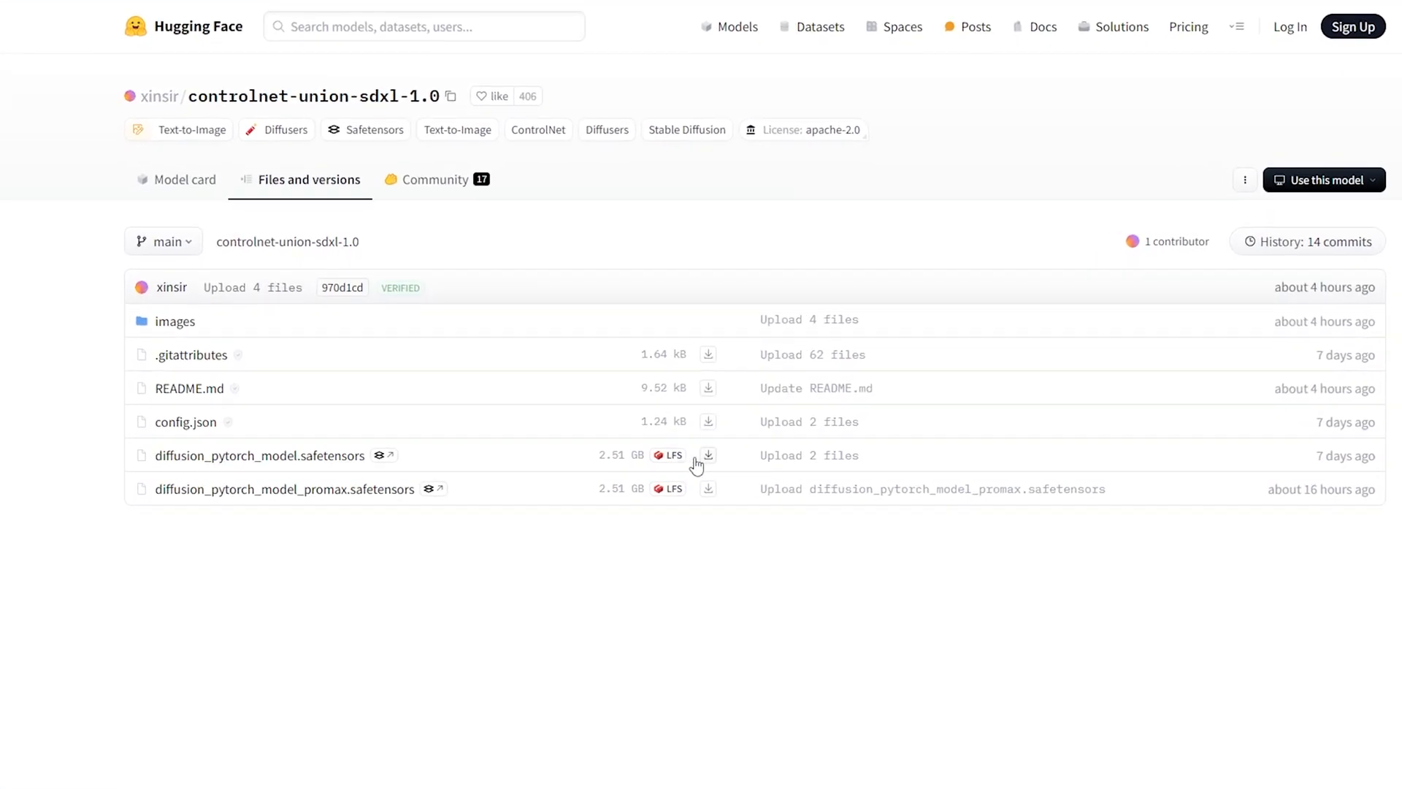
# - Browse from ComfyUI_windows_portable into ComfyUI, then models, then controlnet
pyautogui.scroll(-3)
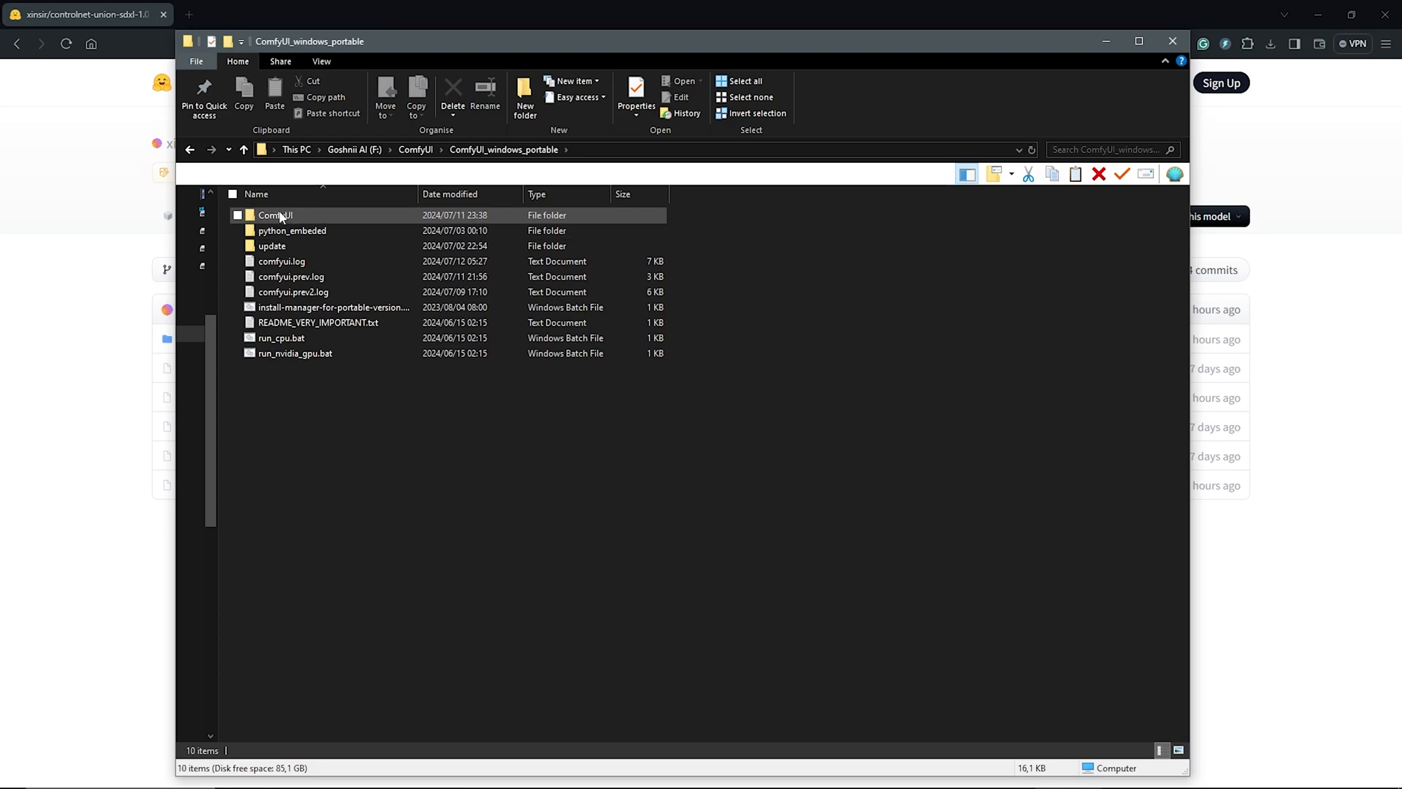
pyautogui.doubleClick(275, 215)
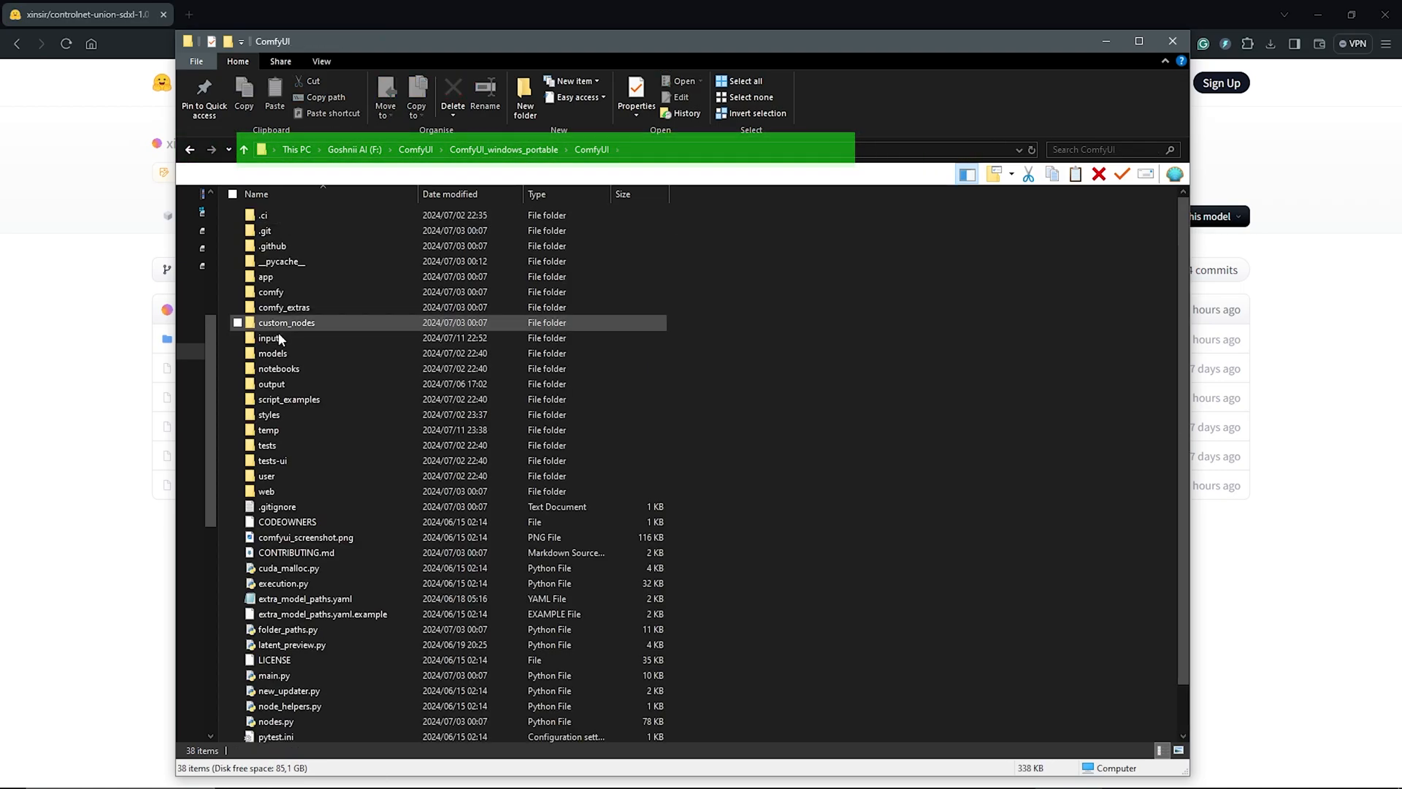
pyautogui.doubleClick(272, 352)
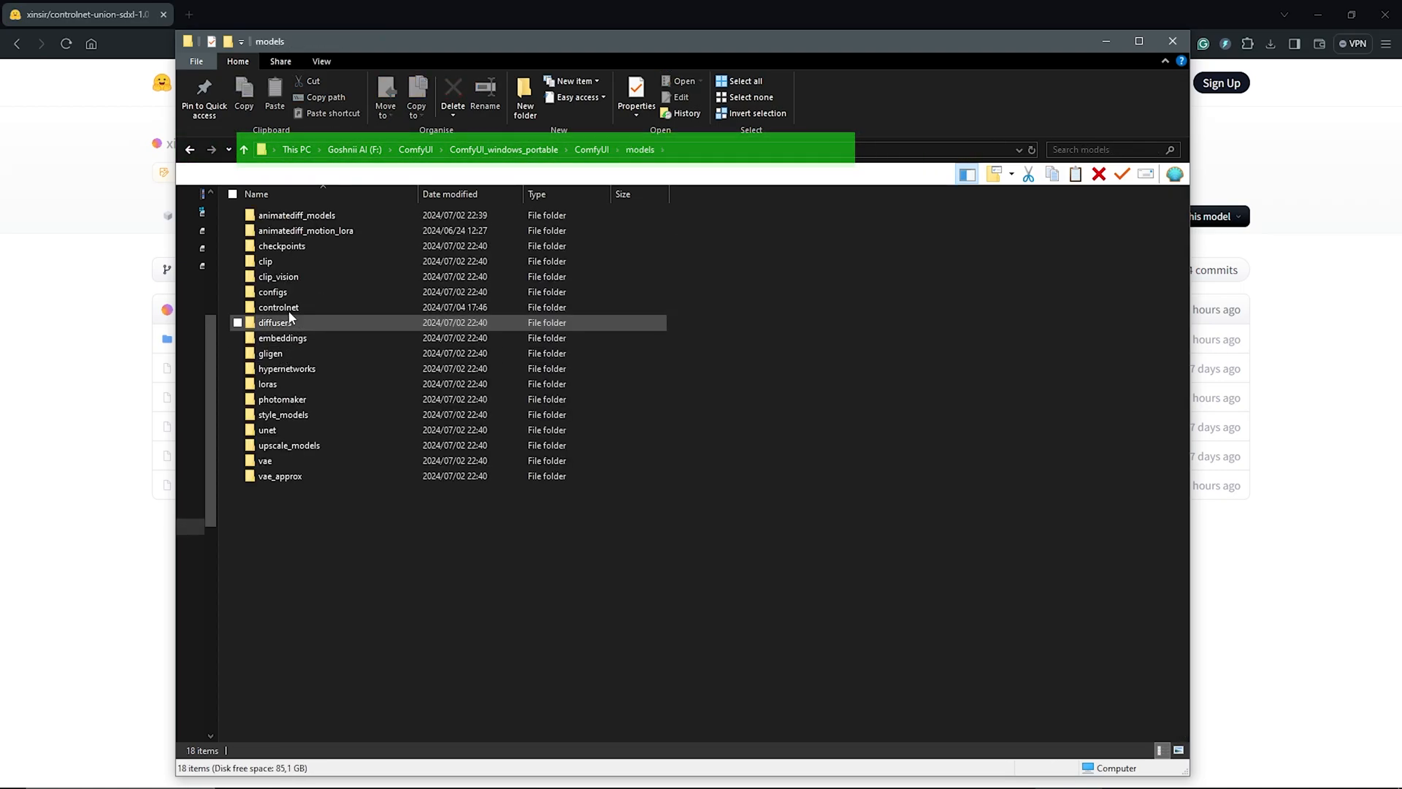
pyautogui.doubleClick(278, 307)
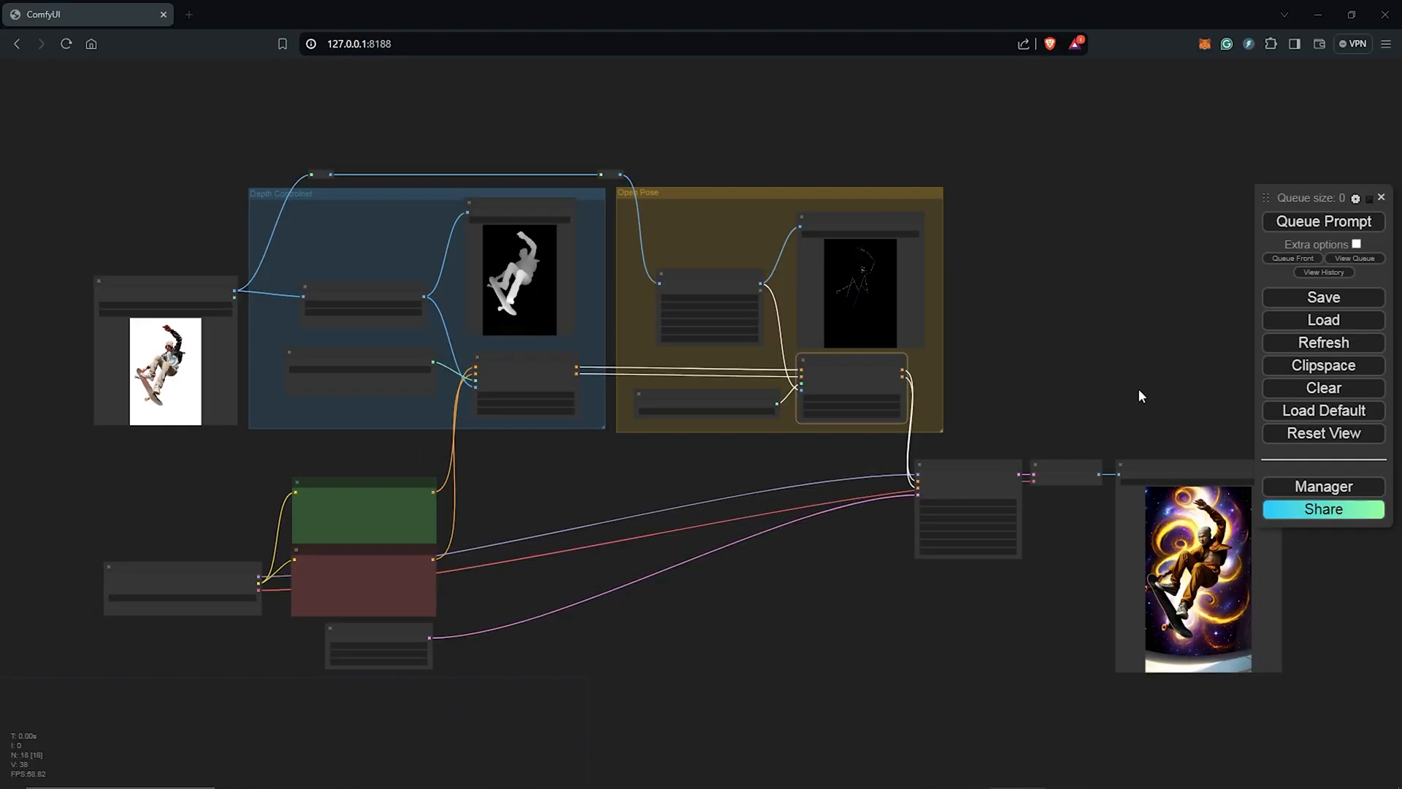
# - Load SDXL\Controlnet UNION SDXL.safetensors and wire its CONTROL_NET output to the Apply ControlNet nodes
pyautogui.scroll(-3)
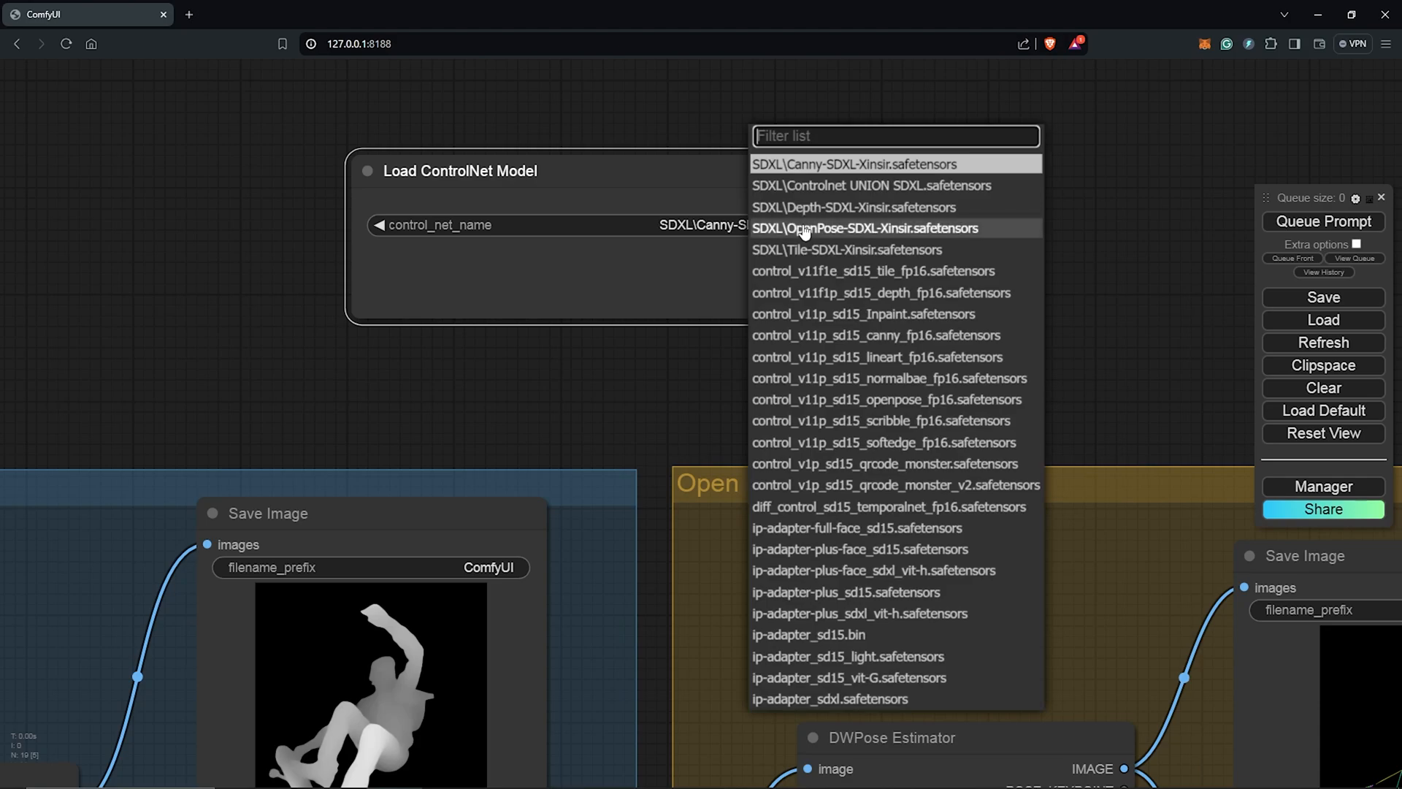
pyautogui.moveTo(888, 185)
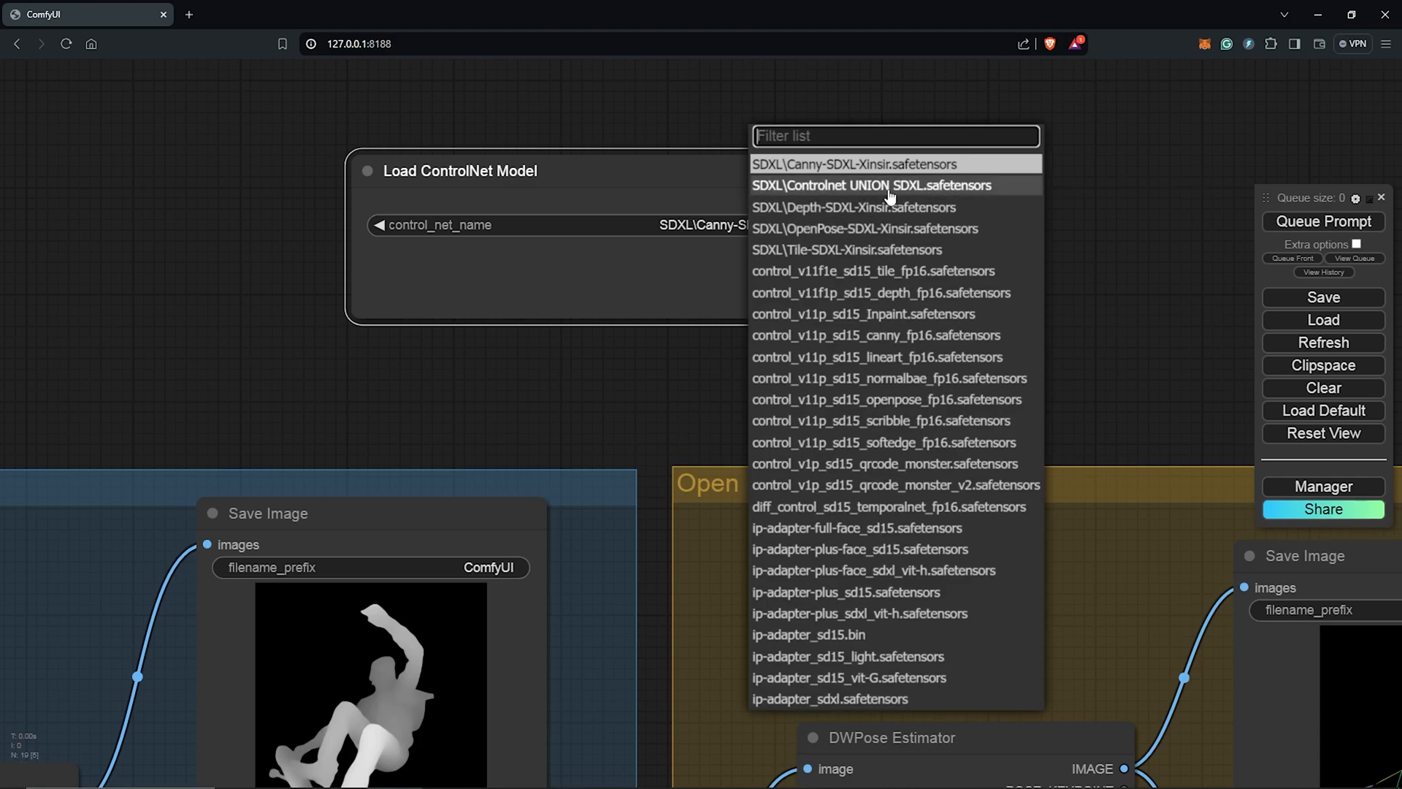
pyautogui.click(873, 185)
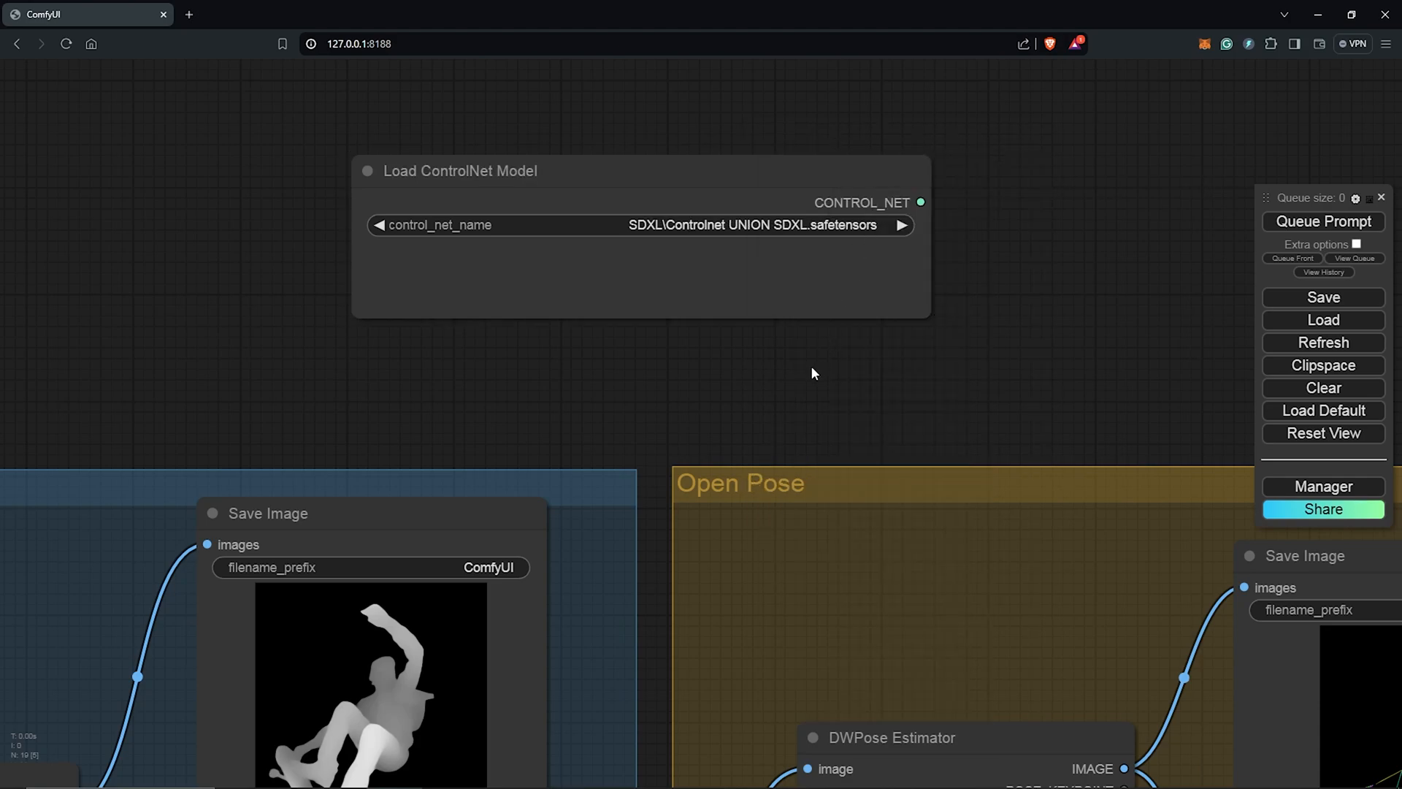
pyautogui.scroll(-3)
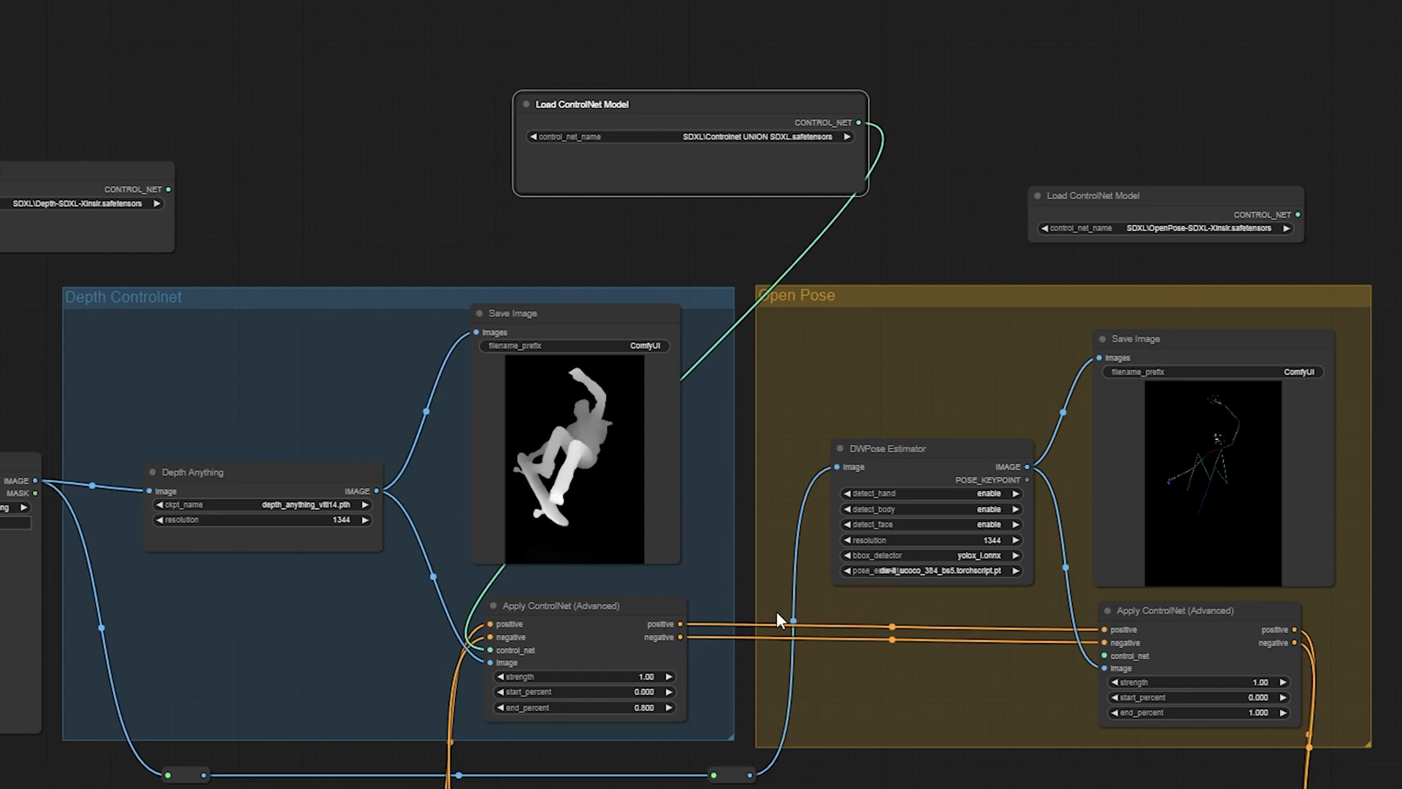
pyautogui.click(689, 104)
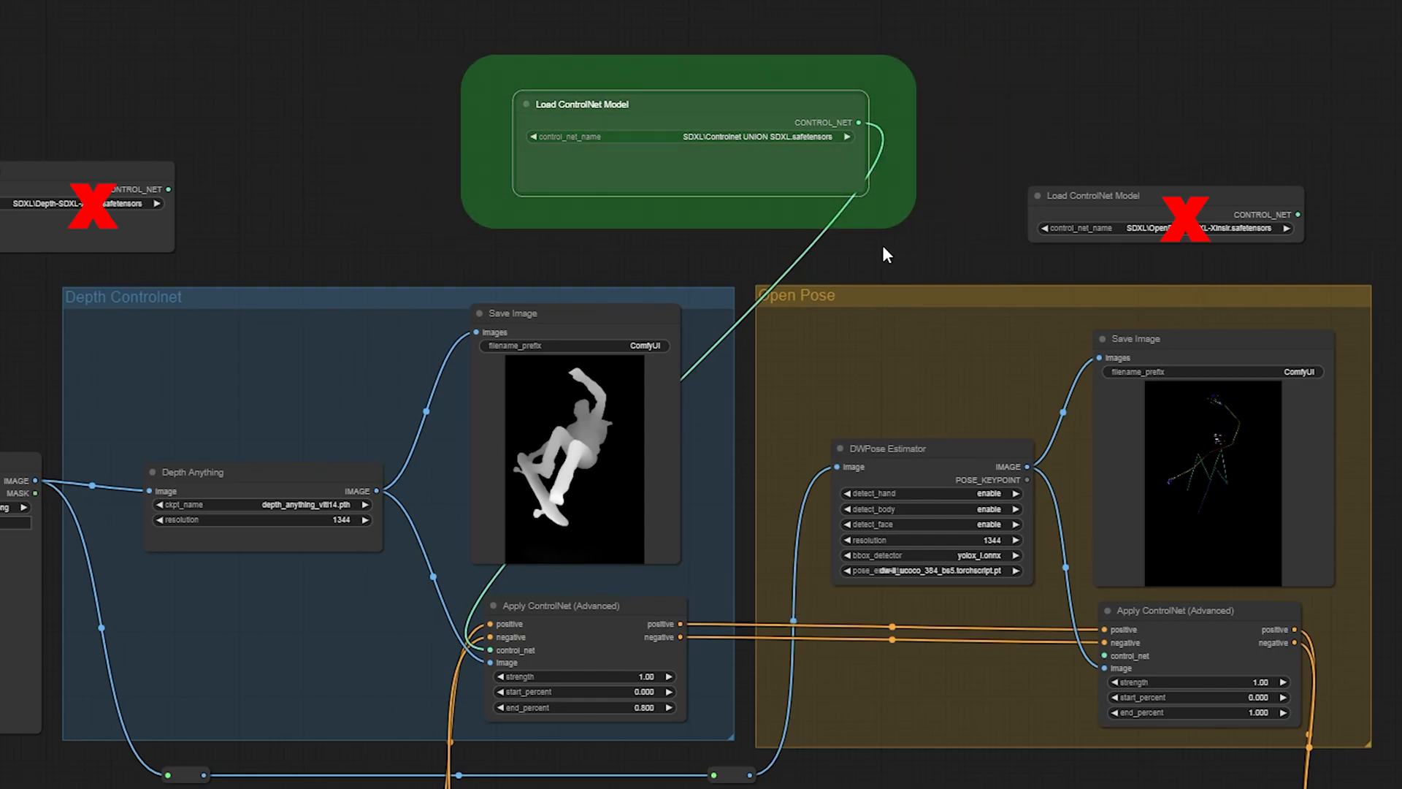
pyautogui.moveTo(860, 122); pyautogui.dragTo(1105, 656)
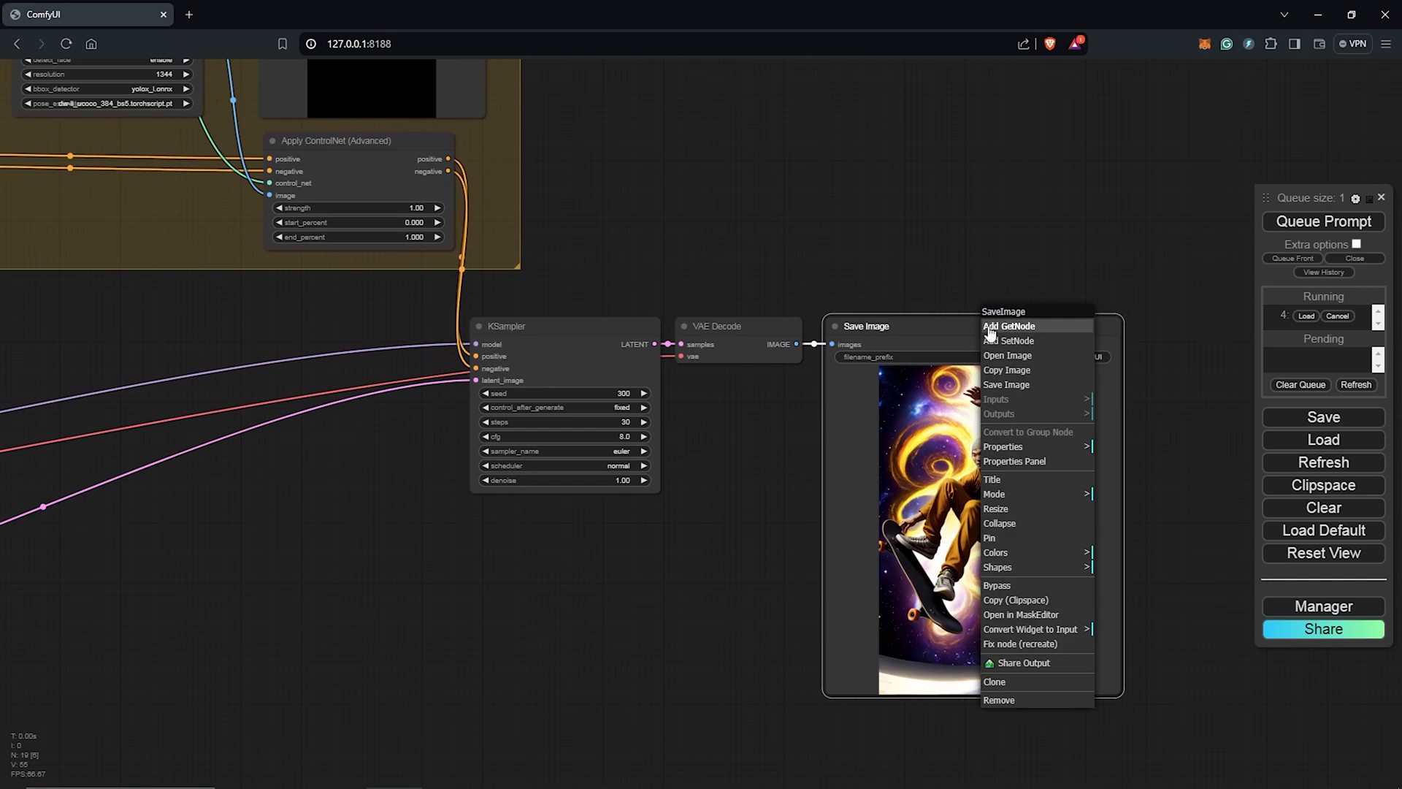
pyautogui.moveTo(1024, 585)
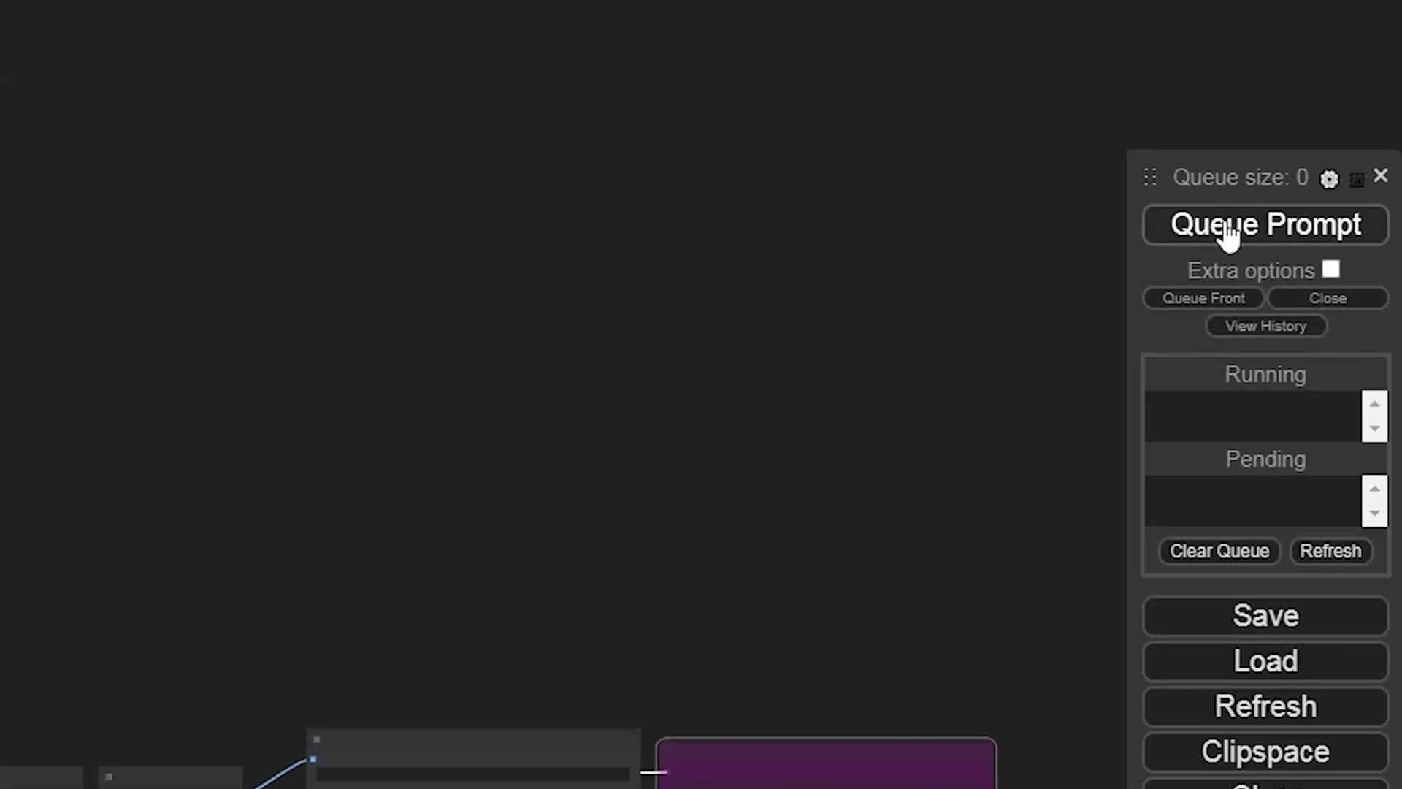
# - Queue a generation with the Union ControlNet and right-click the Save Image node to clone it
pyautogui.click(1263, 224)
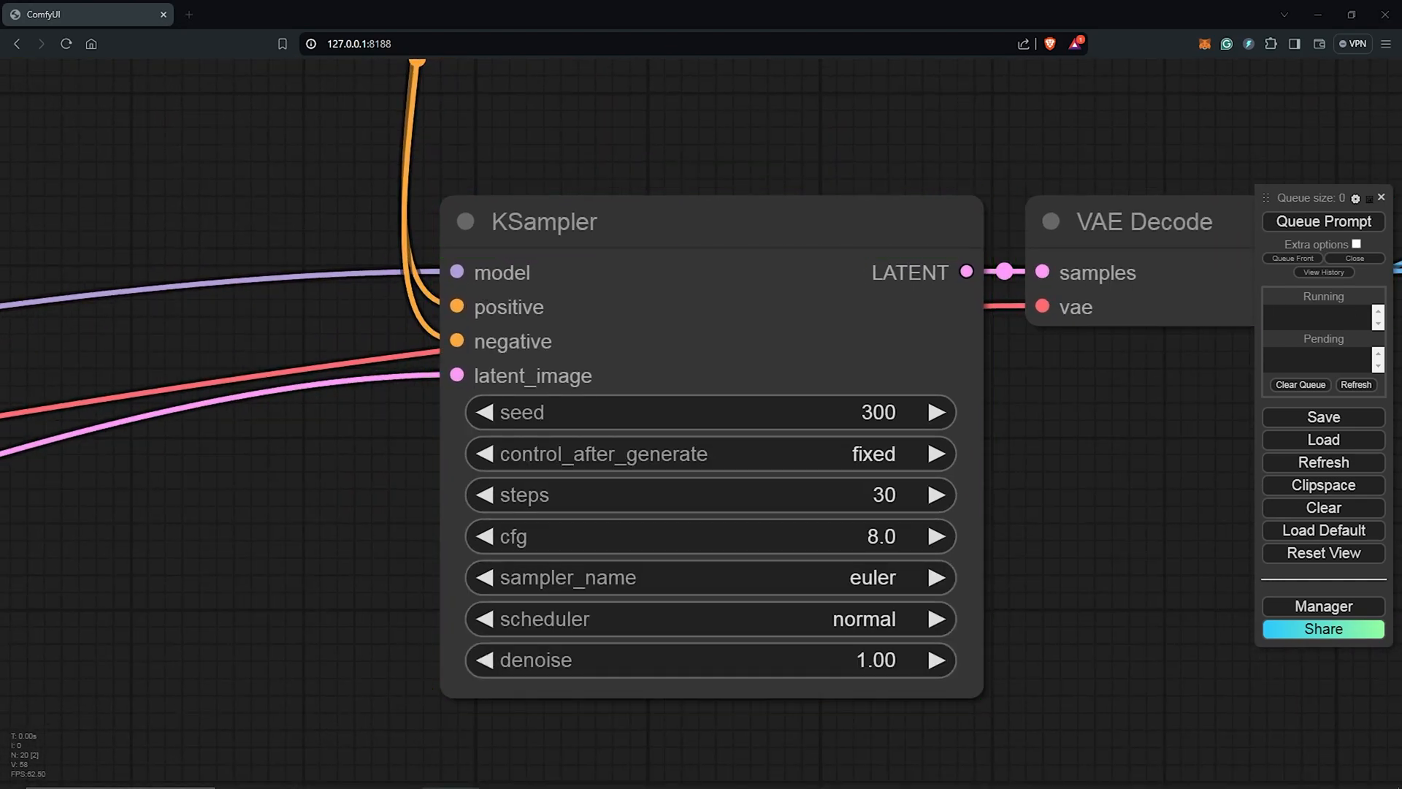
pyautogui.rightClick(859, 276)
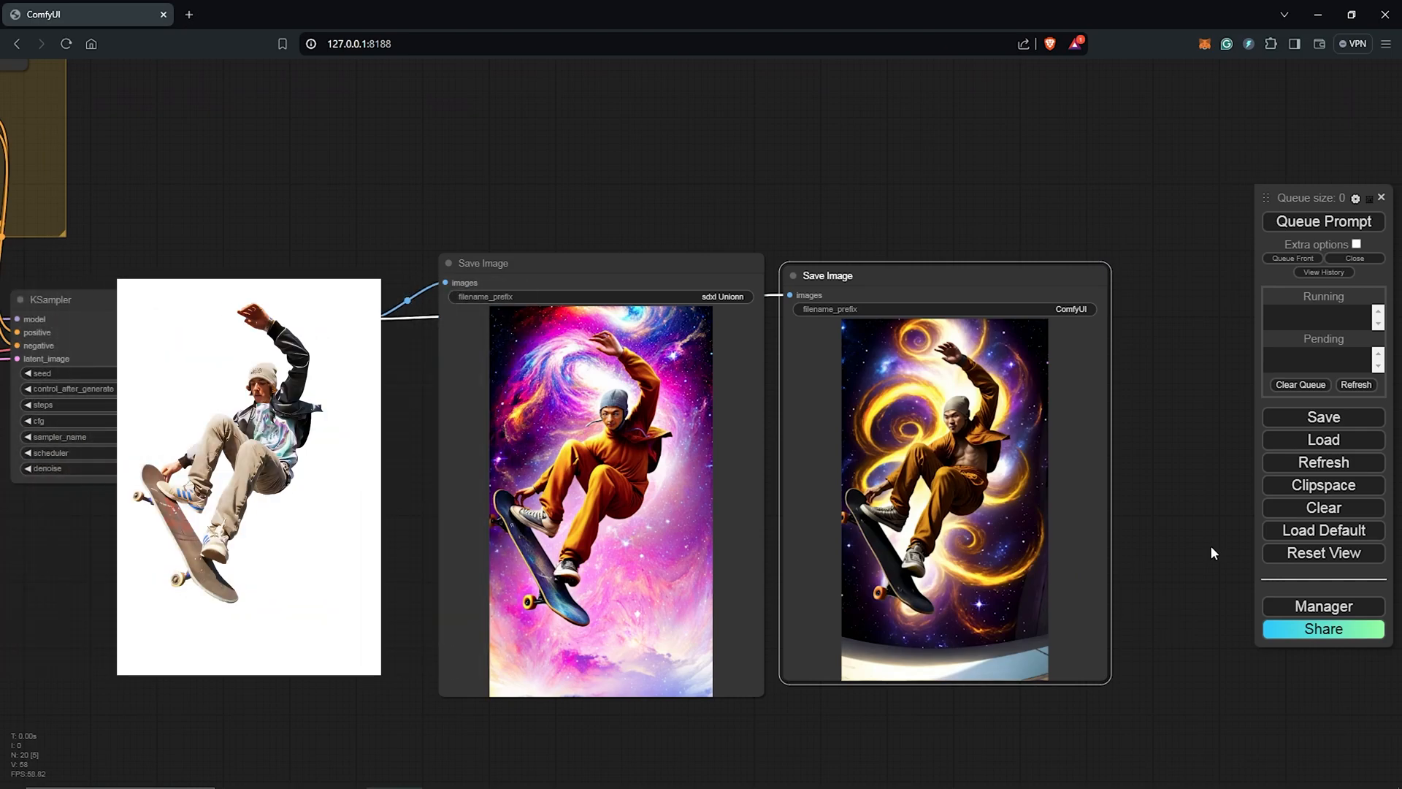
pyautogui.moveTo(1210, 586)
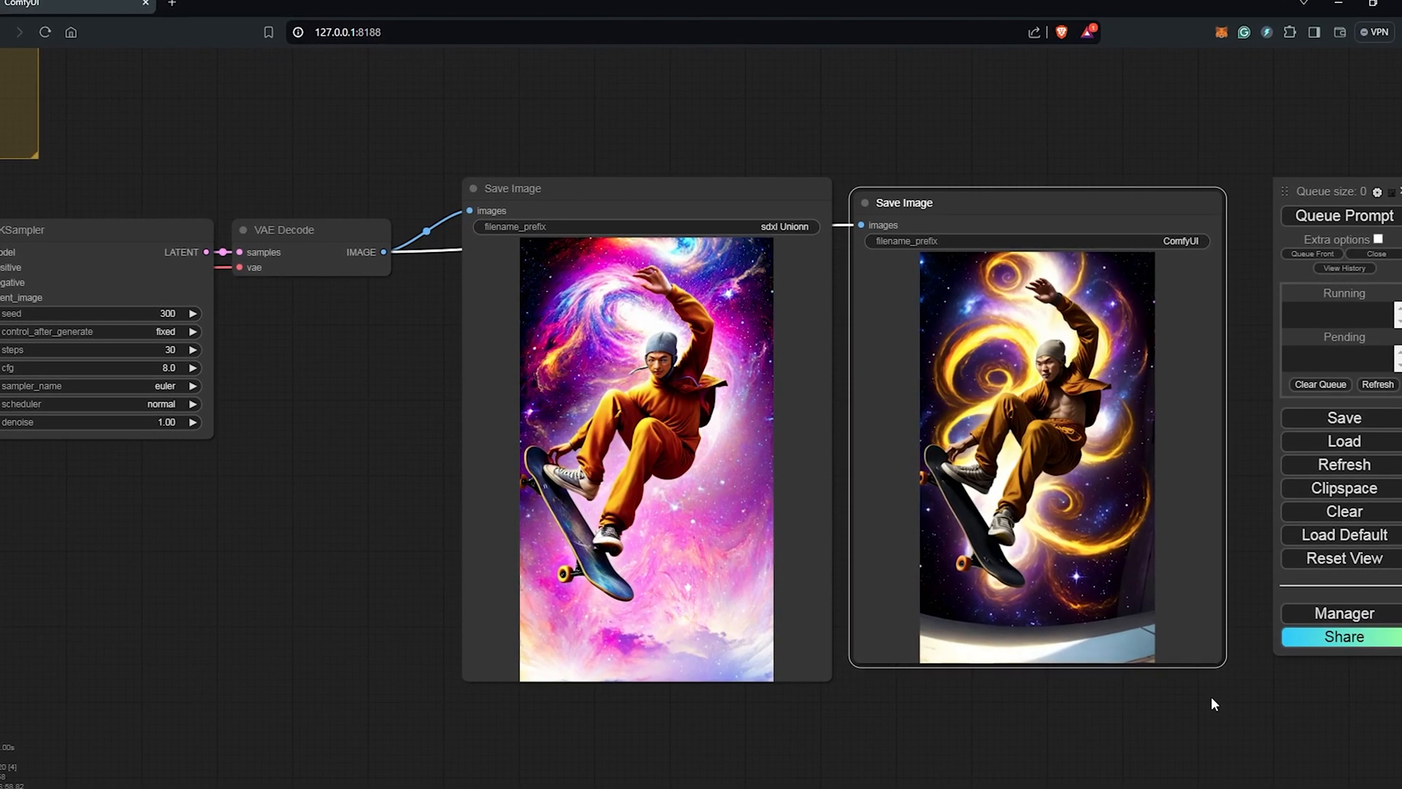
# - View the Dissolve Style and Polygon Style Civitai tabs, then switch back to the ComfyUI tab
pyautogui.click(259, 15)
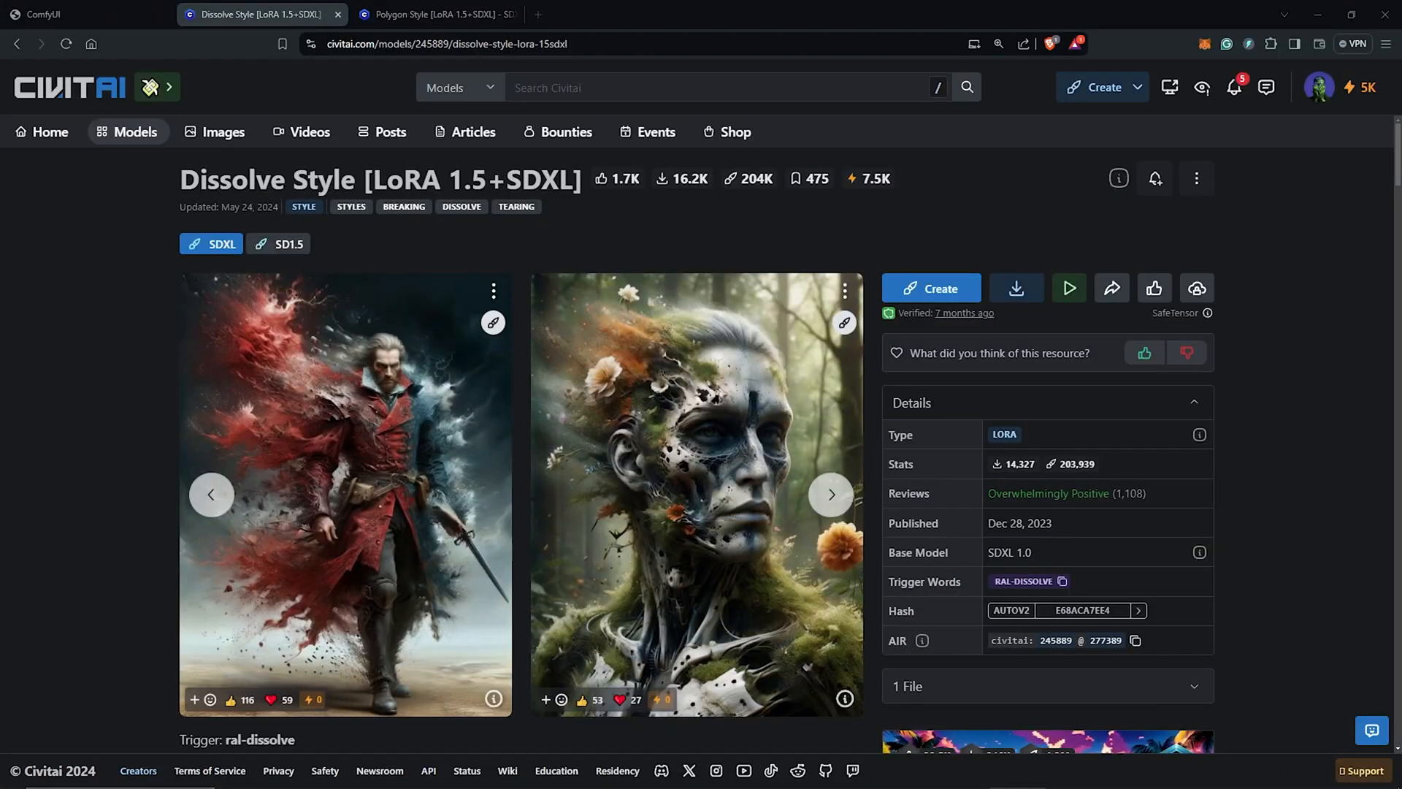
pyautogui.click(421, 15)
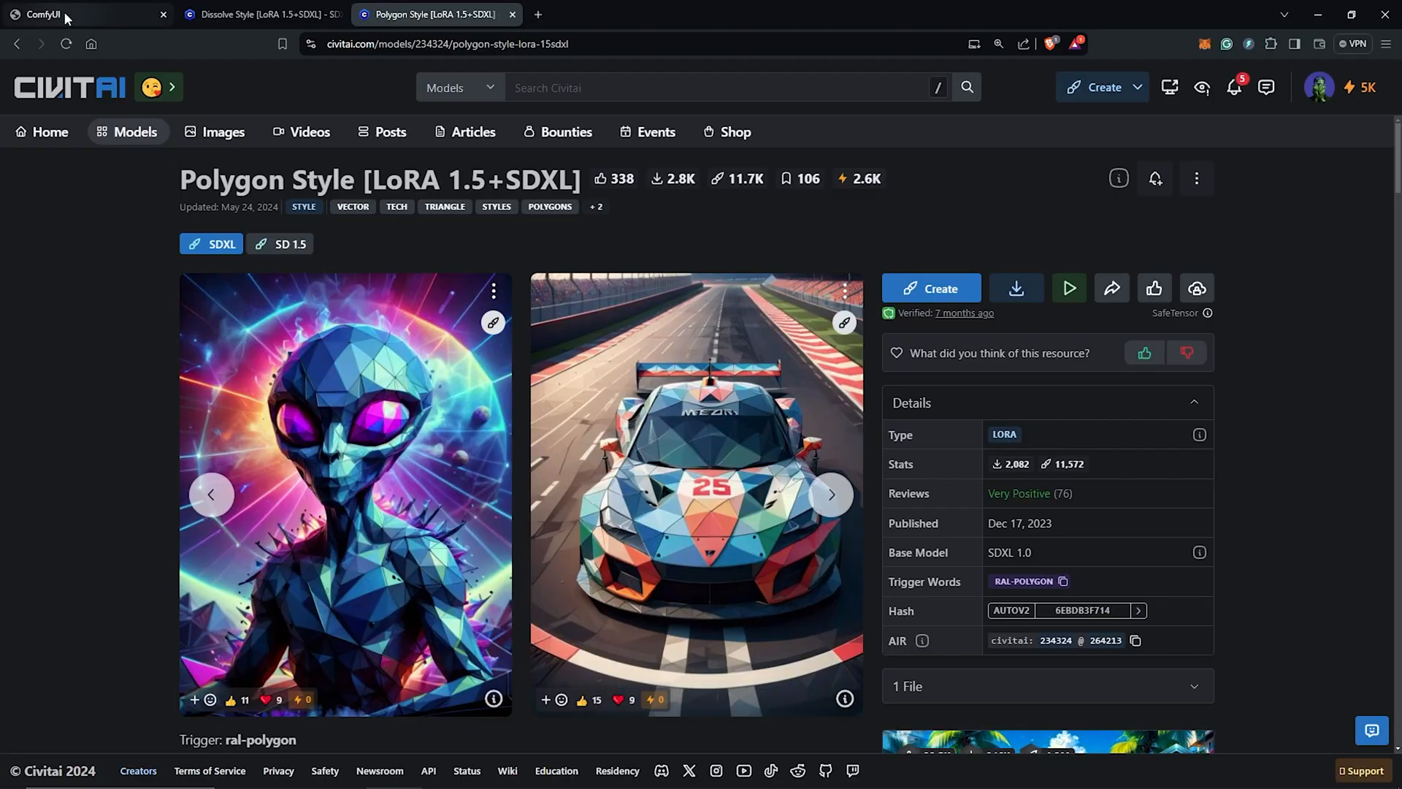
pyautogui.click(81, 14)
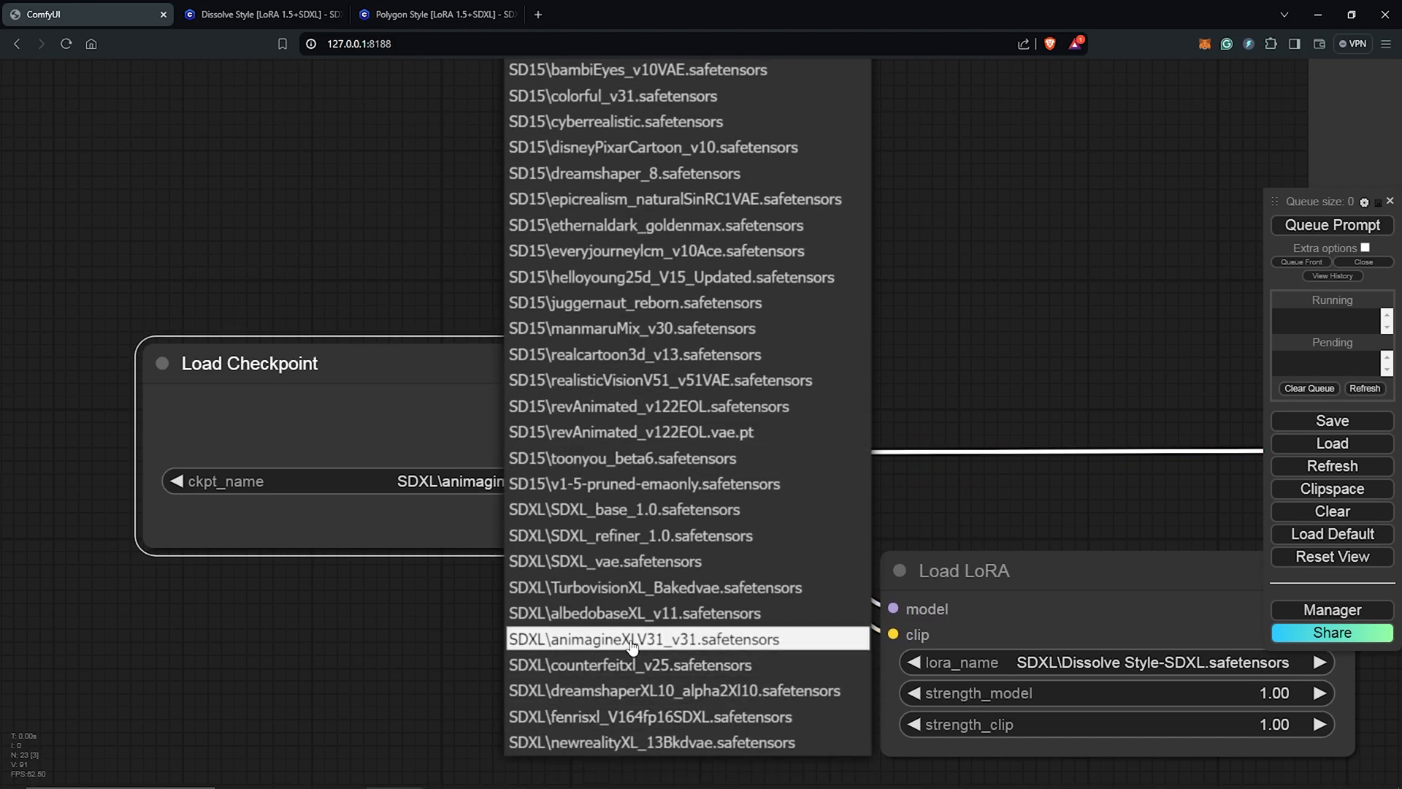
# - Switch the checkpoint to SDXL\animagineXLV31_v31 with the Dissolve Style-SDXL LoRA and queue the prompt
pyautogui.click(644, 639)
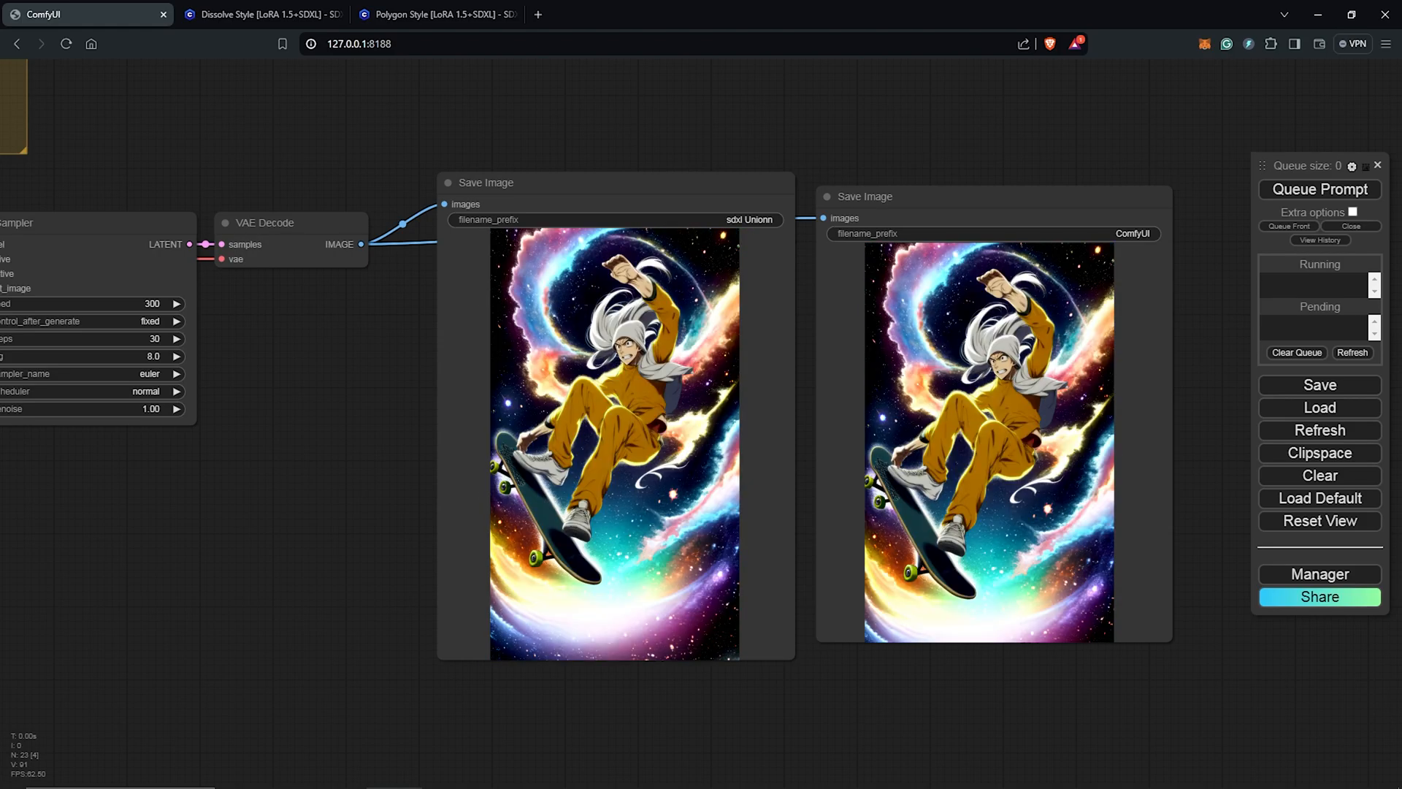
pyautogui.click(1319, 189)
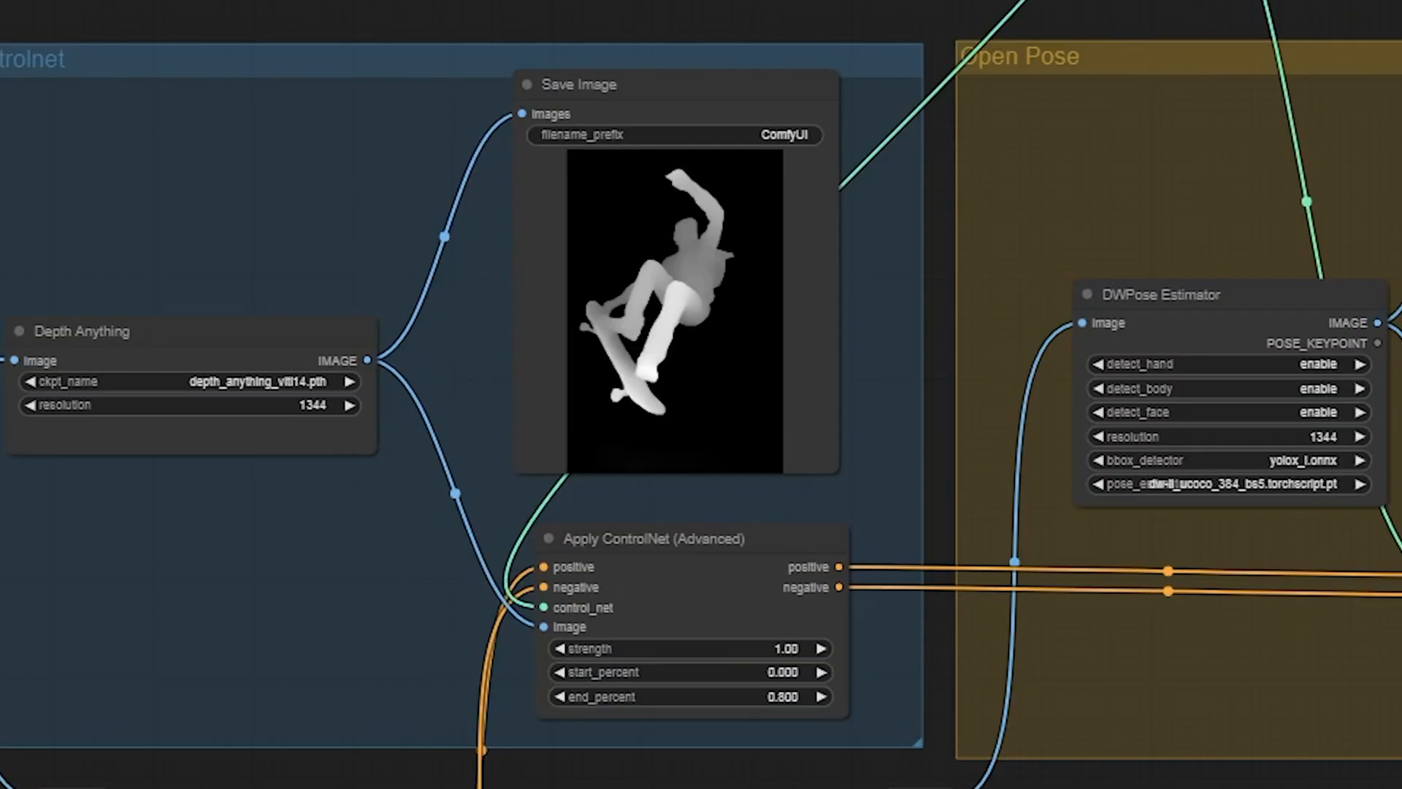
pyautogui.click(188, 406)
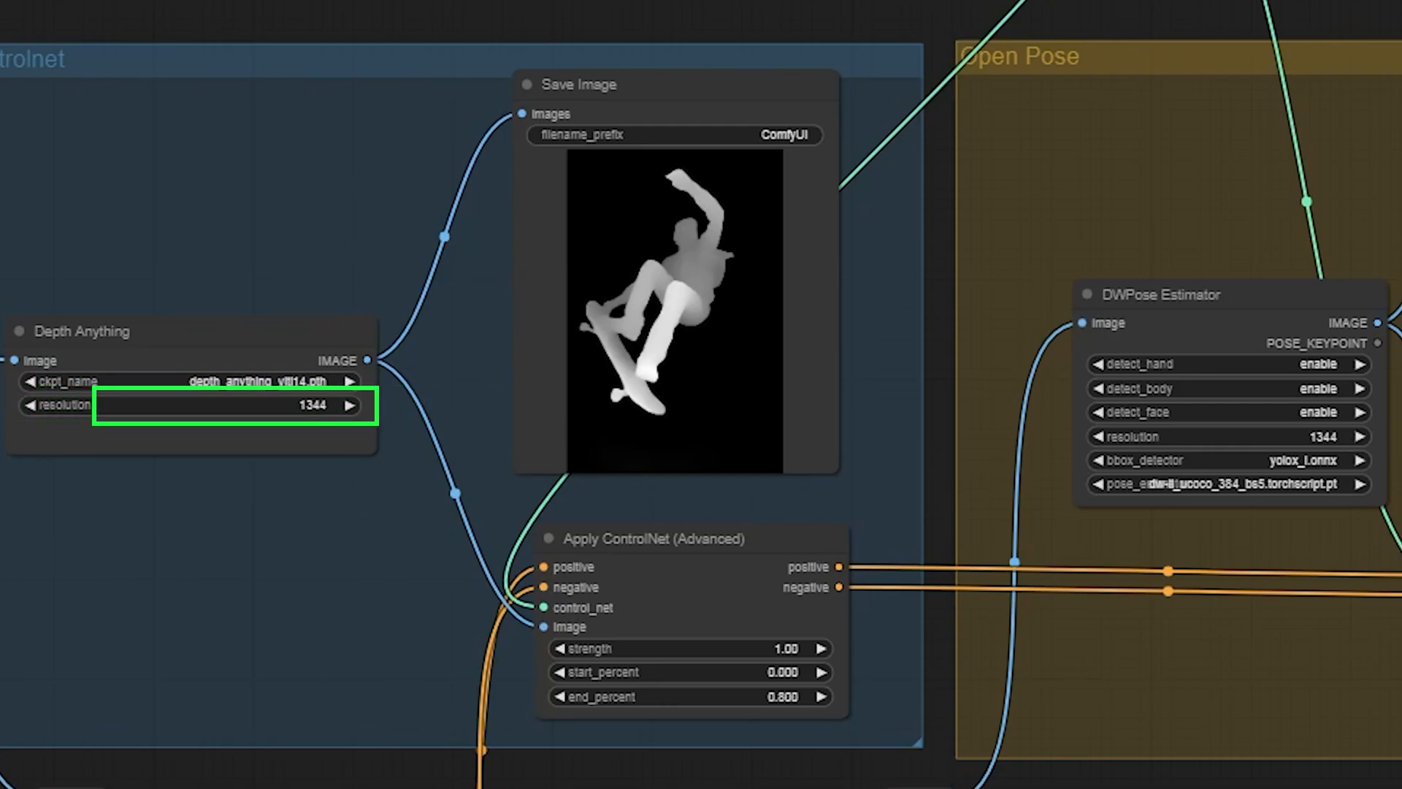
pyautogui.click(1230, 436)
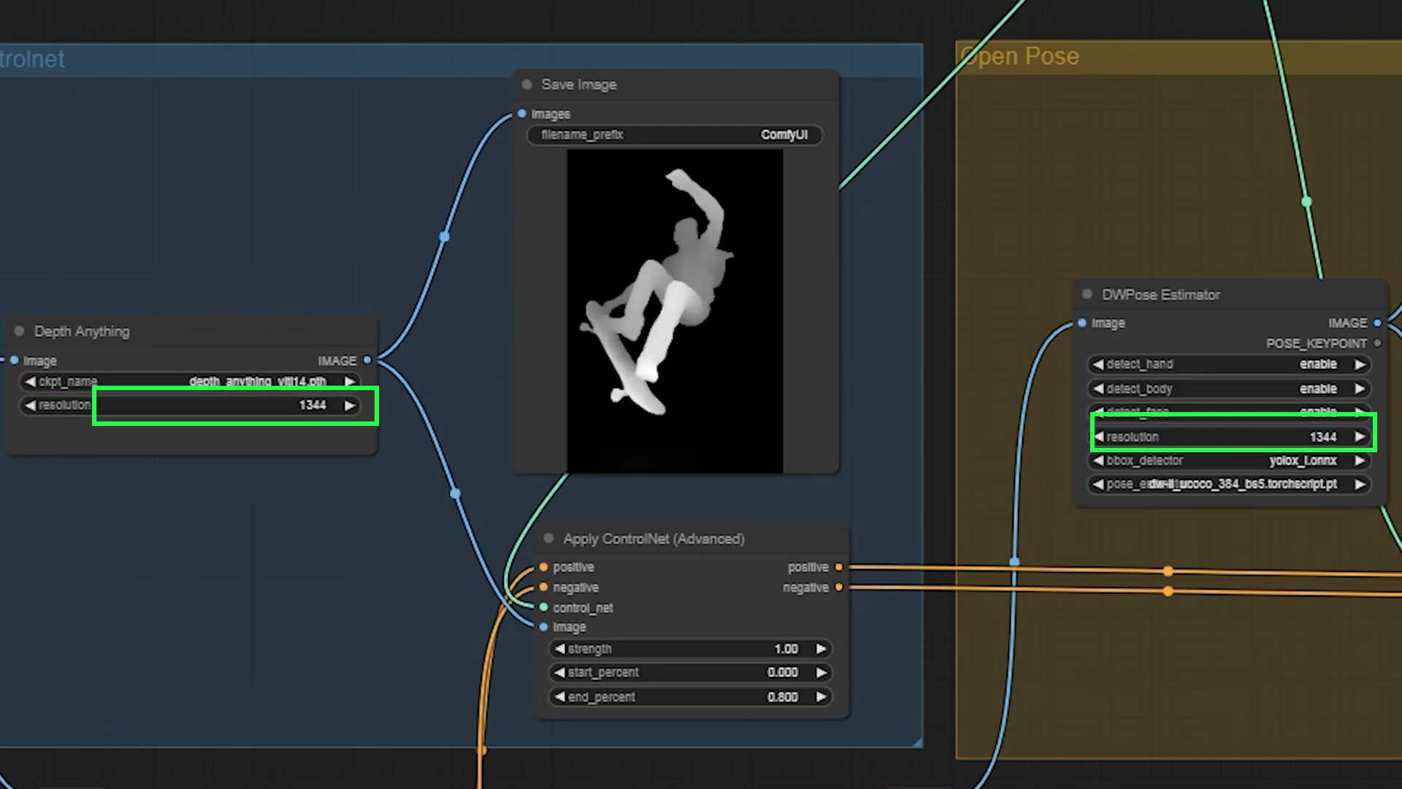